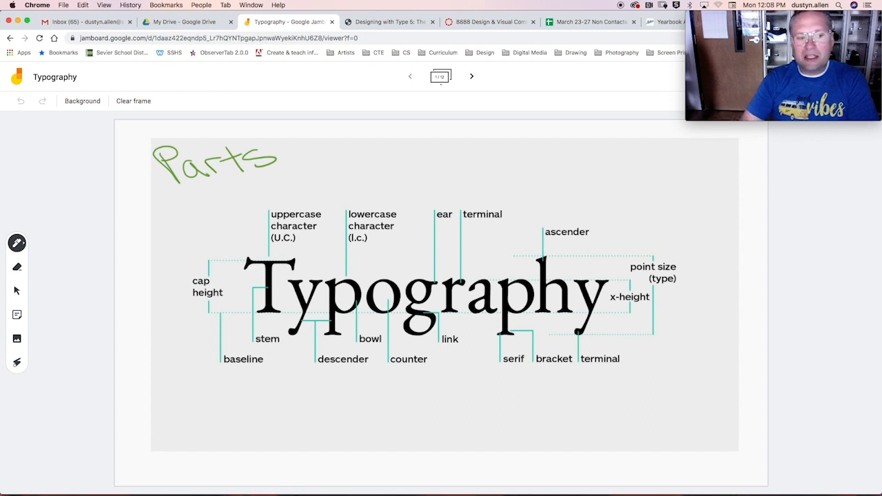
# Draw pen guidelines at top right of the Parts frame: solid line, dashed line, solid line
pyautogui.click(17, 243)
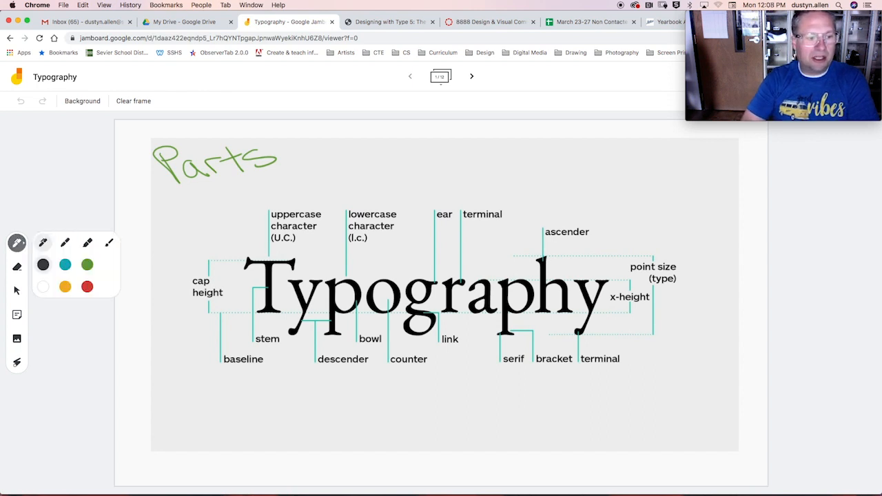
pyautogui.moveTo(555, 160); pyautogui.dragTo(677, 160)
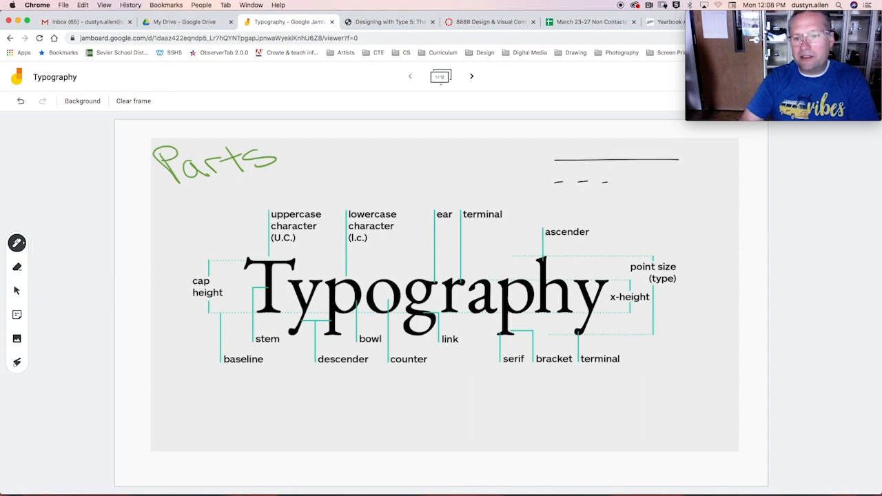
pyautogui.moveTo(599, 182); pyautogui.dragTo(682, 182)
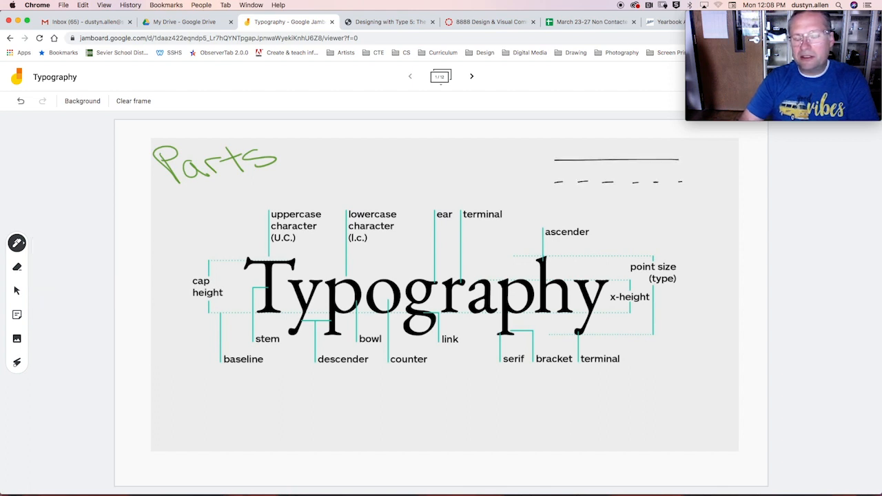
pyautogui.moveTo(554, 204); pyautogui.dragTo(686, 204)
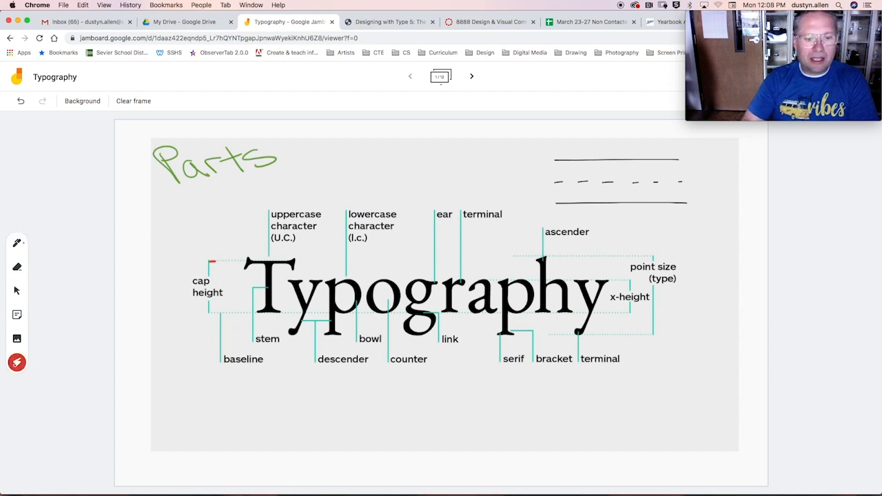
pyautogui.moveTo(384, 262); pyautogui.dragTo(491, 262)
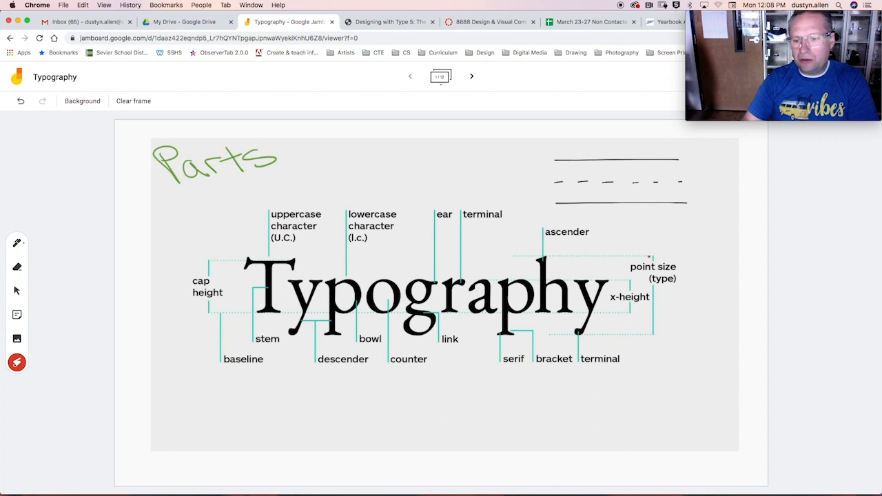
pyautogui.moveTo(496, 257); pyautogui.dragTo(623, 256)
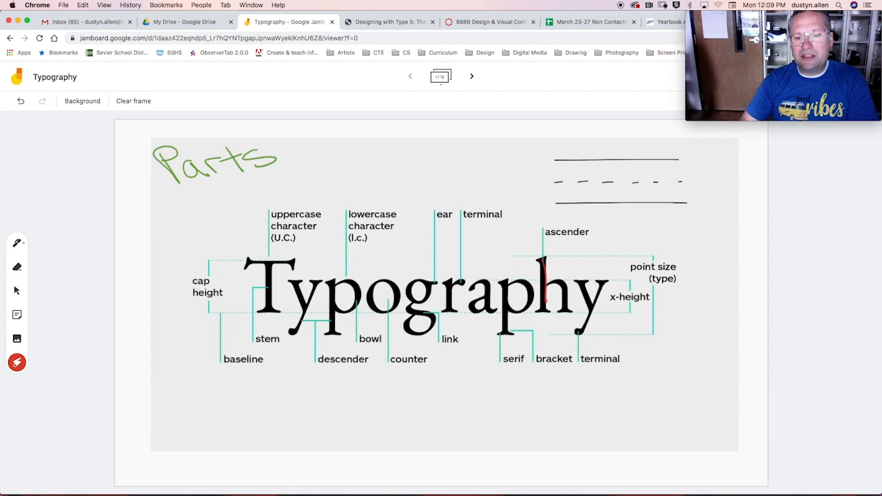
pyautogui.moveTo(565, 255); pyautogui.dragTo(570, 250)
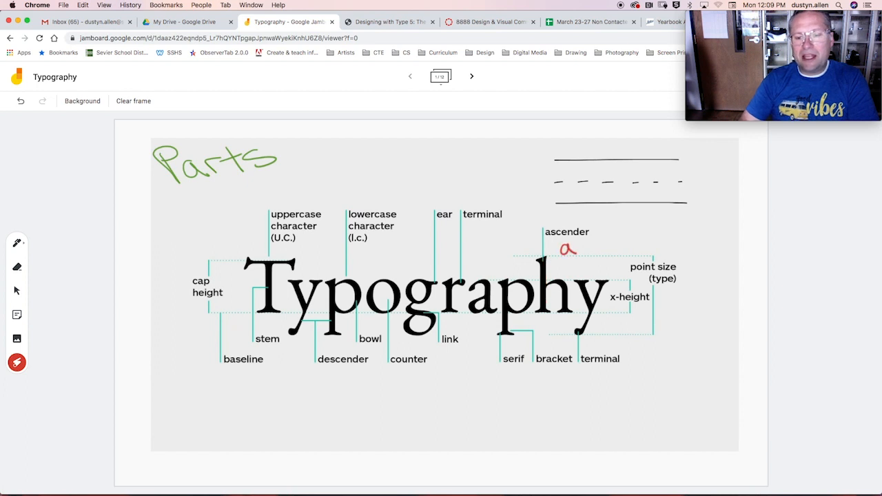
pyautogui.moveTo(579, 249); pyautogui.dragTo(627, 247)
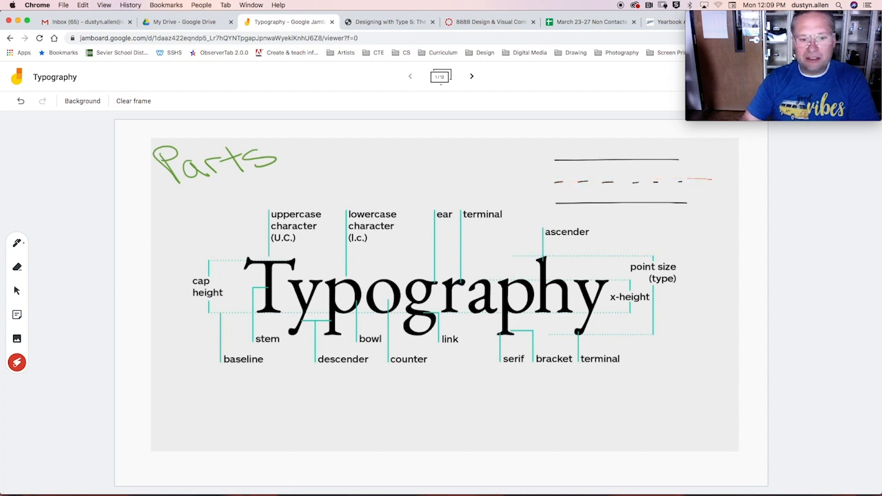
pyautogui.moveTo(245, 284); pyautogui.dragTo(617, 281)
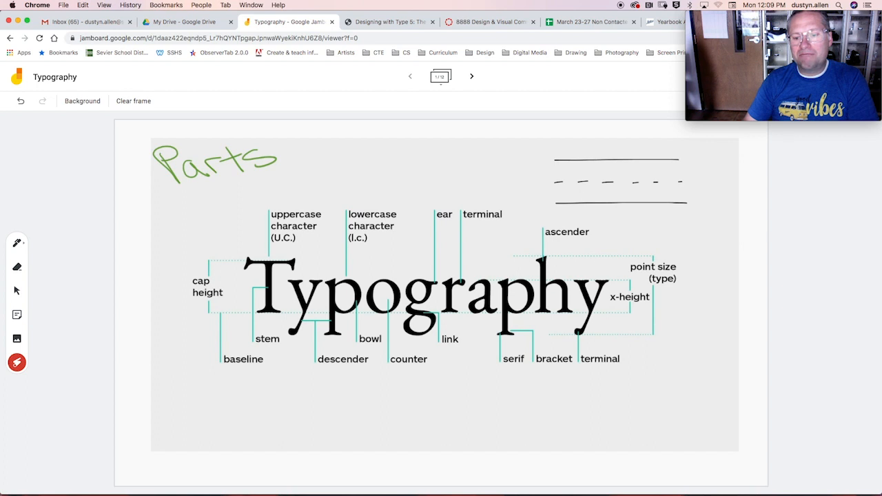
pyautogui.moveTo(220, 284); pyautogui.dragTo(624, 284)
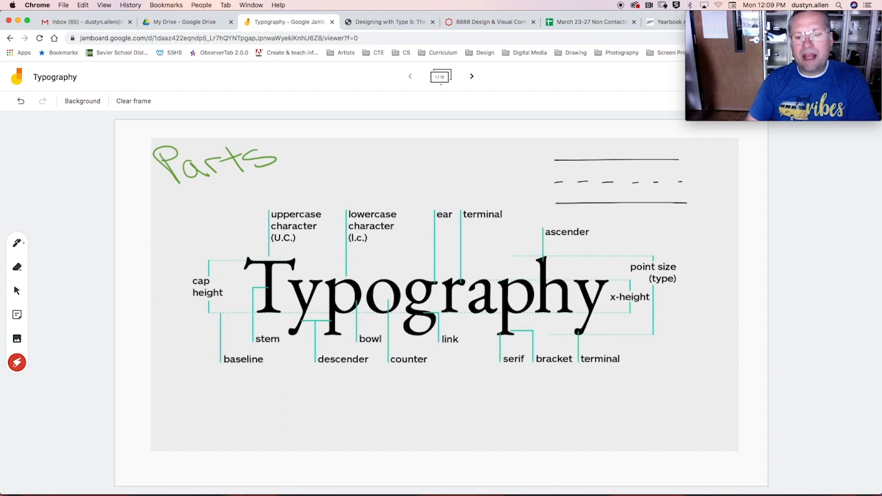
pyautogui.moveTo(615, 284); pyautogui.dragTo(590, 310)
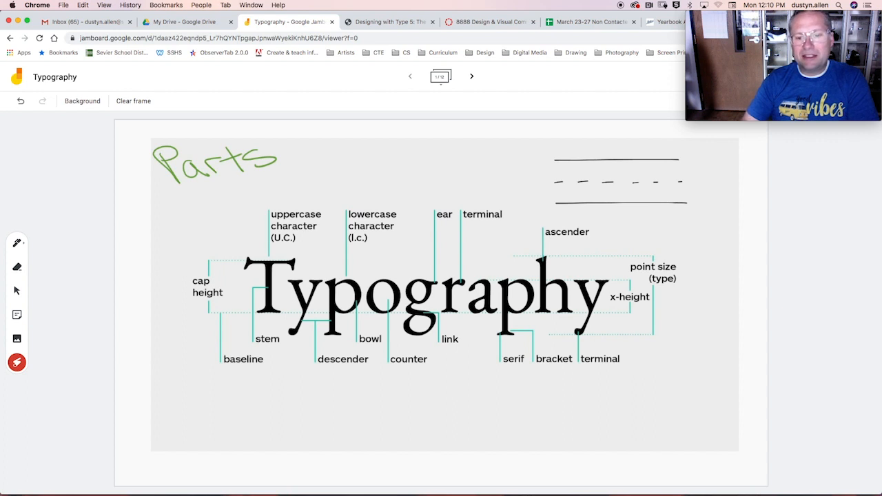
pyautogui.moveTo(521, 238); pyautogui.dragTo(620, 234)
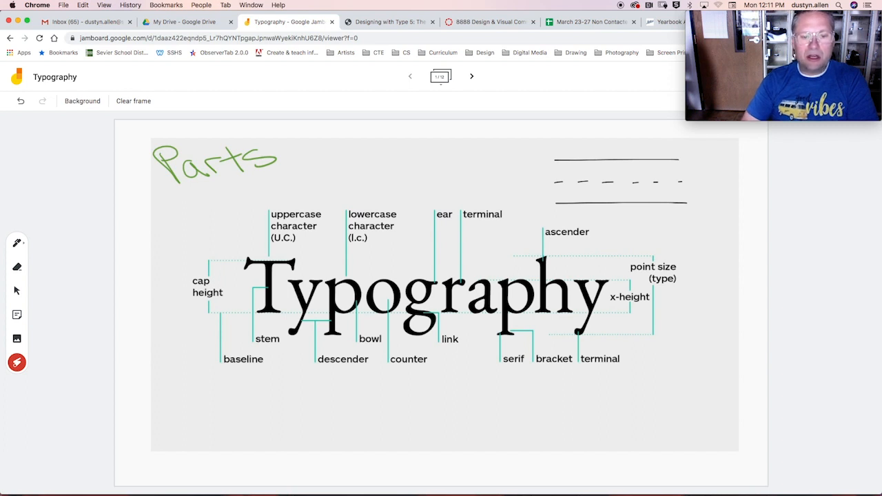
pyautogui.moveTo(245, 264); pyautogui.dragTo(304, 263)
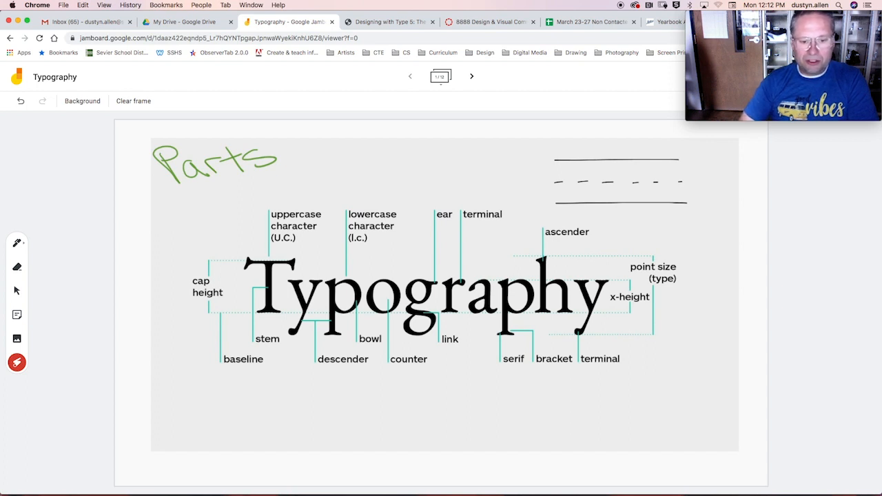
pyautogui.moveTo(289, 283); pyautogui.dragTo(310, 283)
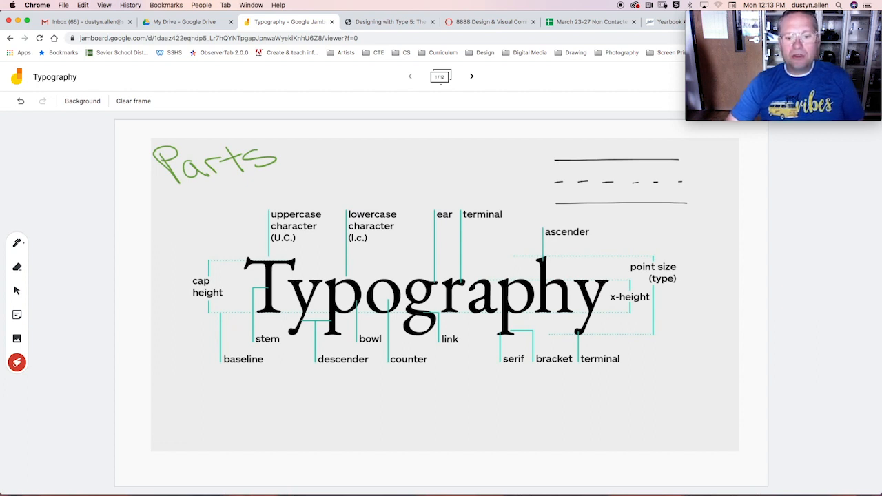
pyautogui.moveTo(430, 314); pyautogui.dragTo(458, 314)
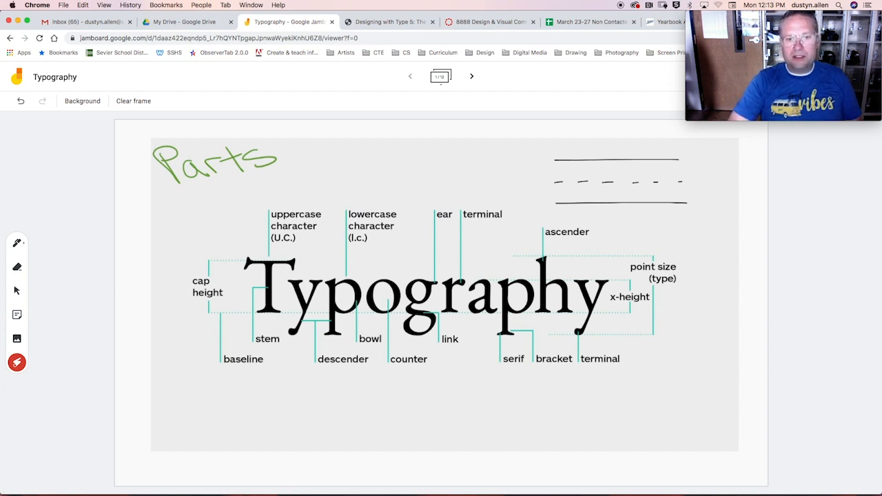
# On the Fonts vs Families frame, handwrite 'Typeface' above the Families label
pyautogui.click(471, 76)
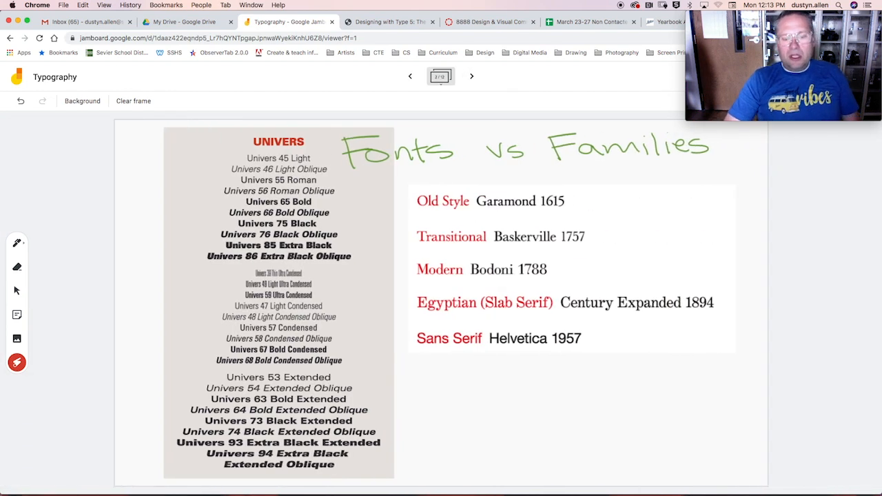
pyautogui.moveTo(358, 178); pyautogui.dragTo(430, 172)
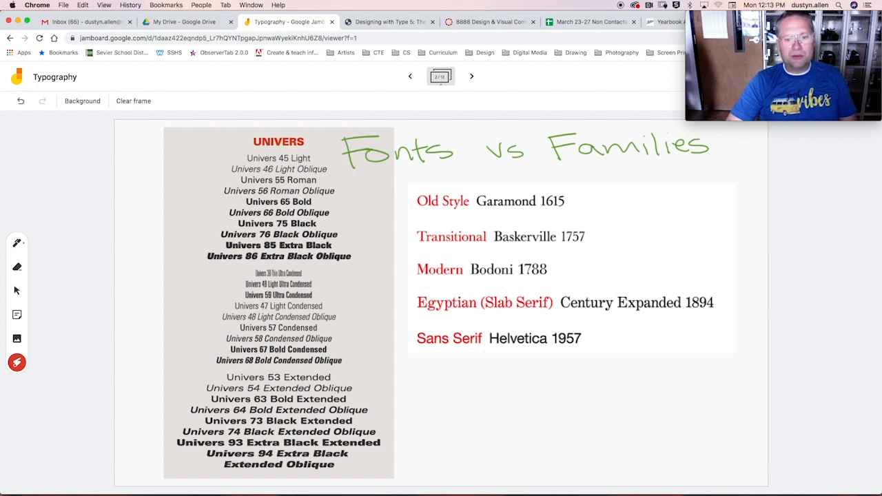
pyautogui.moveTo(358, 168); pyautogui.dragTo(441, 163)
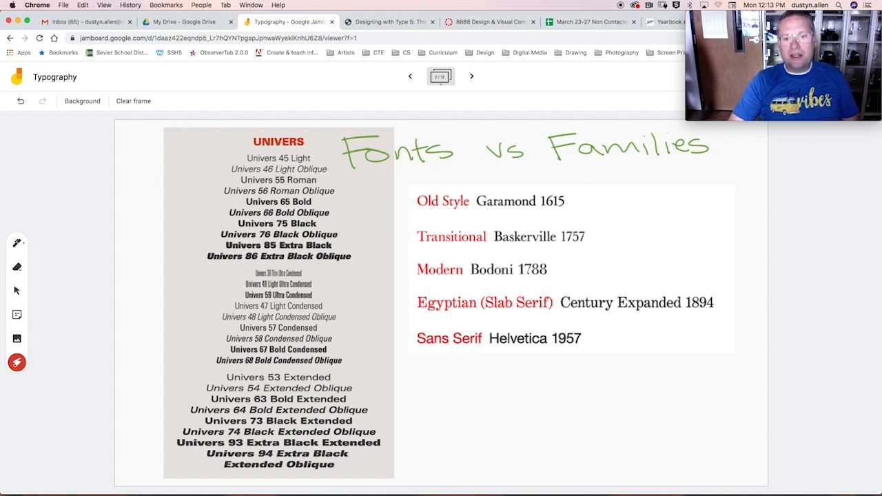
pyautogui.moveTo(572, 166); pyautogui.dragTo(696, 166)
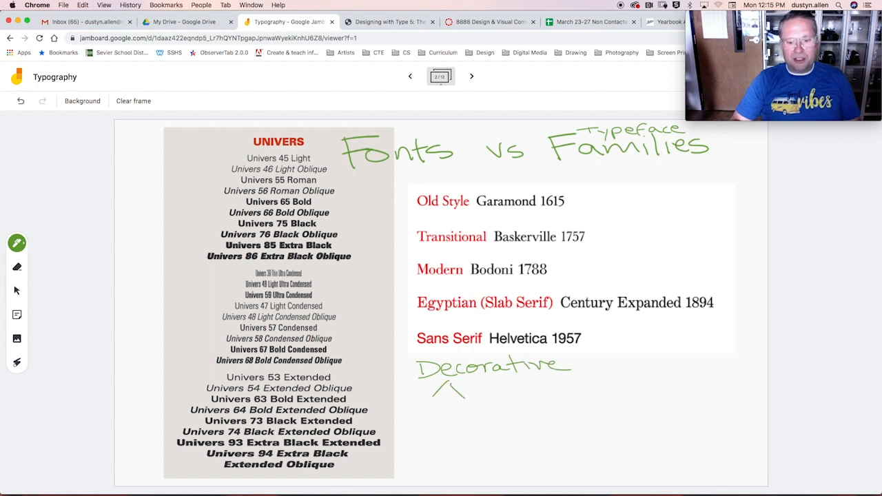
# Branch a line off Decorative and handwrite 'Script Cursive' beneath it
pyautogui.moveTo(462, 400); pyautogui.dragTo(482, 386)
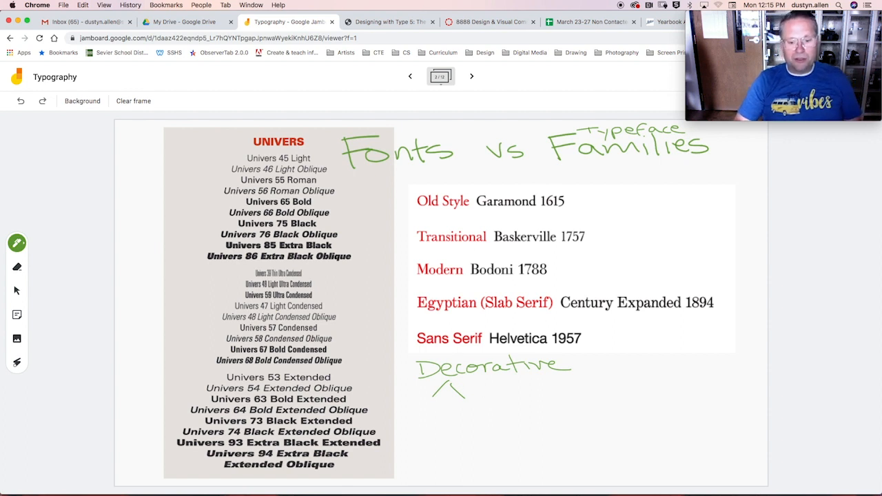
pyautogui.moveTo(393, 407); pyautogui.dragTo(444, 420)
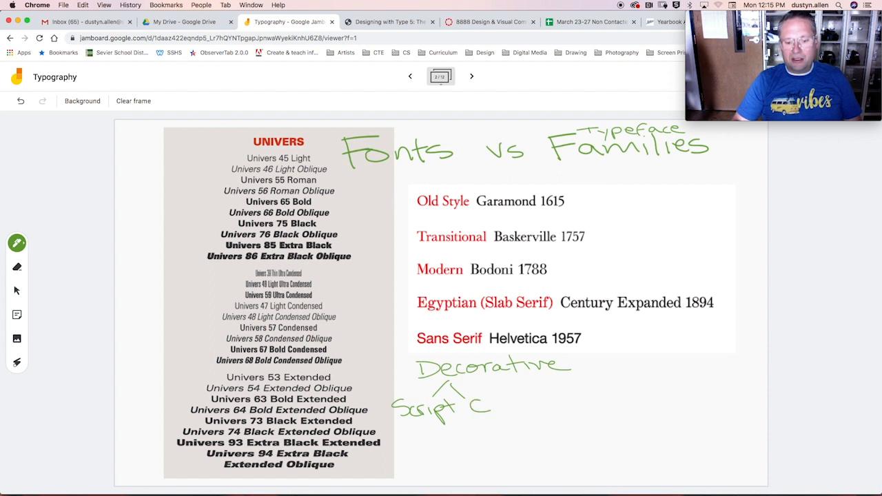
pyautogui.moveTo(476, 403); pyautogui.dragTo(527, 407)
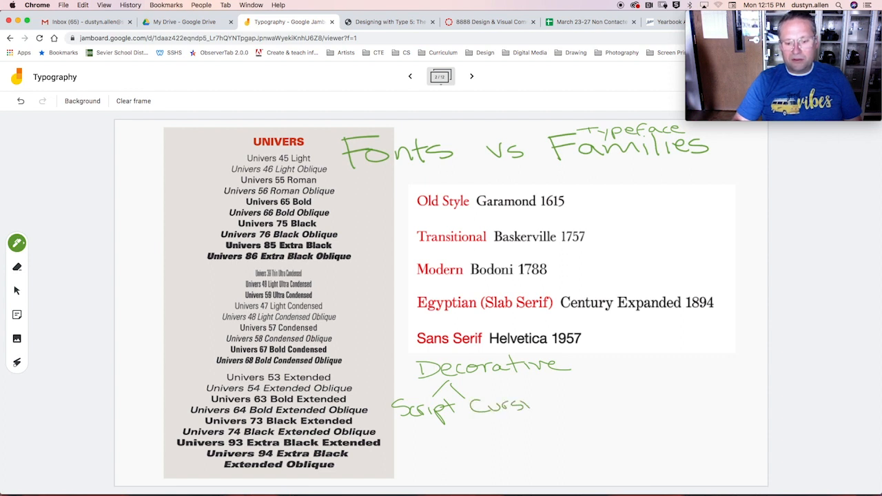
pyautogui.moveTo(527, 402); pyautogui.dragTo(558, 407)
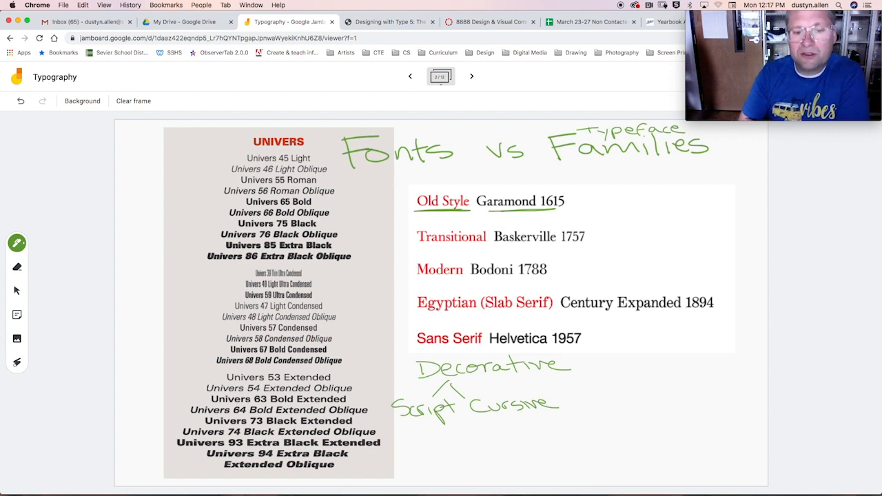
# Handwrite Family, Typeface and Font above Garamond, listing Bold, Italic, Regular under Font
pyautogui.moveTo(412, 177); pyautogui.dragTo(414, 187)
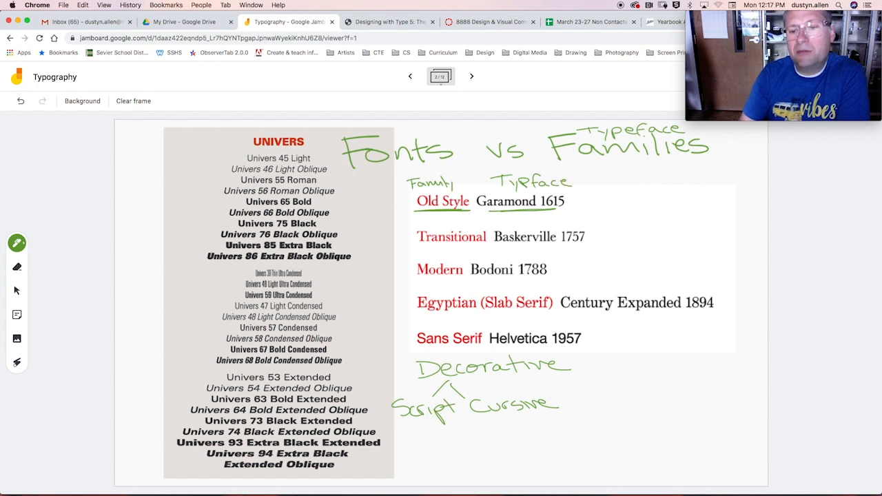
pyautogui.moveTo(600, 200); pyautogui.dragTo(623, 204)
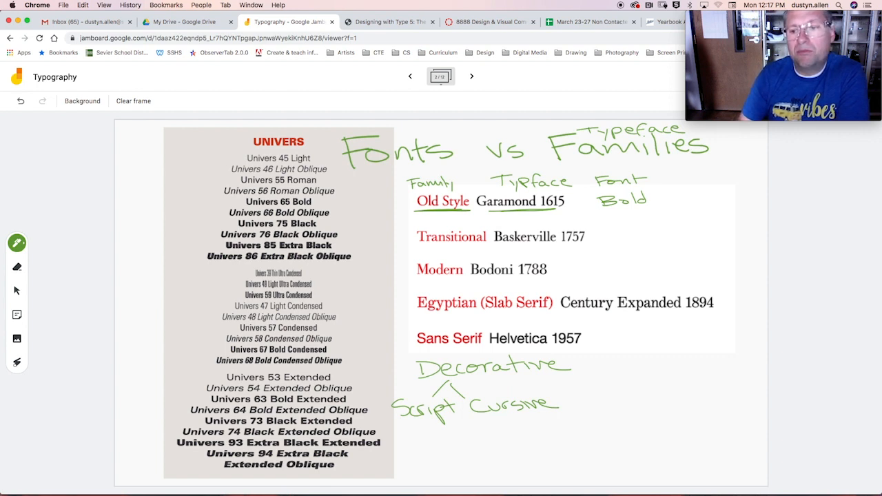
pyautogui.moveTo(673, 200); pyautogui.dragTo(706, 200)
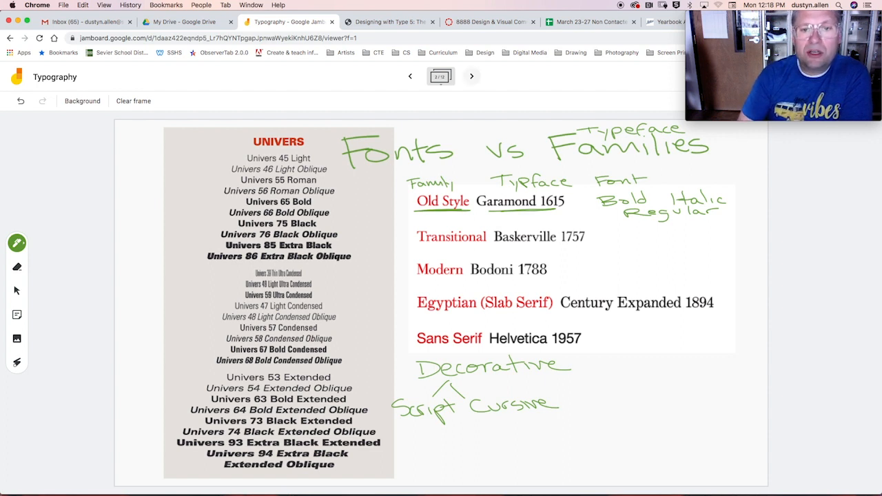
# On the Old Style frame, add Stem with arrows to the list and sketch a bracketed serif below
pyautogui.click(472, 75)
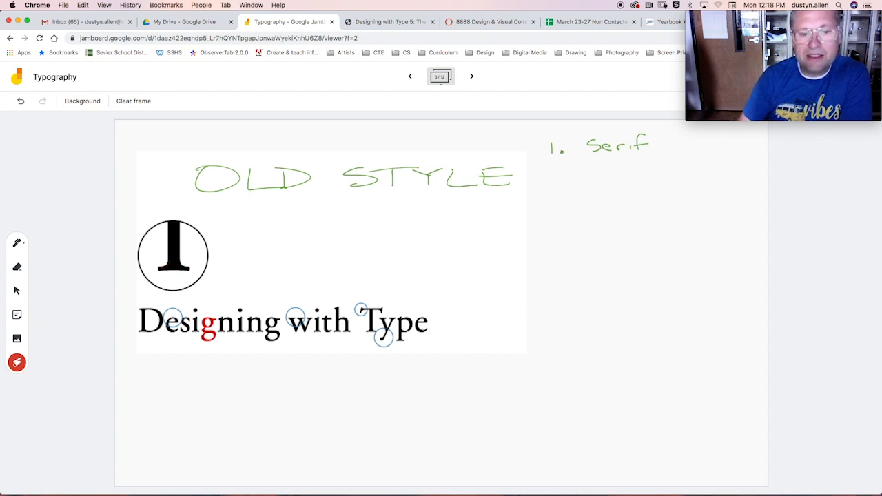
pyautogui.click(16, 243)
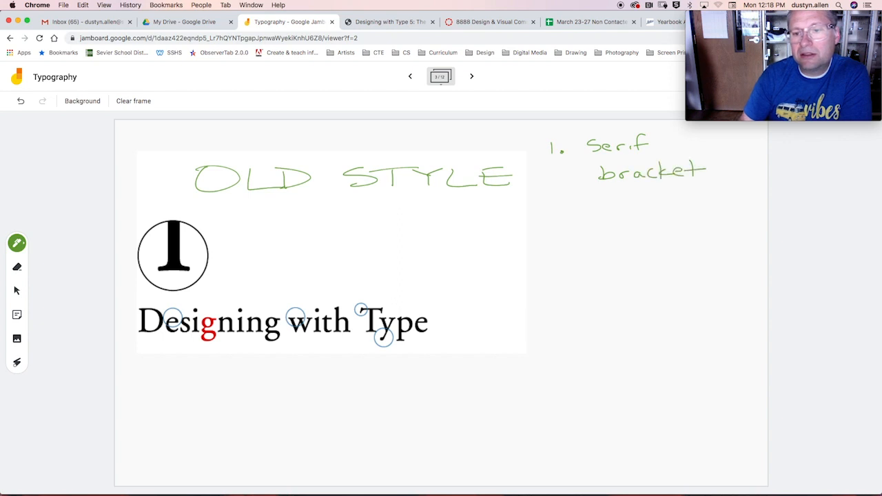
pyautogui.moveTo(717, 149); pyautogui.dragTo(720, 169)
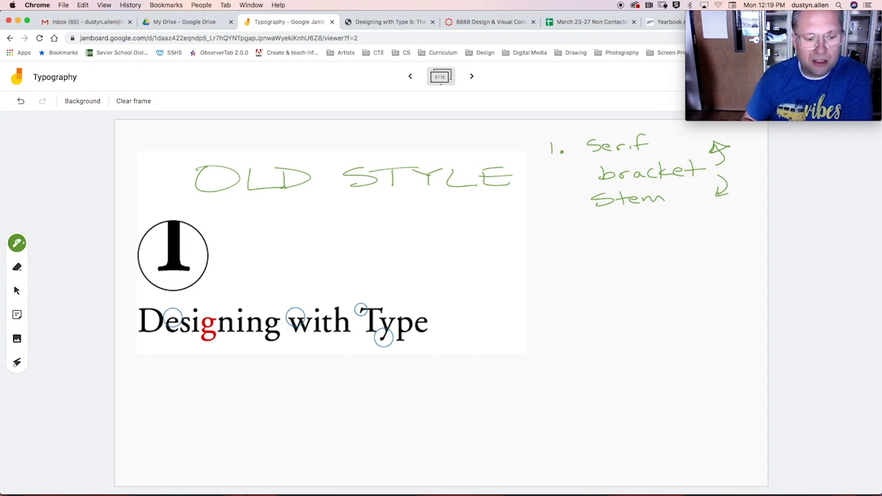
pyautogui.moveTo(140, 372); pyautogui.dragTo(149, 448)
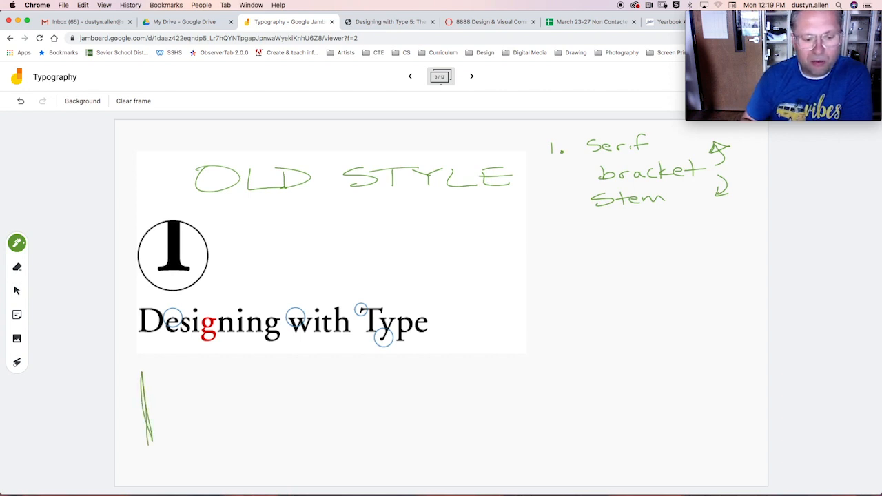
pyautogui.moveTo(137, 384); pyautogui.dragTo(204, 387)
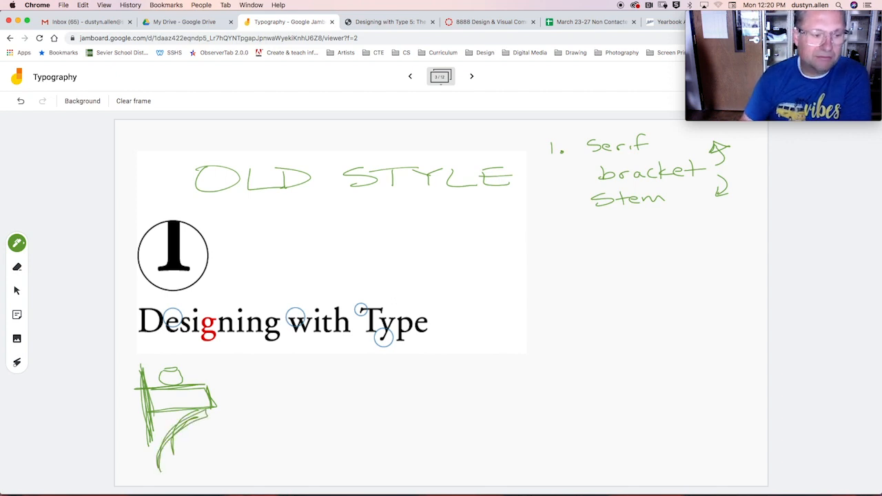
# Erase stray strokes from the serif sketch with the eraser
pyautogui.click(16, 267)
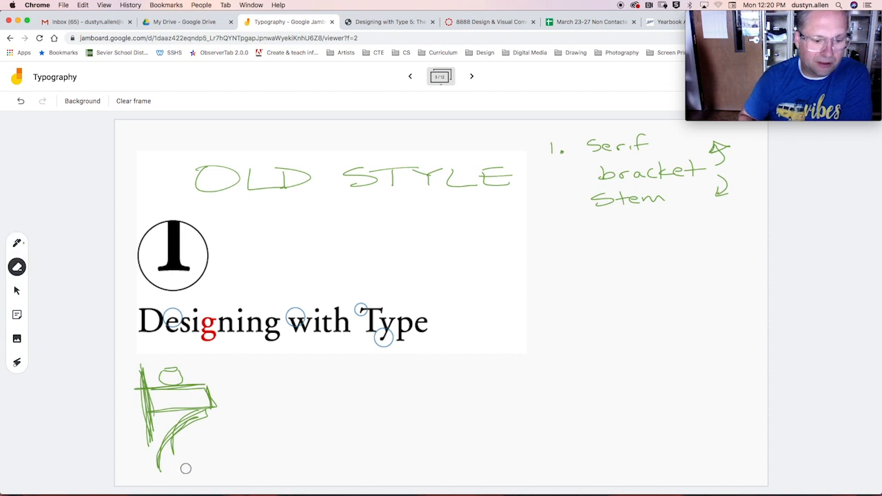
pyautogui.moveTo(281, 452)
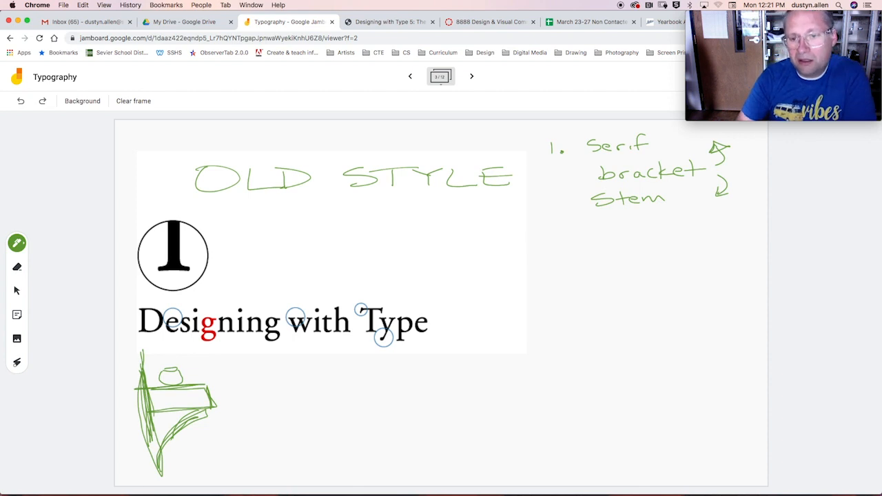
# Connect Serif to bracket, write 'chunky' before it and add '2. Oblique' below Stem
pyautogui.moveTo(577, 158); pyautogui.dragTo(579, 193)
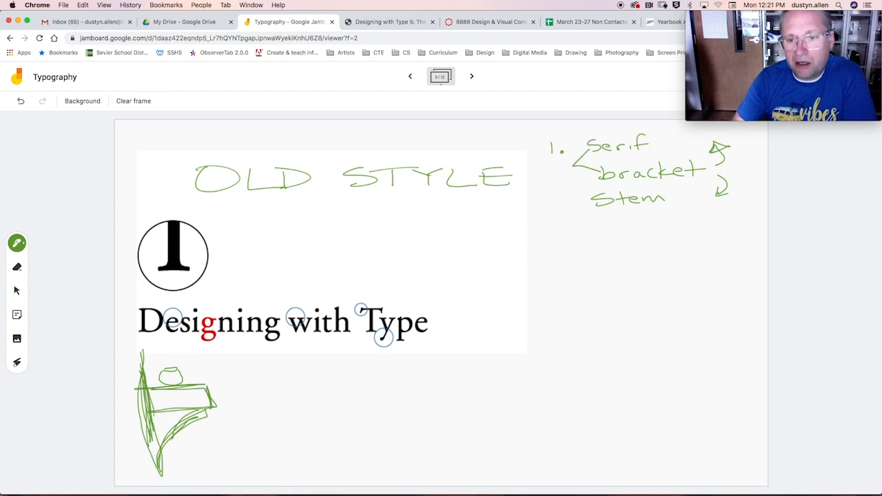
pyautogui.moveTo(525, 173); pyautogui.dragTo(565, 173)
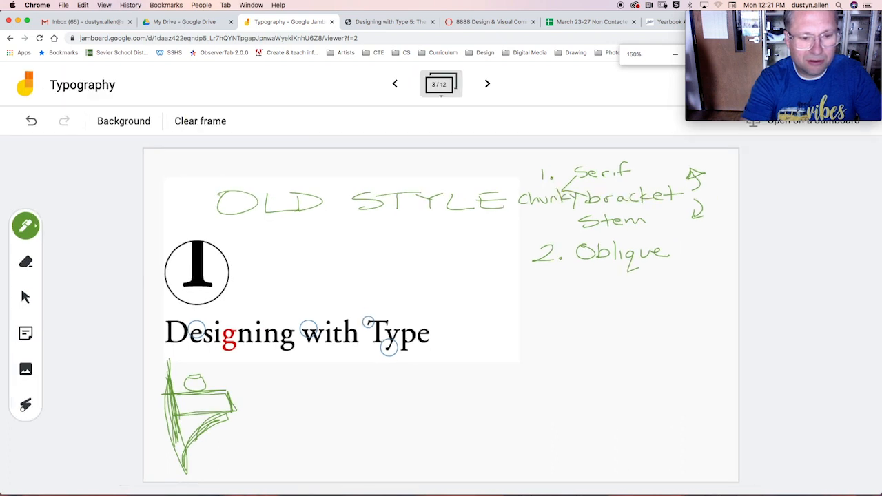
pyautogui.click(674, 55)
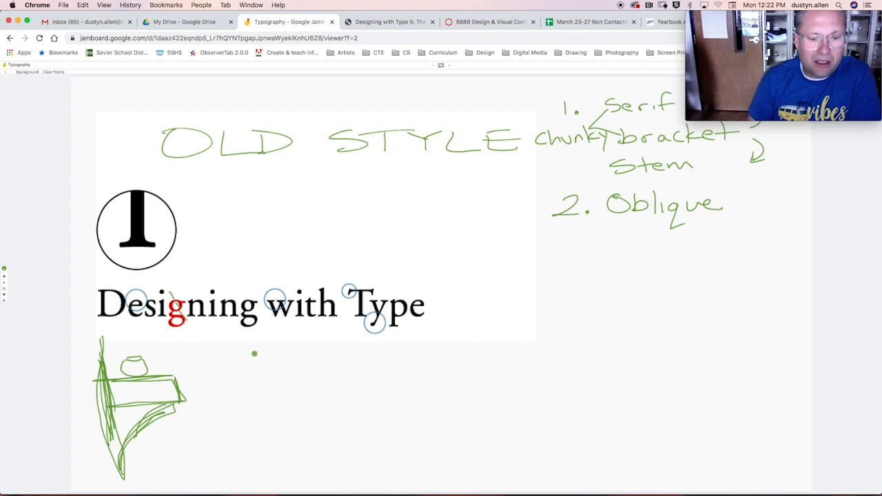
pyautogui.moveTo(428, 352)
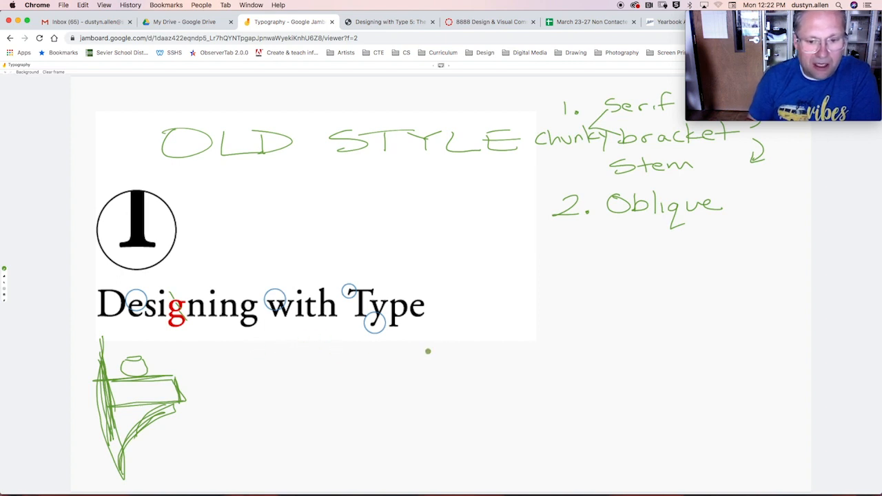
pyautogui.moveTo(394, 371)
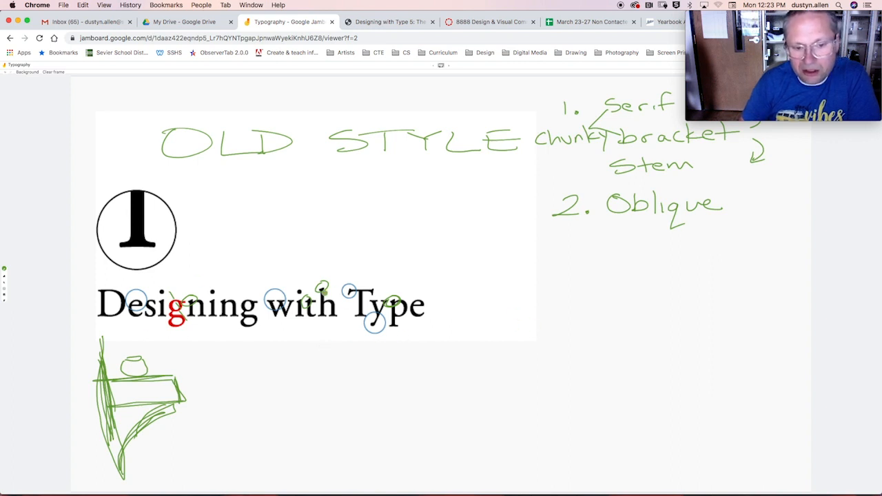
pyautogui.moveTo(324, 292)
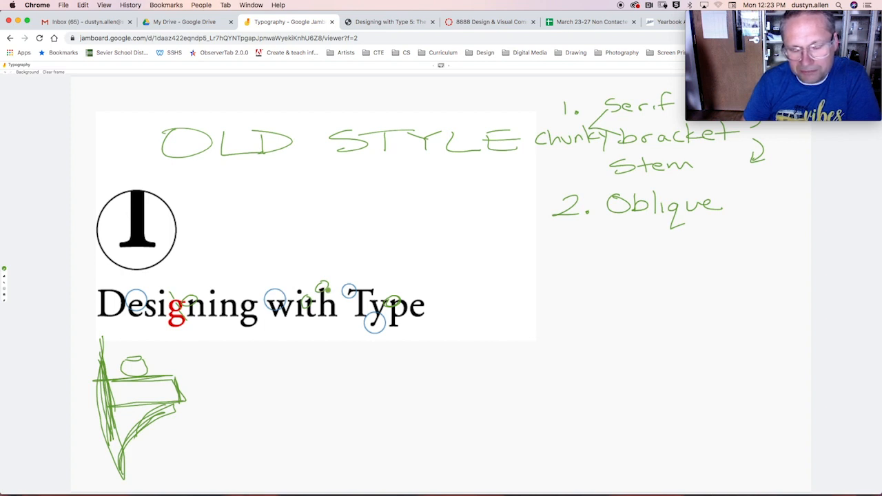
# Handwrite '3. humanist' as the third Old Style feature under Oblique
pyautogui.click(213, 259)
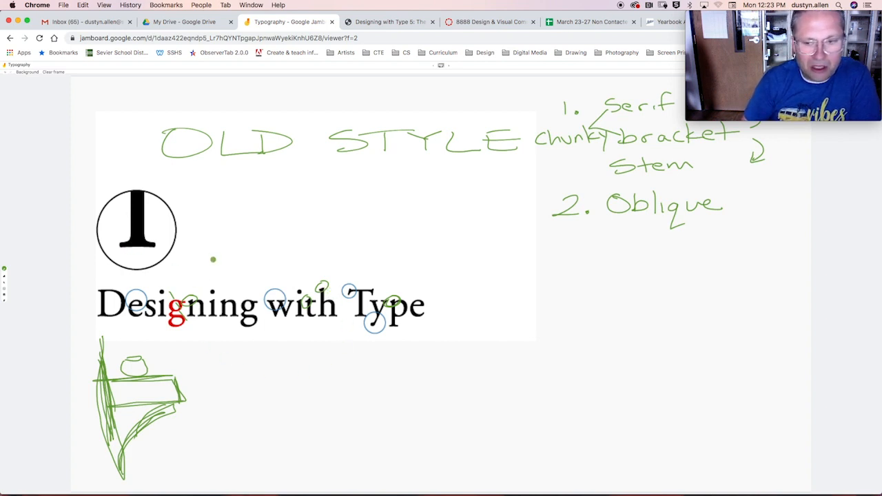
pyautogui.moveTo(558, 269); pyautogui.dragTo(590, 273)
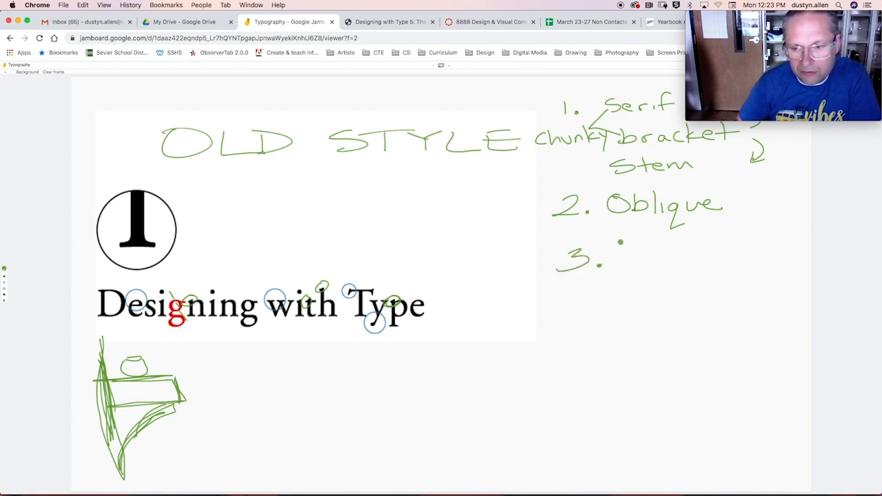
pyautogui.moveTo(609, 260); pyautogui.dragTo(678, 259)
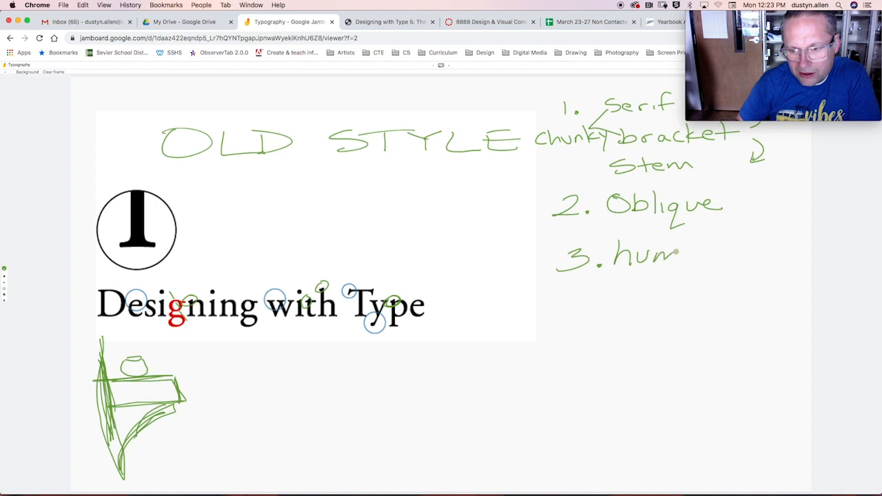
pyautogui.moveTo(678, 255); pyautogui.dragTo(741, 255)
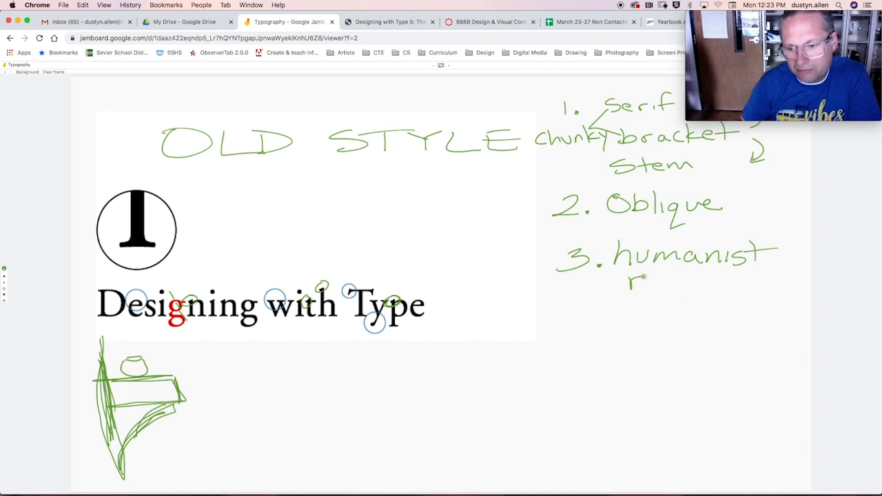
# Add the note 'resembles hand' beneath the humanist feature
pyautogui.moveTo(621, 279); pyautogui.dragTo(664, 283)
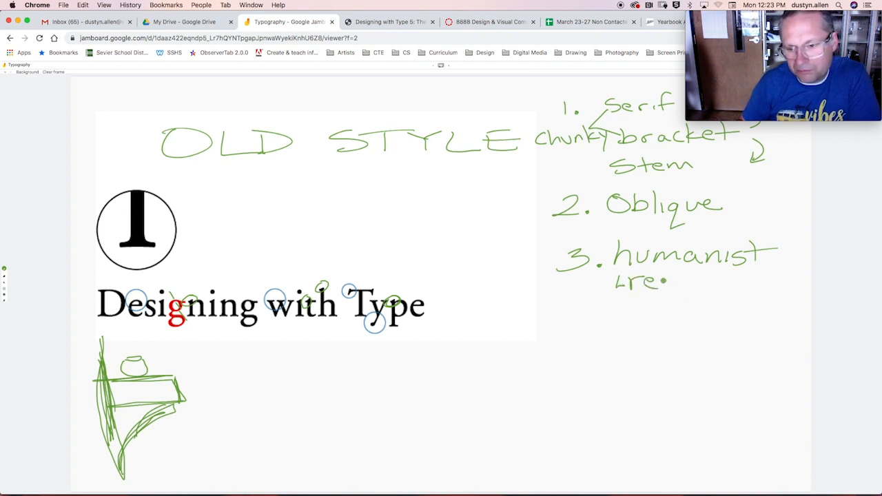
pyautogui.moveTo(662, 282); pyautogui.dragTo(730, 285)
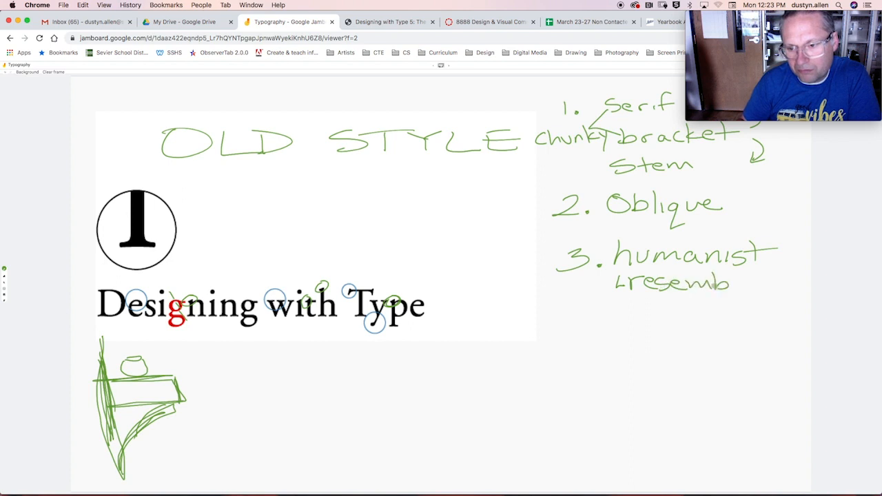
pyautogui.moveTo(724, 283); pyautogui.dragTo(647, 311)
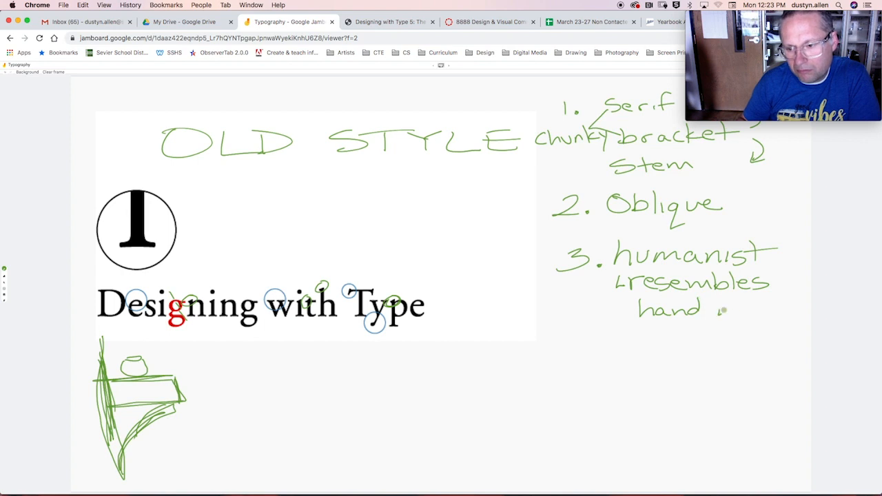
pyautogui.moveTo(719, 311); pyautogui.dragTo(779, 310)
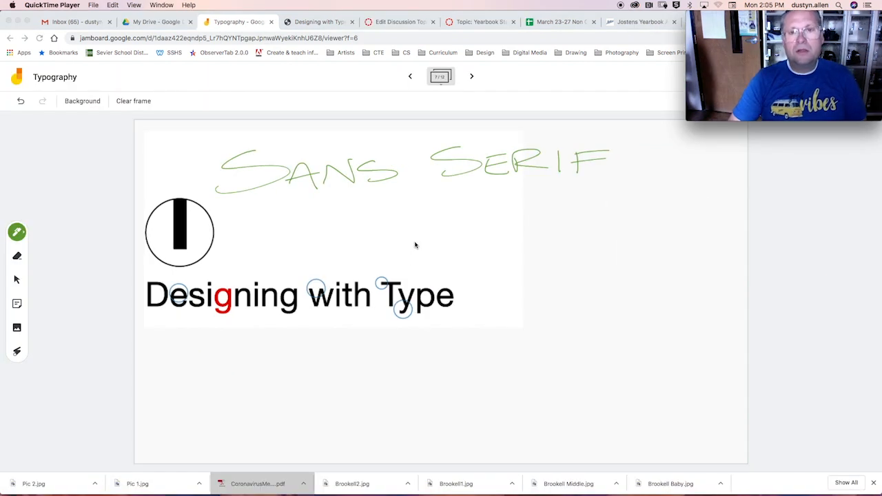
pyautogui.moveTo(430, 242)
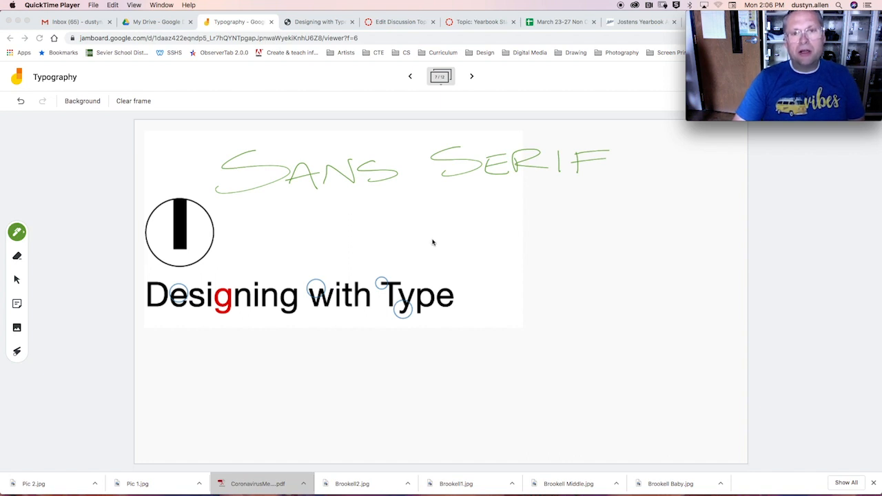
pyautogui.moveTo(442, 233)
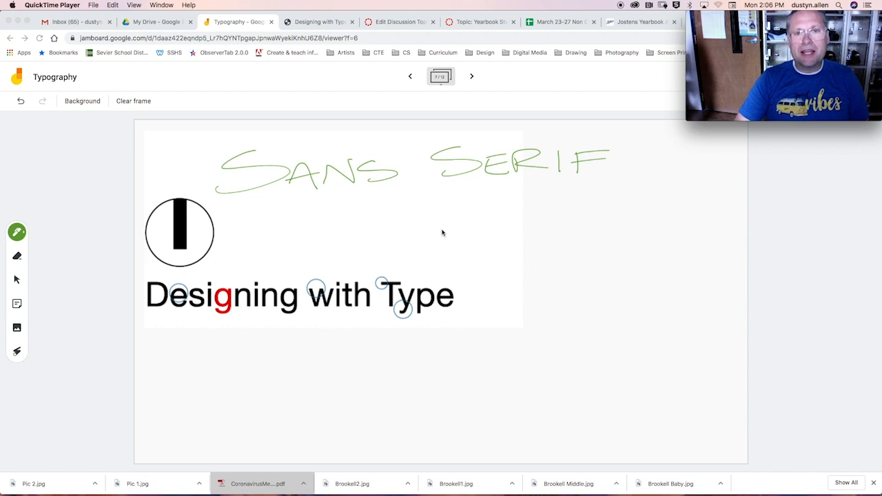
pyautogui.moveTo(281, 201)
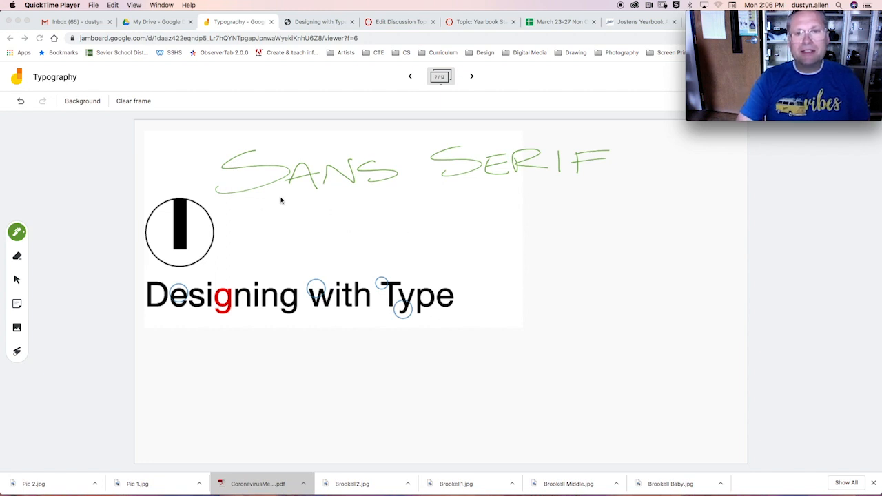
pyautogui.moveTo(315, 209)
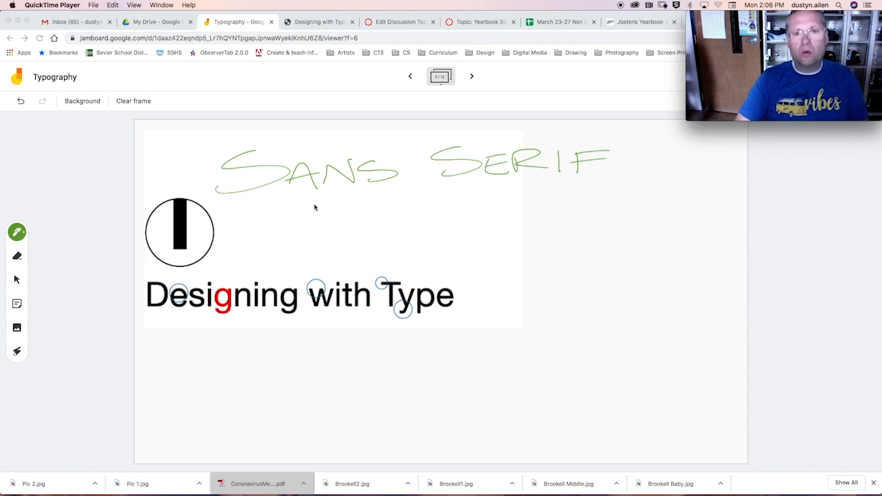
pyautogui.moveTo(325, 215)
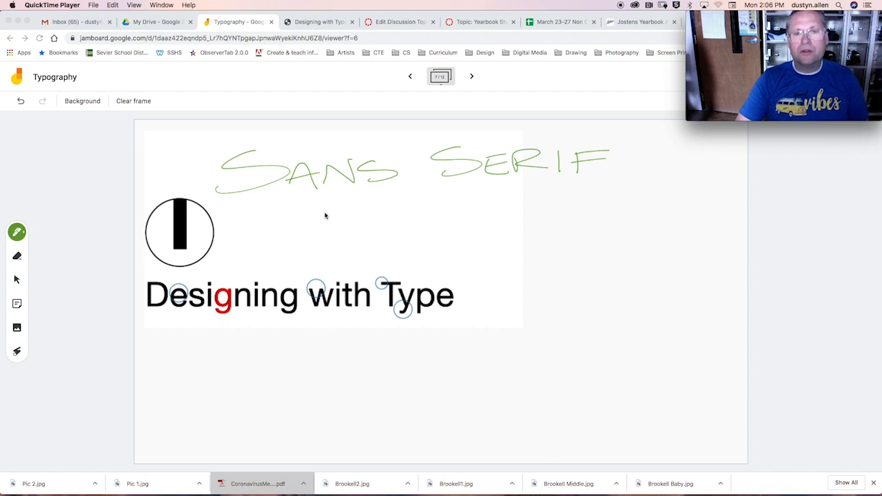
pyautogui.moveTo(356, 215)
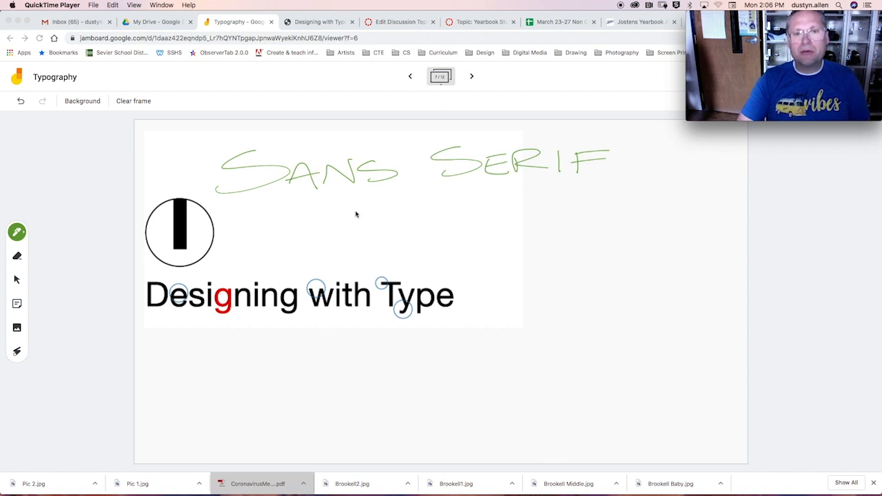
pyautogui.moveTo(286, 177)
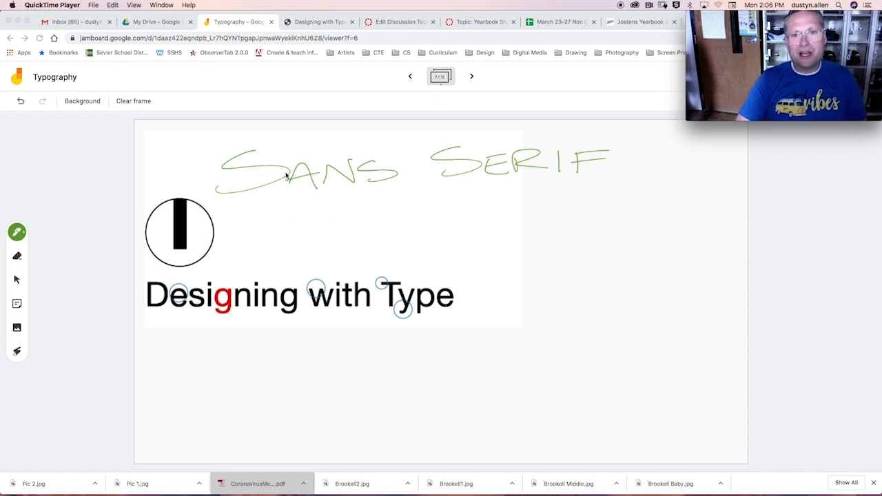
pyautogui.moveTo(308, 198)
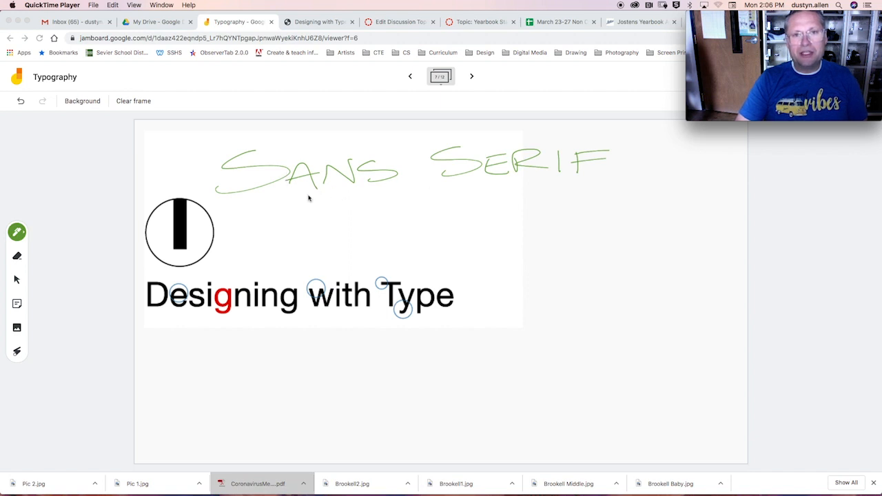
pyautogui.moveTo(510, 195)
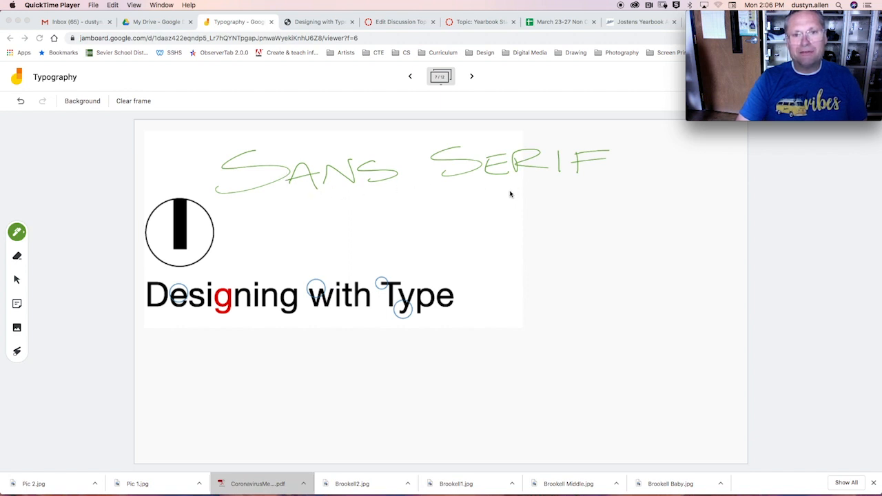
pyautogui.moveTo(193, 248)
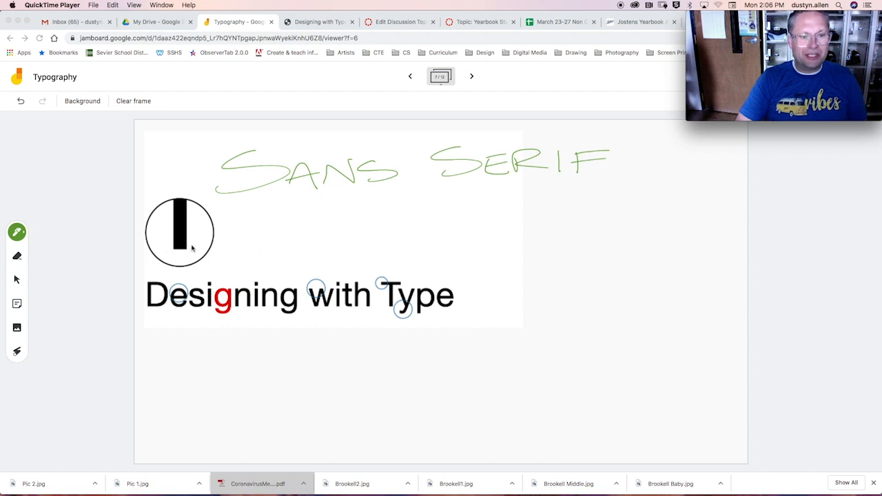
pyautogui.moveTo(172, 242)
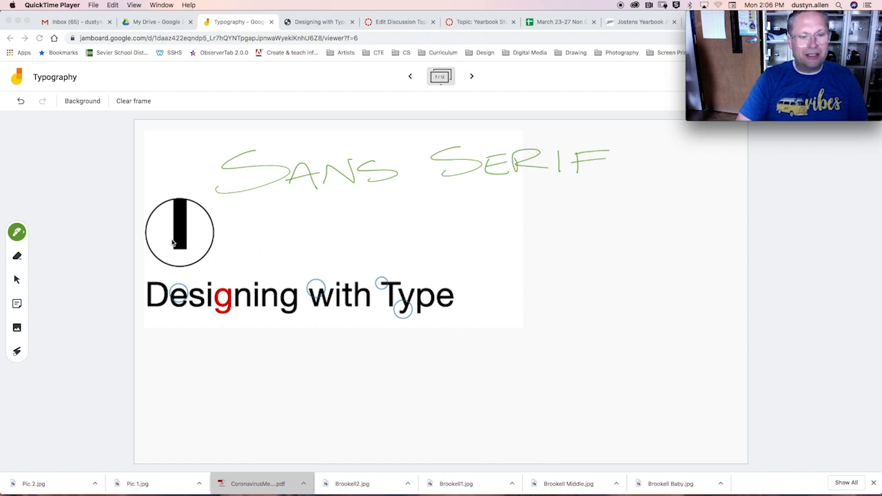
pyautogui.moveTo(191, 251)
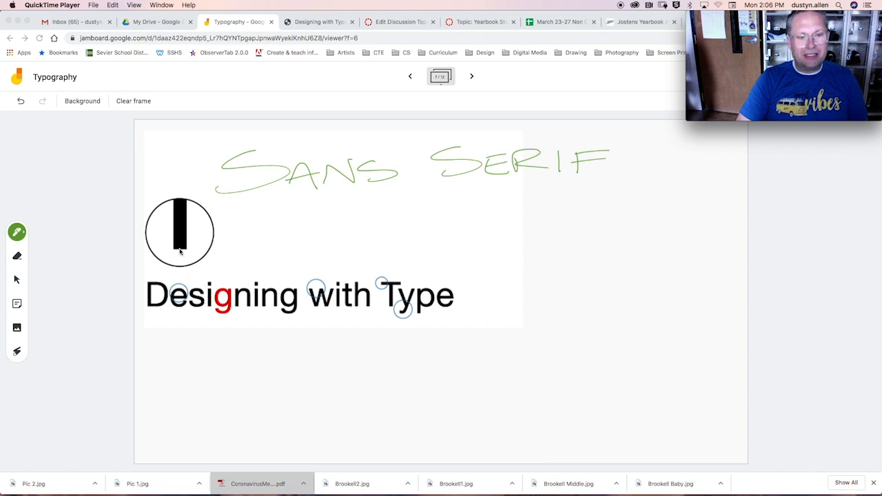
pyautogui.moveTo(640, 240)
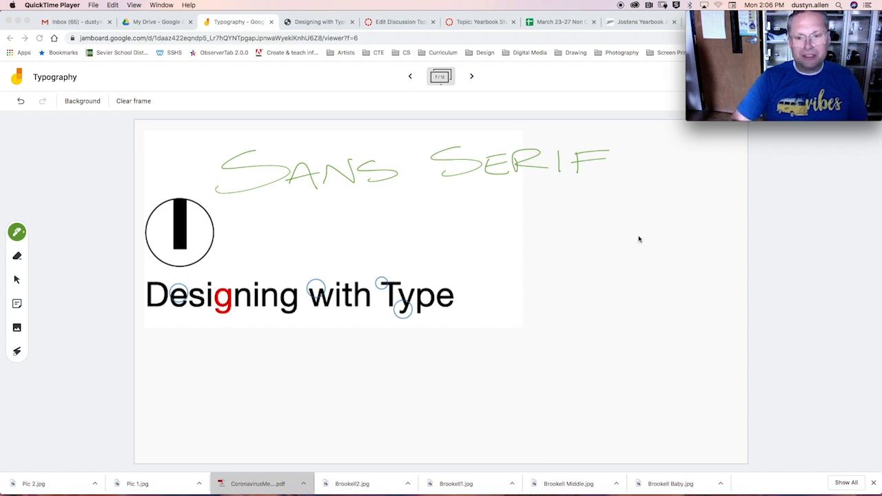
pyautogui.moveTo(537, 203)
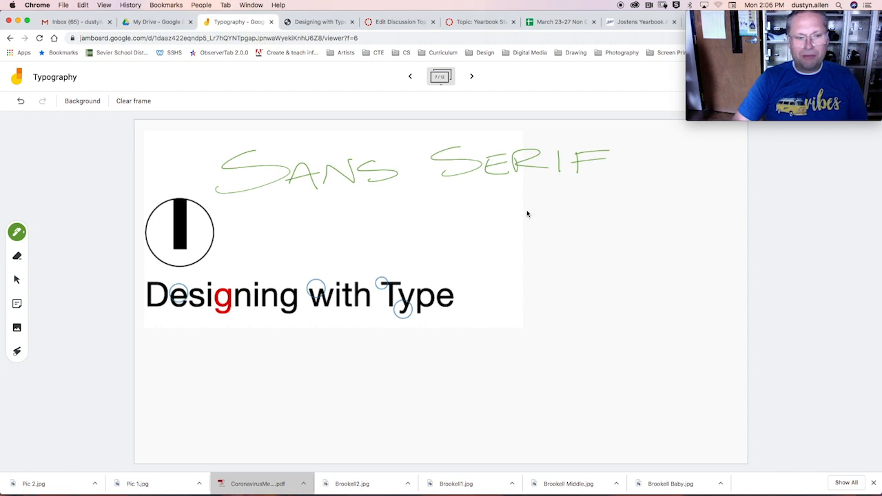
pyautogui.moveTo(99, 243)
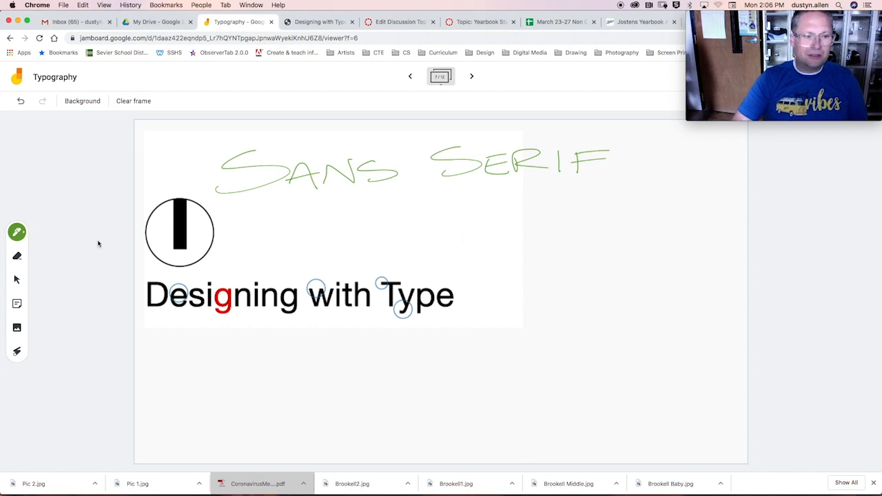
pyautogui.moveTo(550, 209)
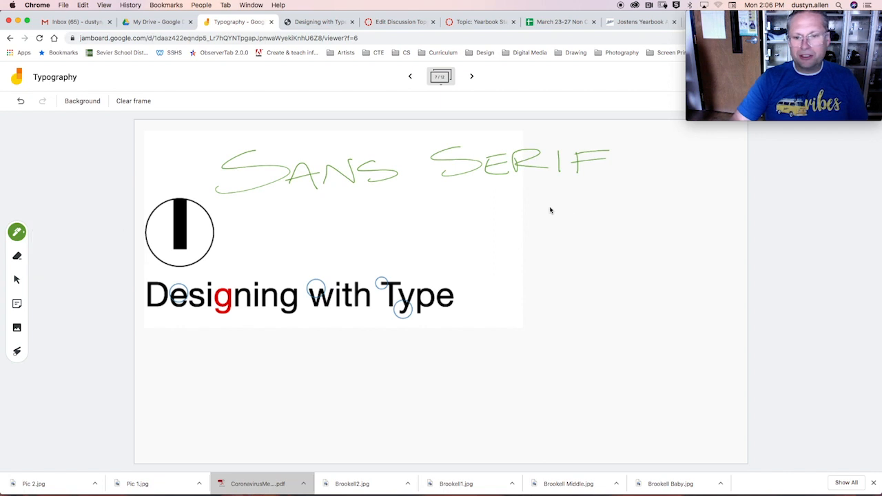
pyautogui.moveTo(540, 215)
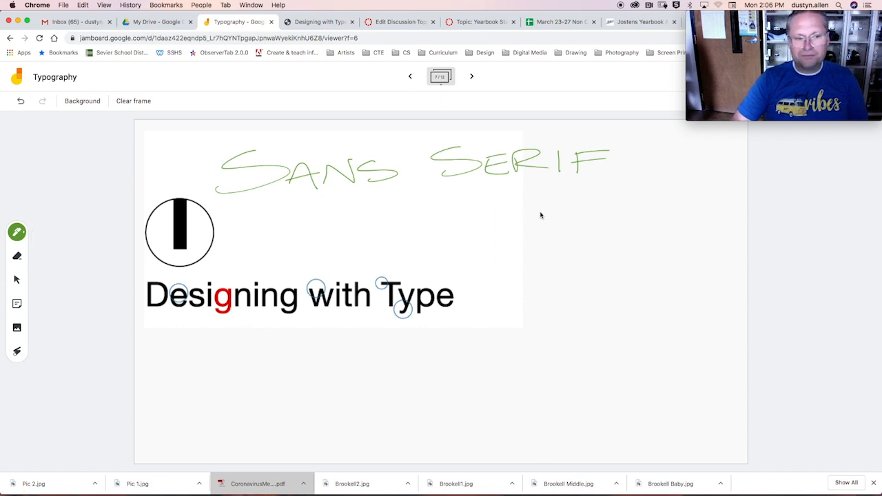
pyautogui.moveTo(545, 210)
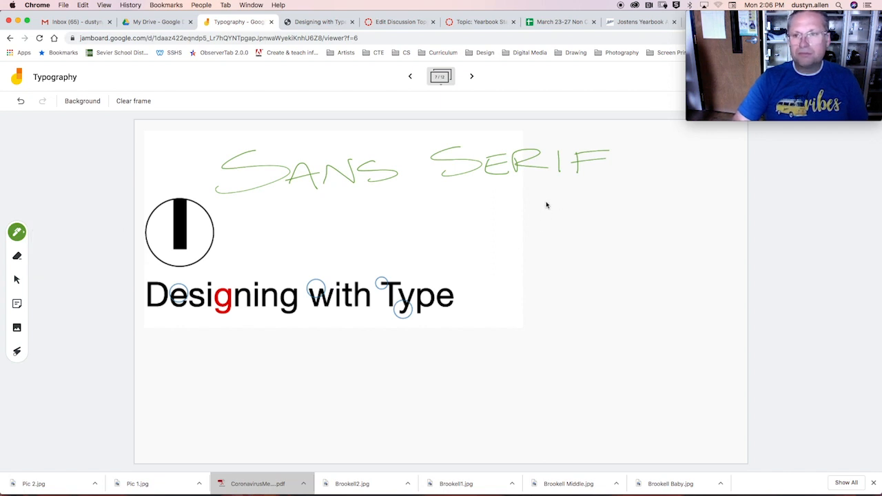
pyautogui.moveTo(40, 237)
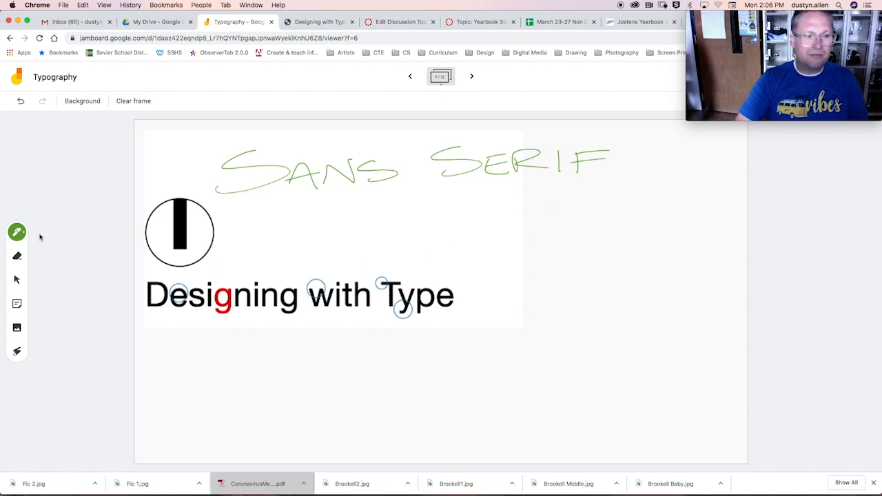
# Select the pen to begin handwriting notes on the Sans Serif frame
pyautogui.click(17, 231)
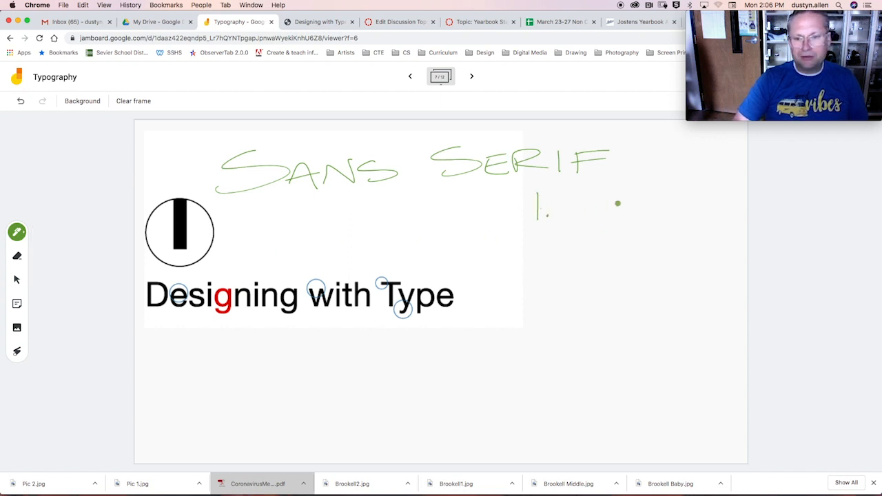
# Handwrite 'No Serifs' as Sans Serif feature 1, then advance to the Decorative frame
pyautogui.moveTo(558, 207); pyautogui.dragTo(634, 200)
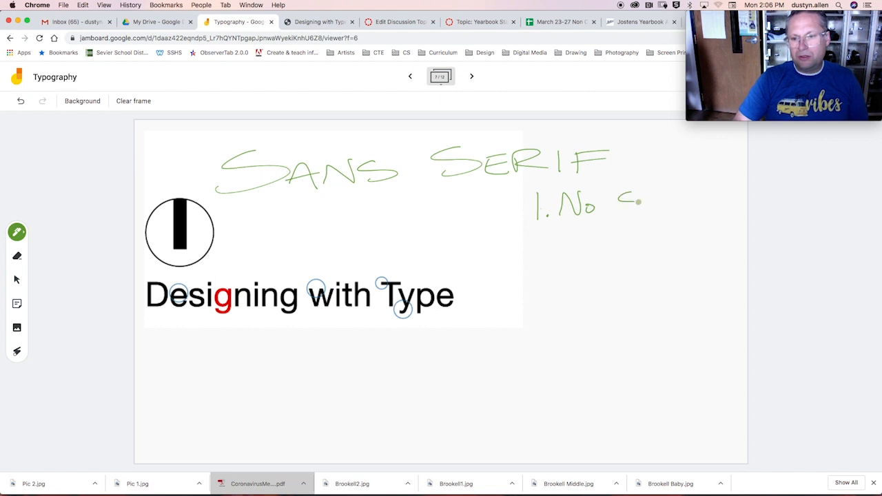
pyautogui.moveTo(621, 207); pyautogui.dragTo(687, 204)
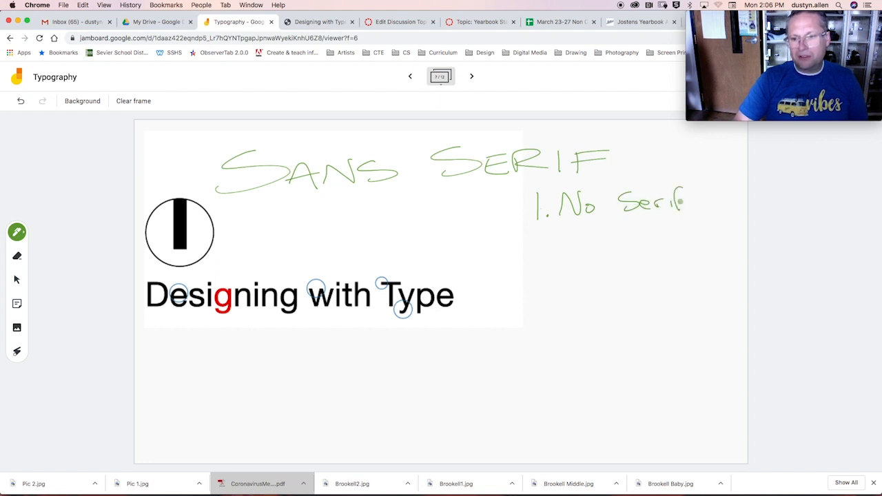
pyautogui.moveTo(686, 207); pyautogui.dragTo(703, 204)
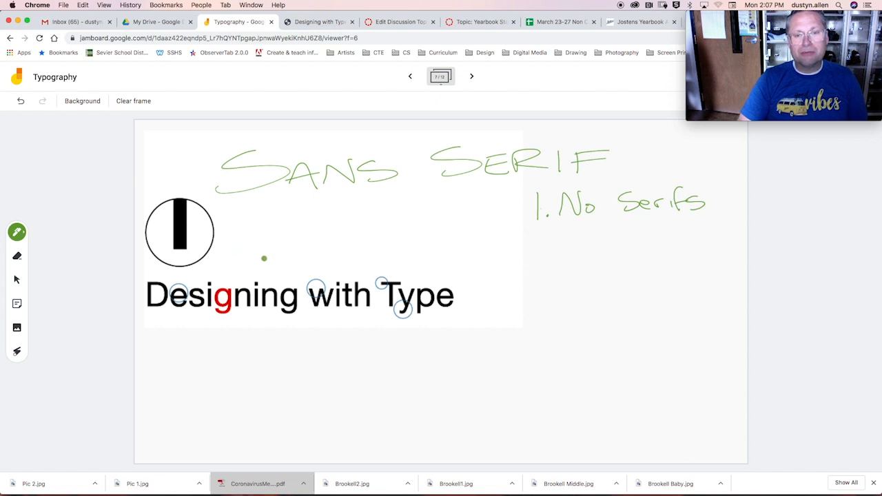
pyautogui.moveTo(305, 257)
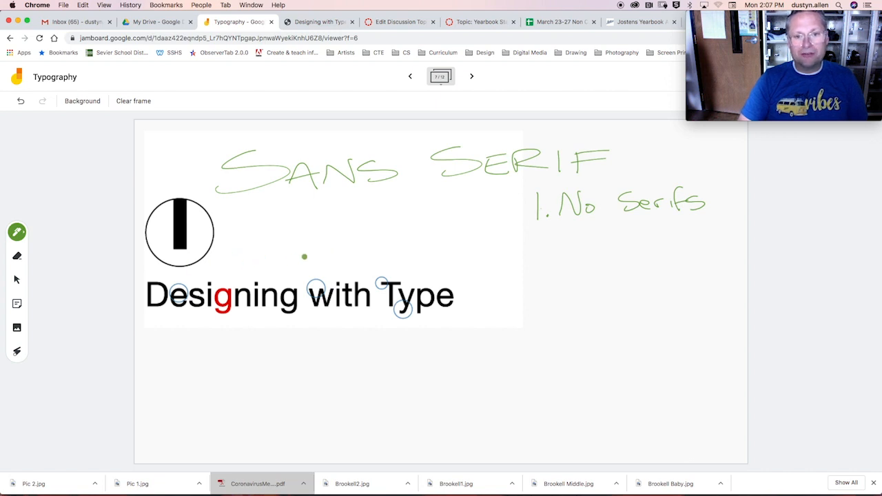
pyautogui.click(472, 76)
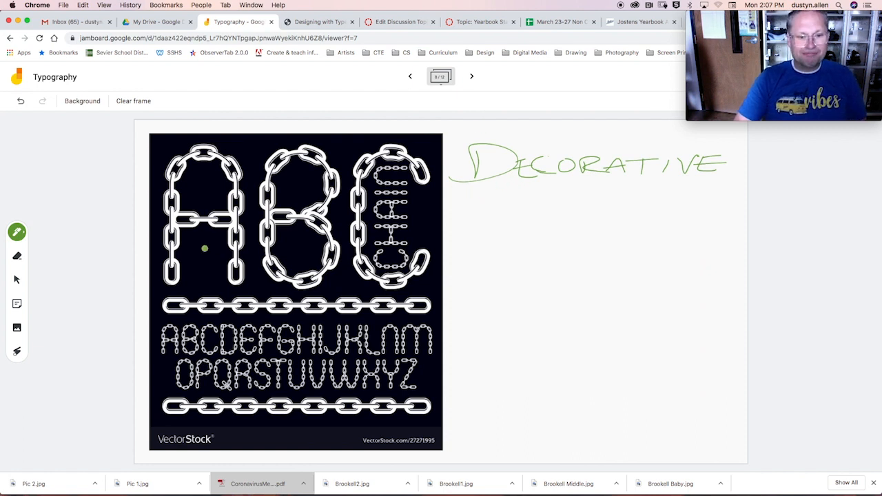
pyautogui.moveTo(320, 240)
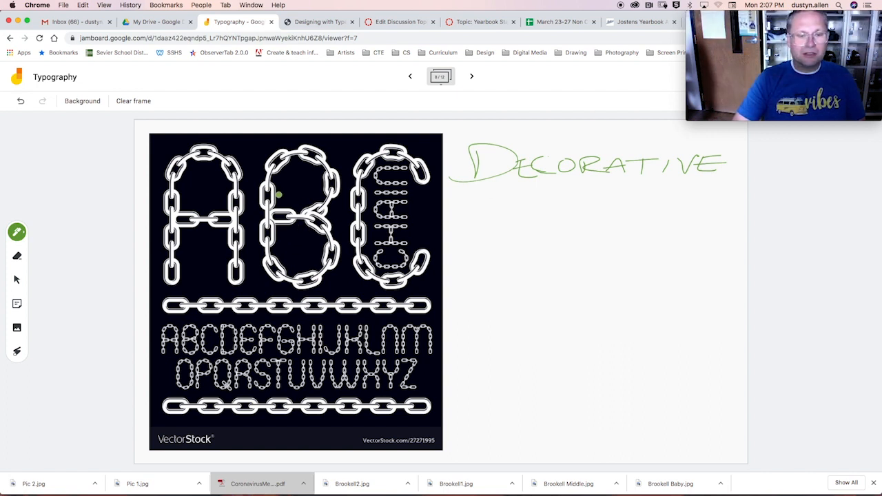
pyautogui.moveTo(290, 212)
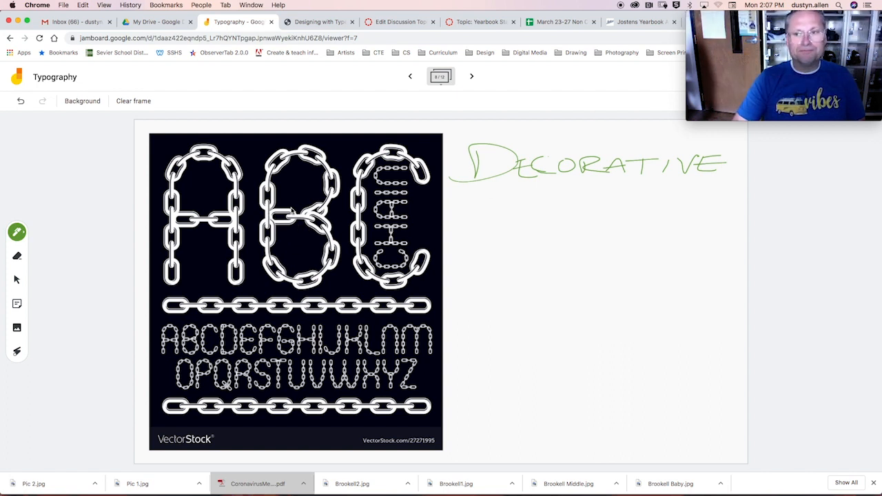
pyautogui.moveTo(218, 193)
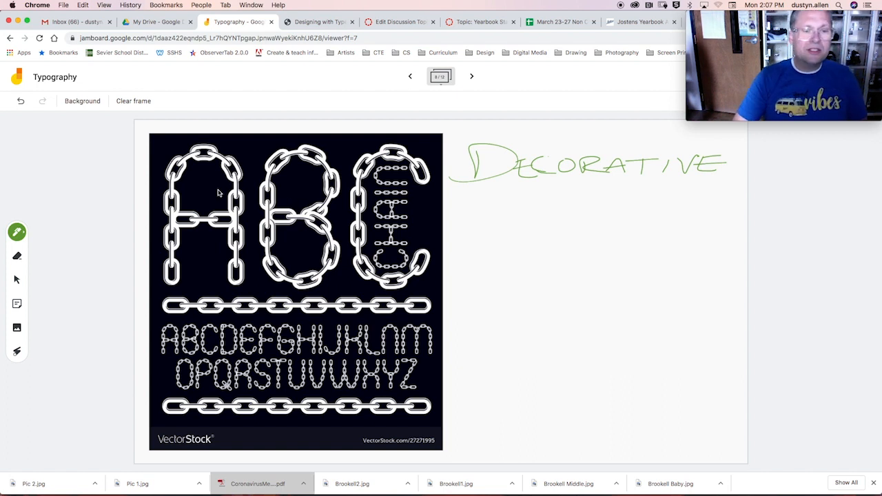
pyautogui.moveTo(325, 228)
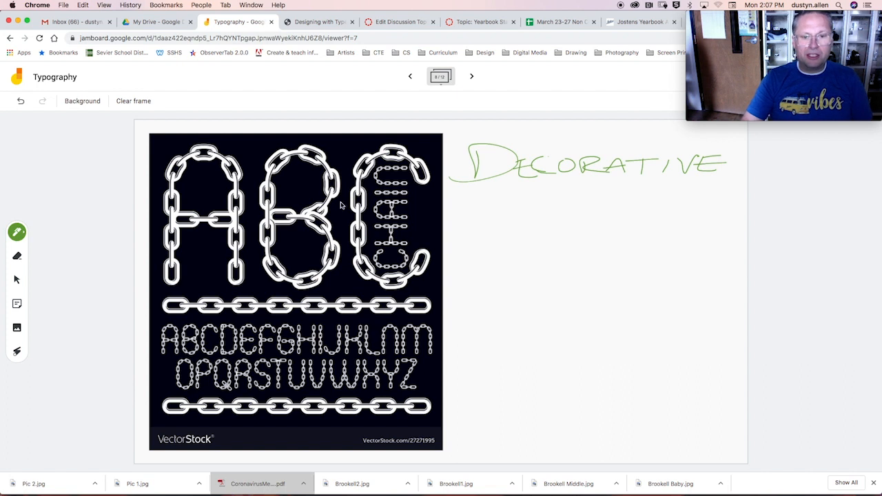
pyautogui.moveTo(303, 248)
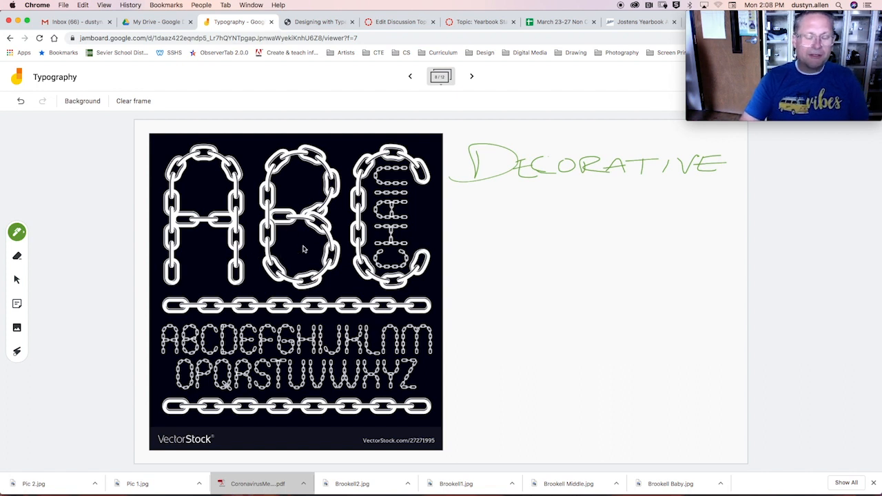
pyautogui.moveTo(395, 185)
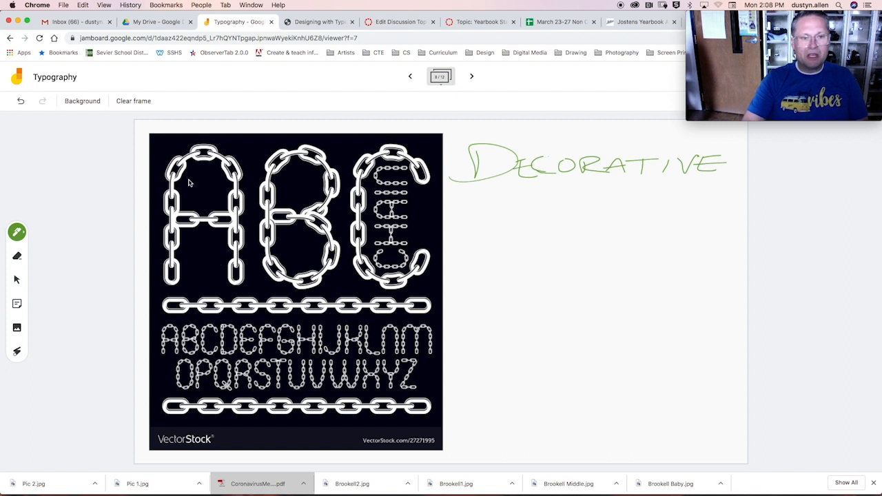
pyautogui.moveTo(417, 182)
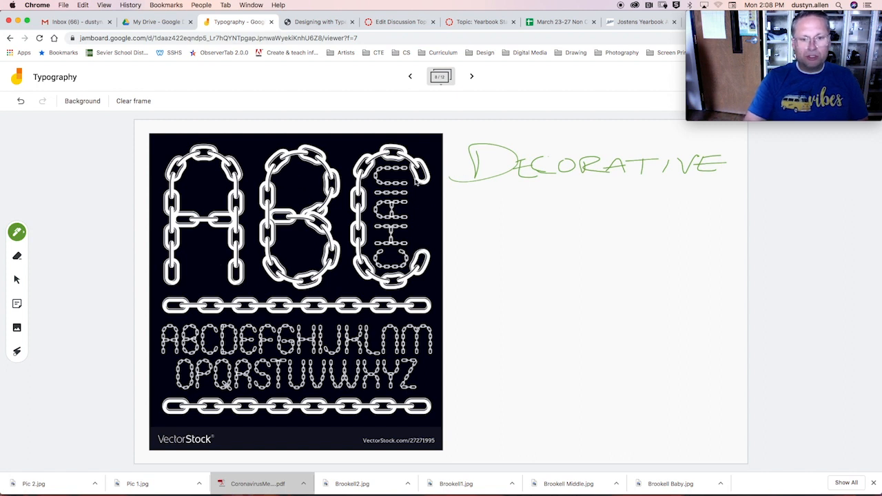
pyautogui.moveTo(499, 210)
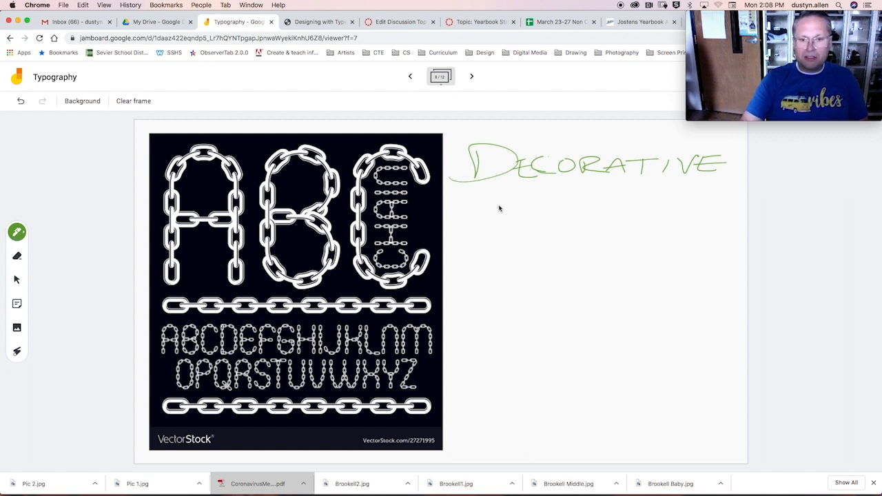
pyautogui.moveTo(483, 202)
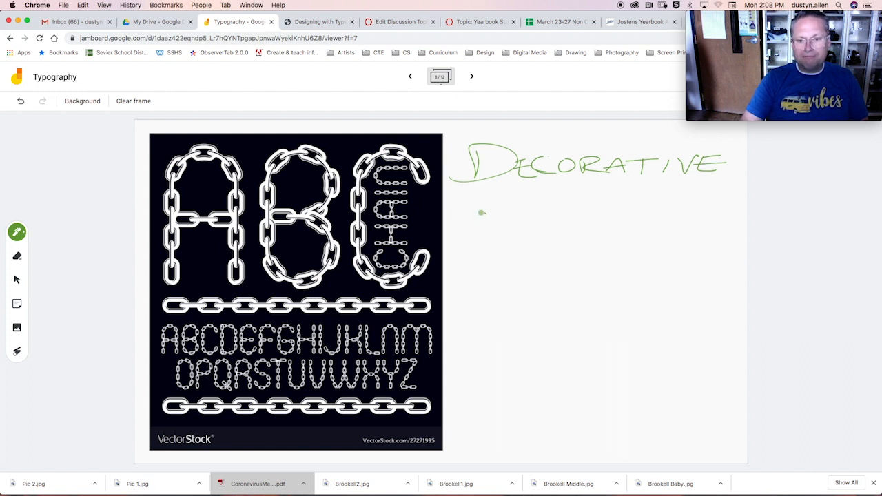
# Handwrite 'anything that doesnt fit in the formal families' under the Decorative heading
pyautogui.moveTo(475, 221); pyautogui.dragTo(530, 214)
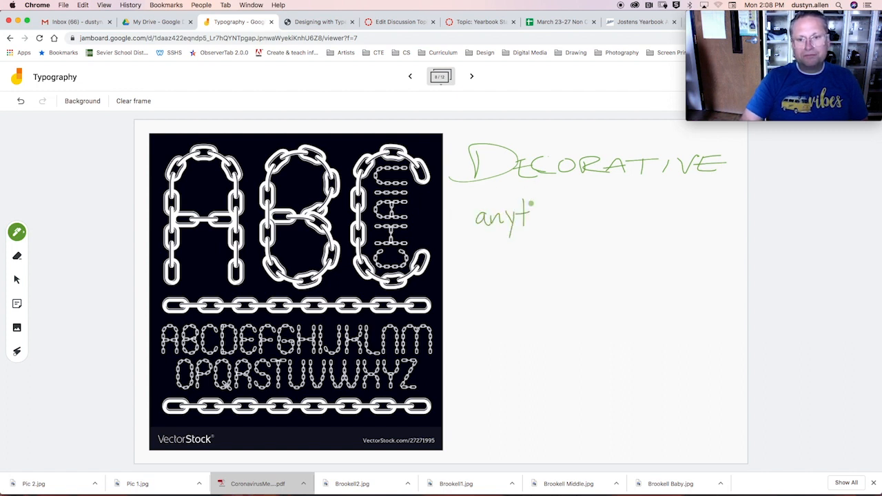
pyautogui.moveTo(530, 207); pyautogui.dragTo(576, 221)
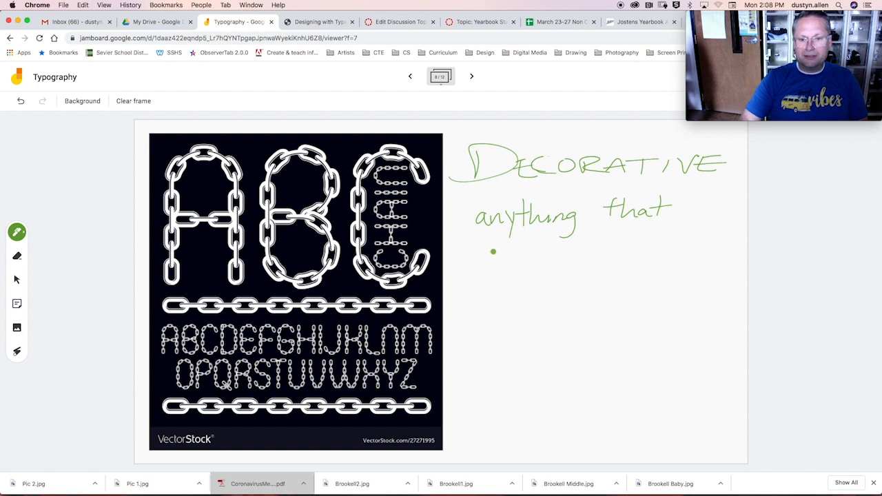
pyautogui.moveTo(494, 251); pyautogui.dragTo(485, 262)
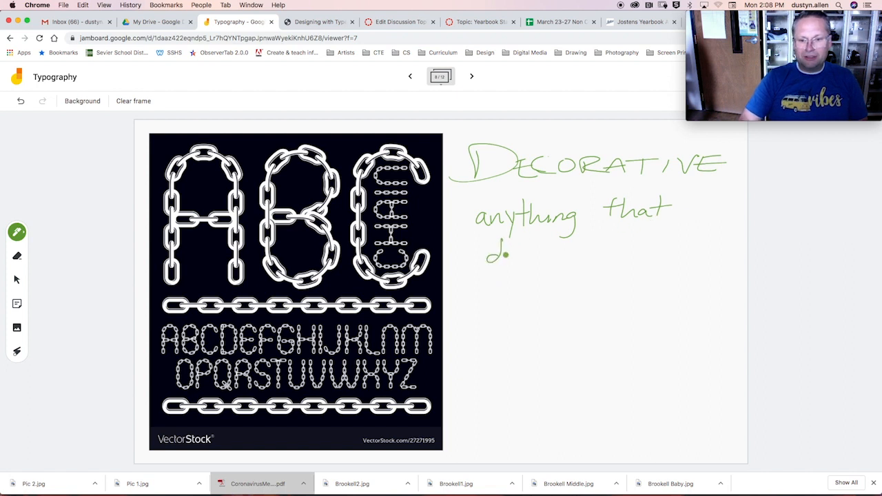
pyautogui.moveTo(496, 255); pyautogui.dragTo(558, 255)
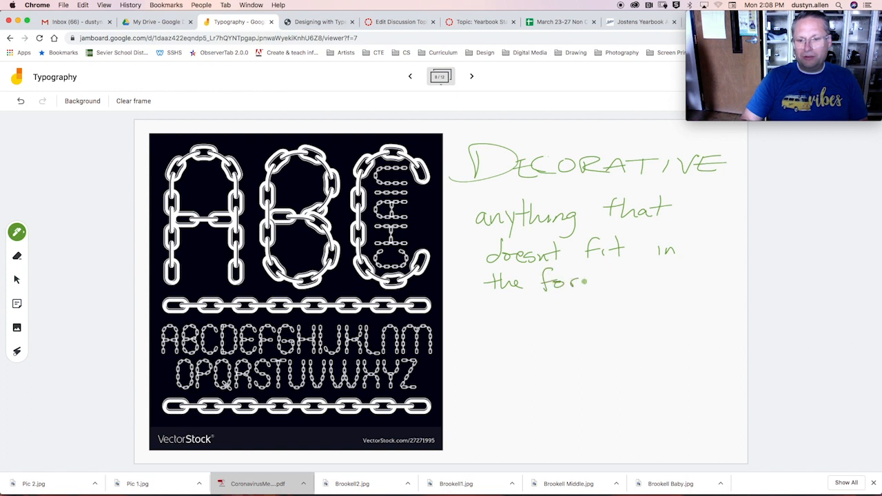
pyautogui.moveTo(581, 282); pyautogui.dragTo(628, 278)
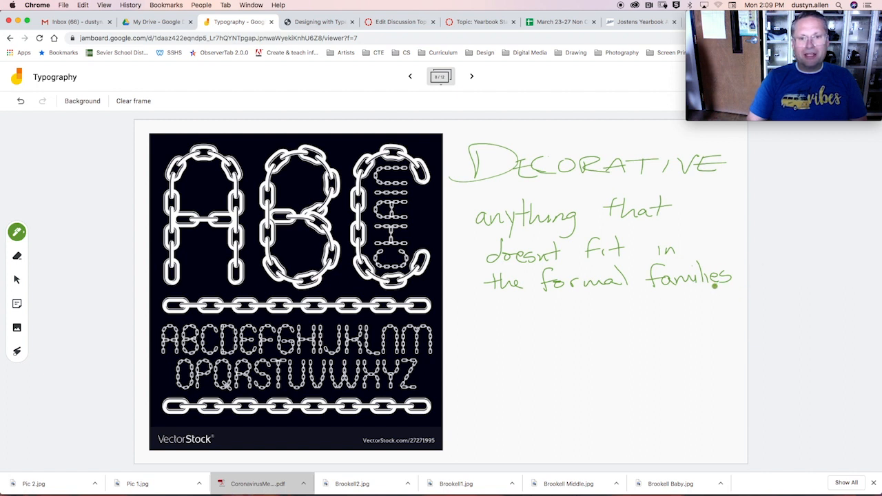
pyautogui.moveTo(405, 353)
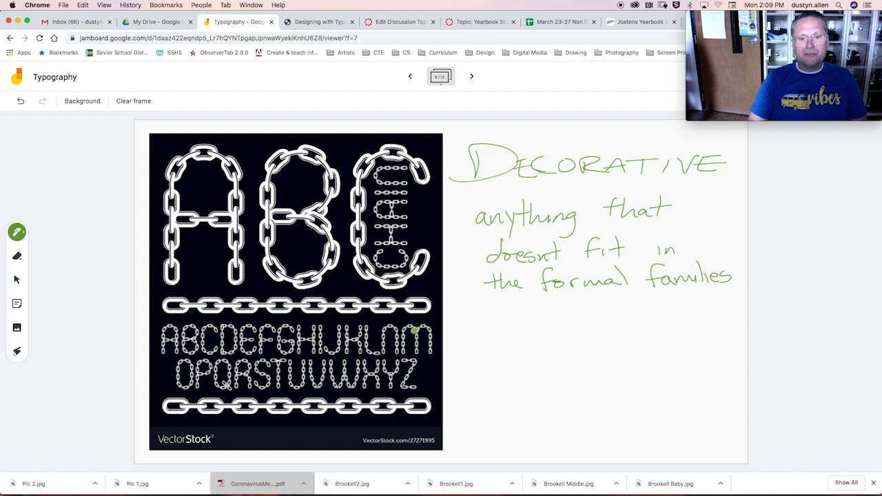
pyautogui.moveTo(519, 347)
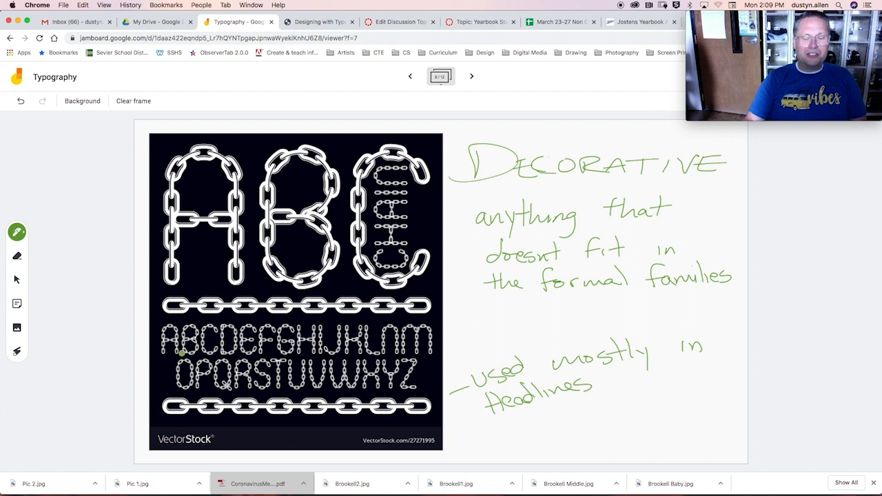
pyautogui.moveTo(429, 352)
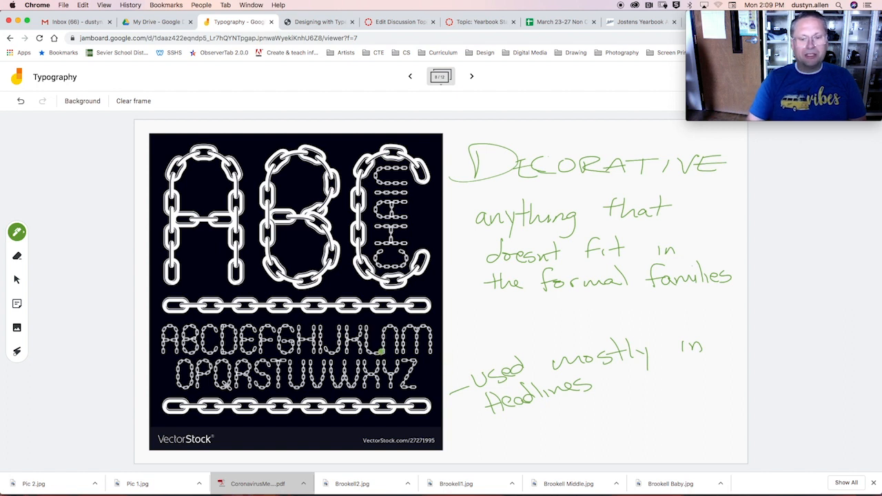
pyautogui.moveTo(348, 370)
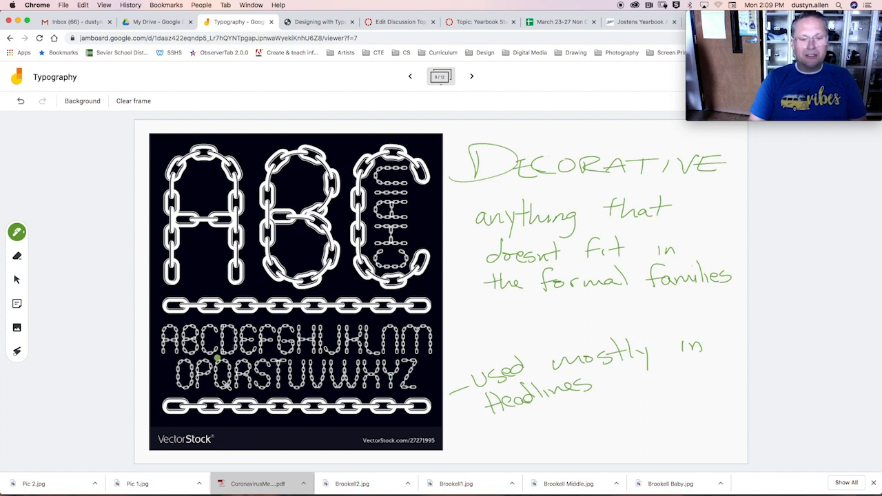
pyautogui.moveTo(291, 329)
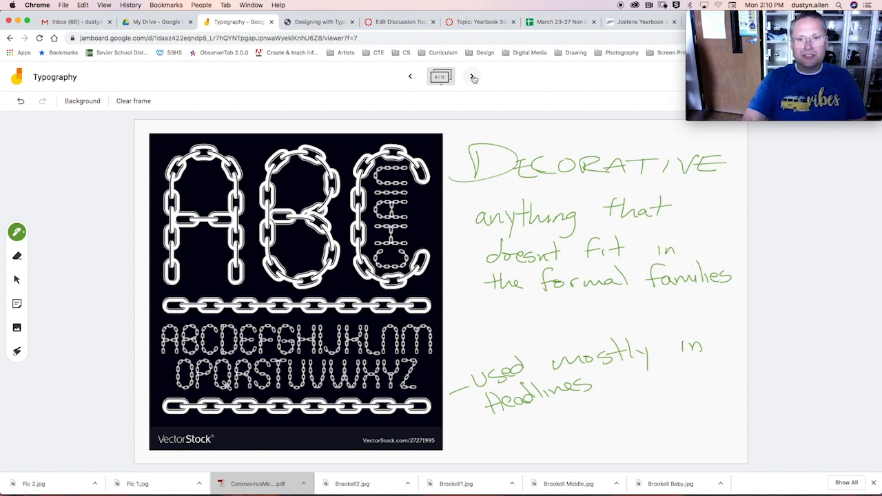
pyautogui.moveTo(472, 77)
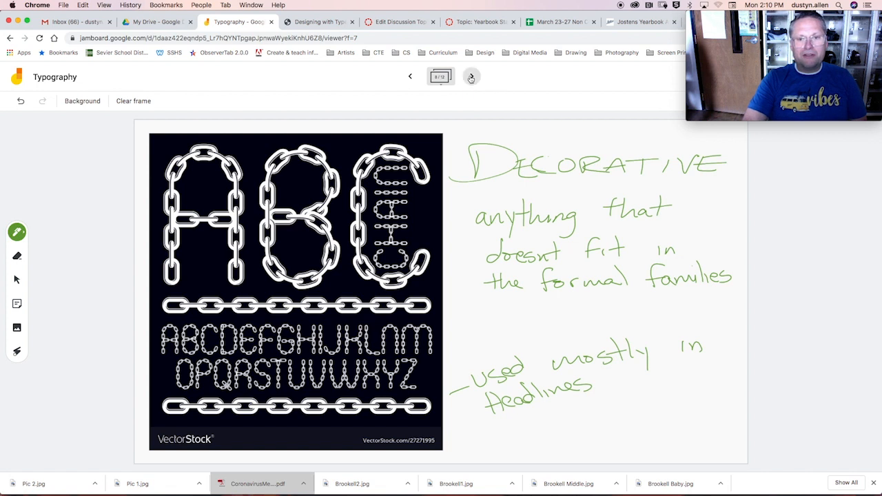
# Advance to the Cursive versus Script frame with its handwriting-font samples
pyautogui.click(472, 76)
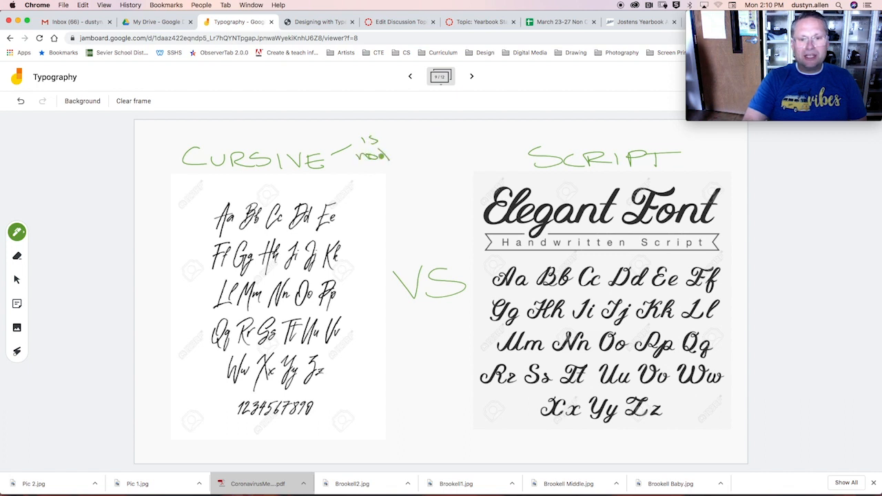
# Write that cursive letters are not connected and mimic handwriting, beside the CURSIVE heading
pyautogui.moveTo(358, 177); pyautogui.dragTo(397, 172)
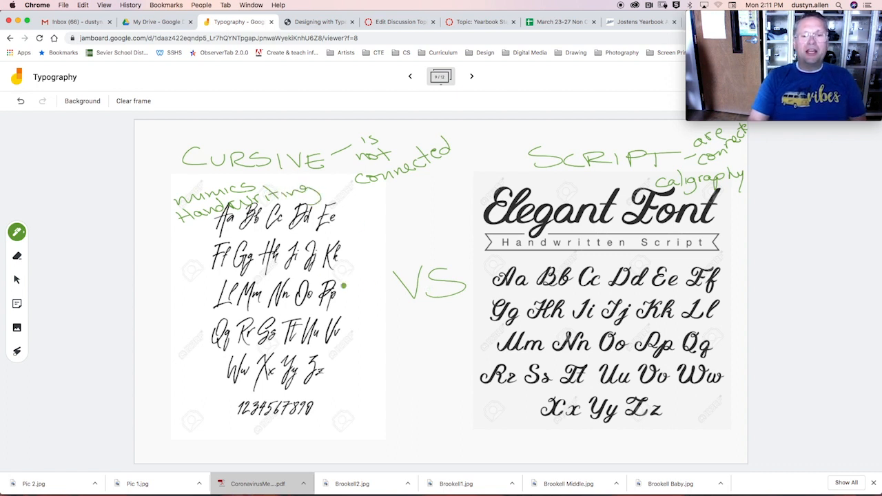
pyautogui.moveTo(406, 230)
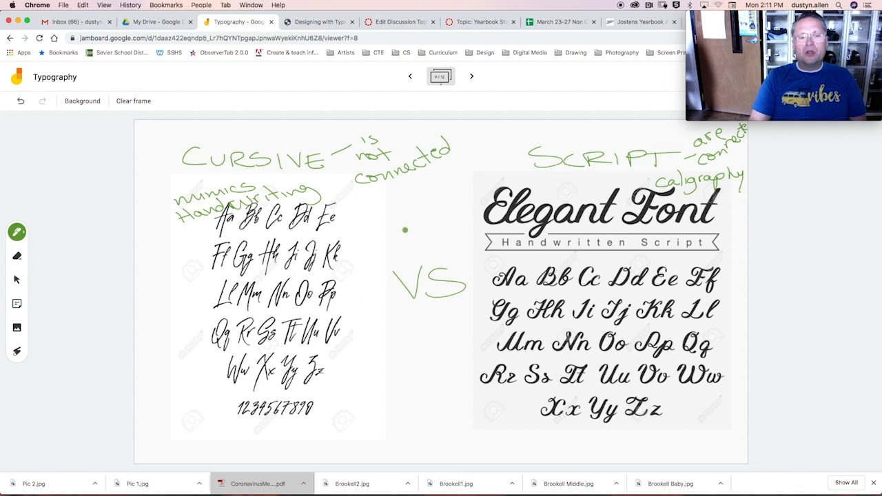
pyautogui.moveTo(456, 223)
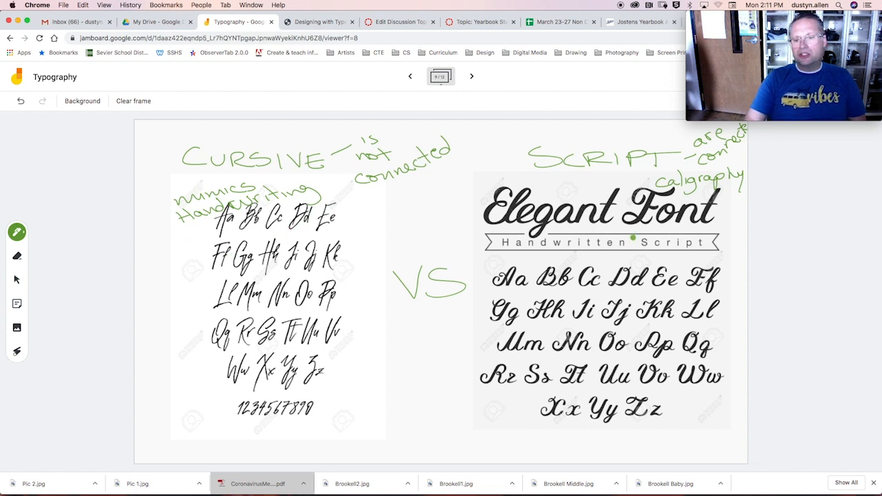
pyautogui.moveTo(616, 289)
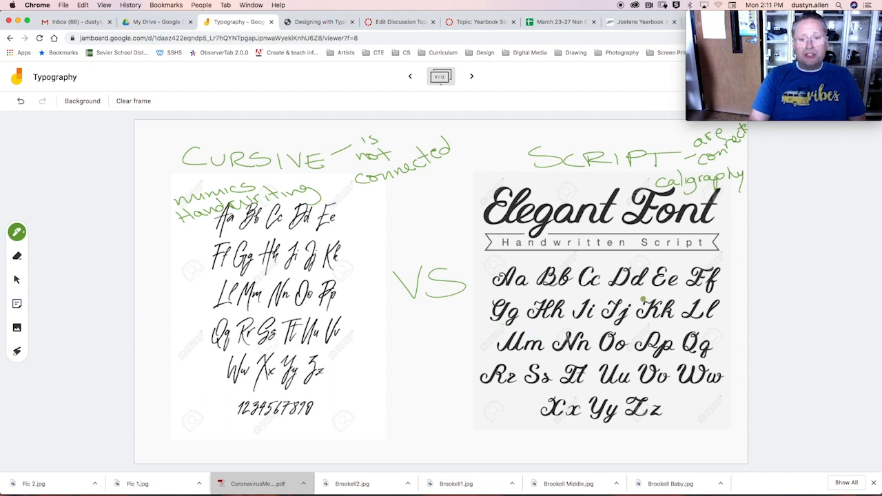
pyautogui.moveTo(488, 222)
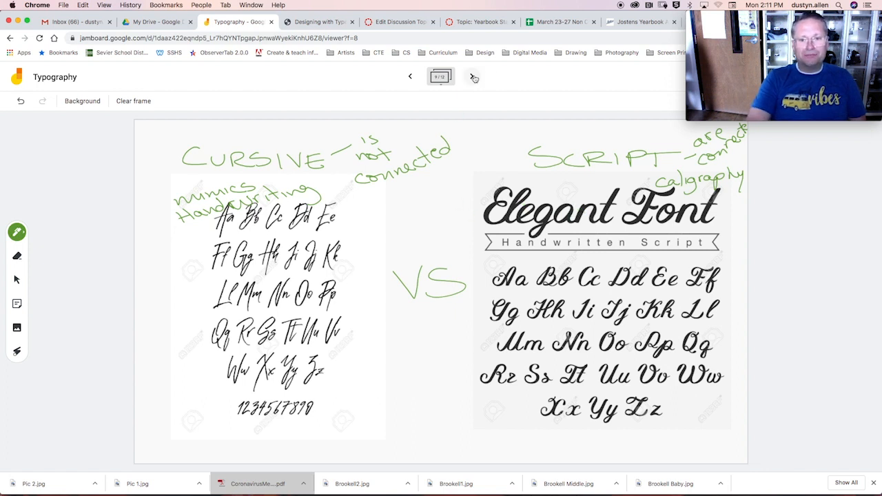
# Advance to the Designing with Type frame showing five typeface identification samples
pyautogui.click(471, 76)
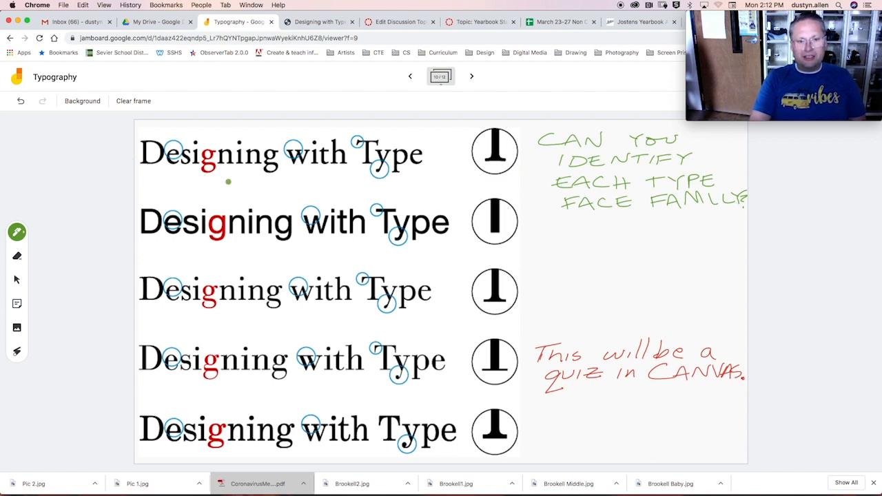
pyautogui.moveTo(300, 193)
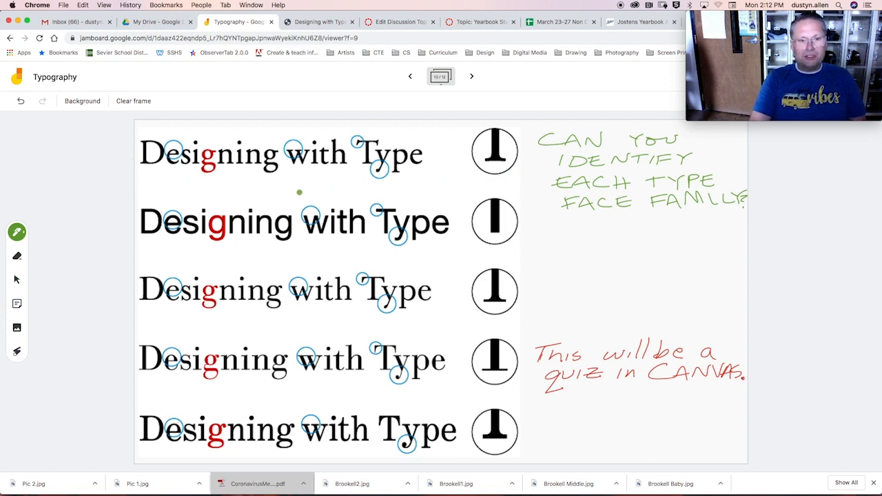
pyautogui.moveTo(217, 279)
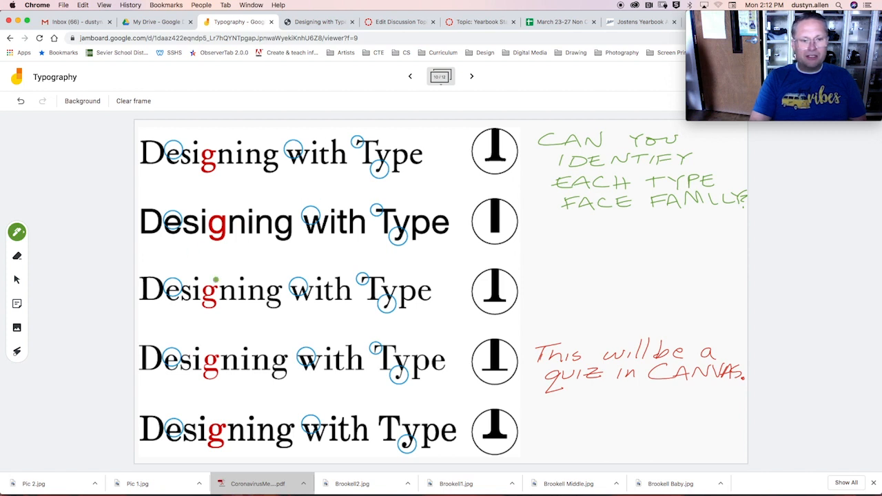
pyautogui.moveTo(253, 329)
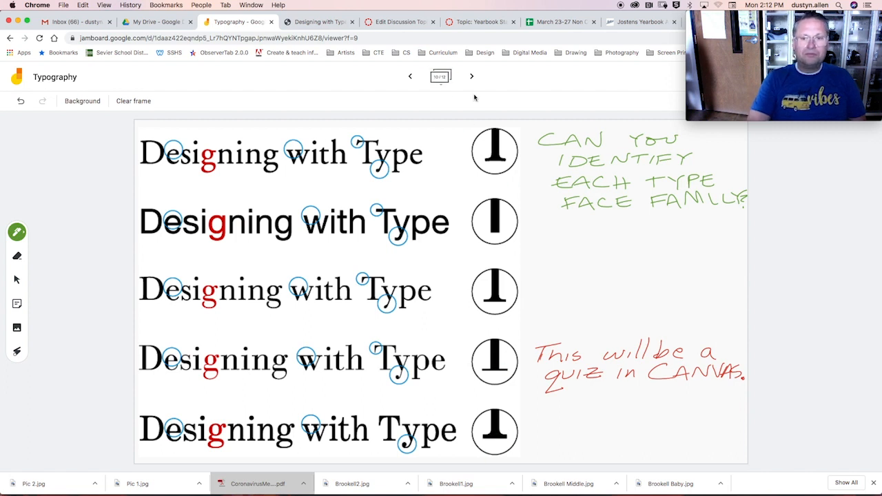
# Advance to the Wordmark Logos vs Graphic Logos frame for the logo exercise
pyautogui.click(472, 75)
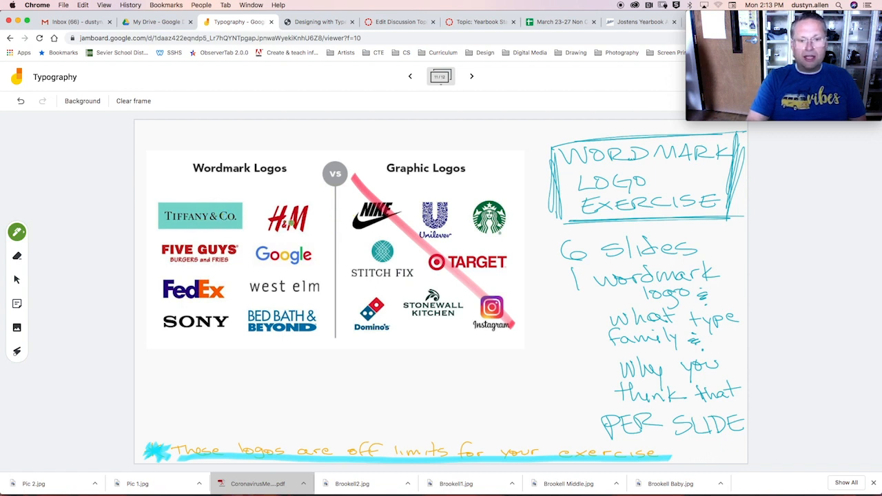
pyautogui.click(251, 220)
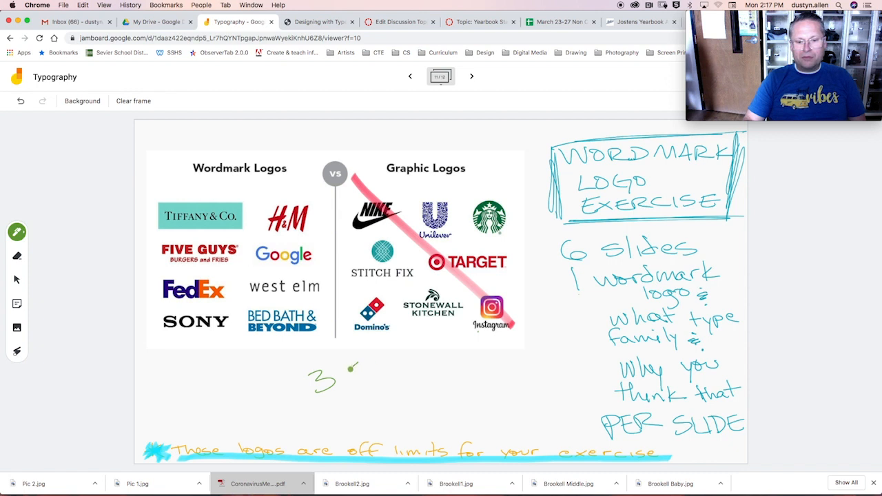
# Draw a bracket after the 3 and handwrite logo, family and explanation stacked beside it
pyautogui.moveTo(352, 375); pyautogui.dragTo(383, 397)
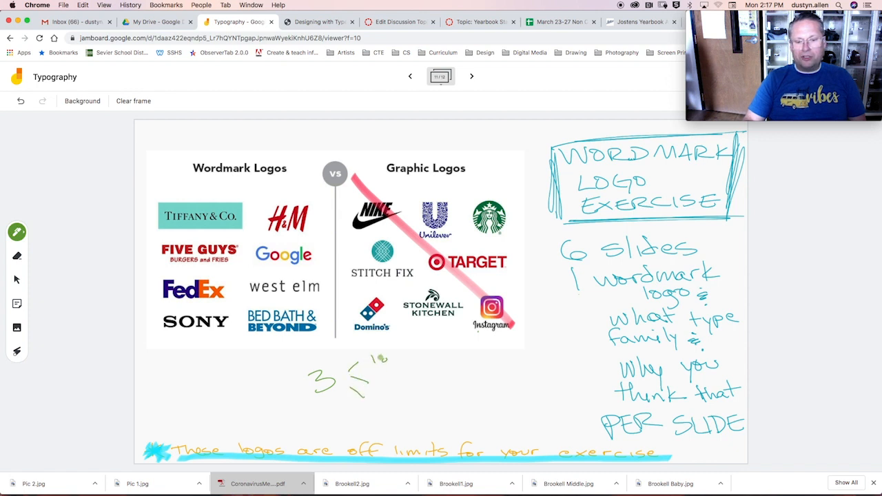
pyautogui.moveTo(372, 361); pyautogui.dragTo(411, 361)
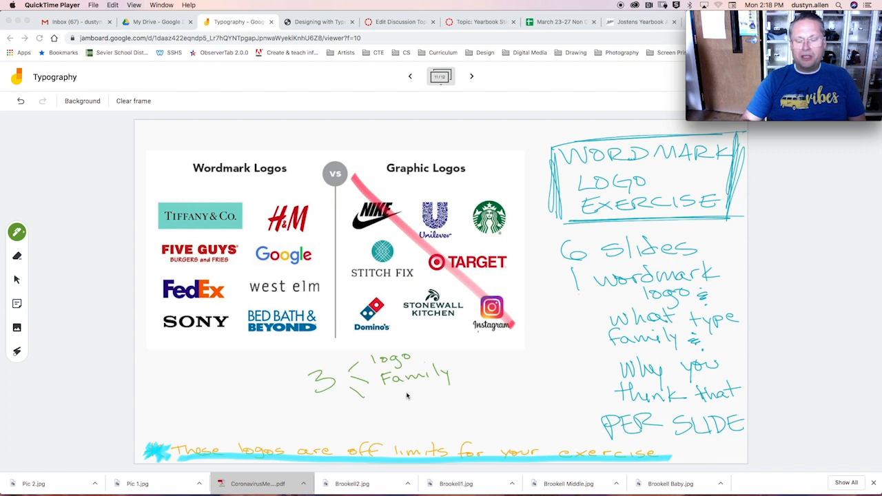
pyautogui.moveTo(388, 399)
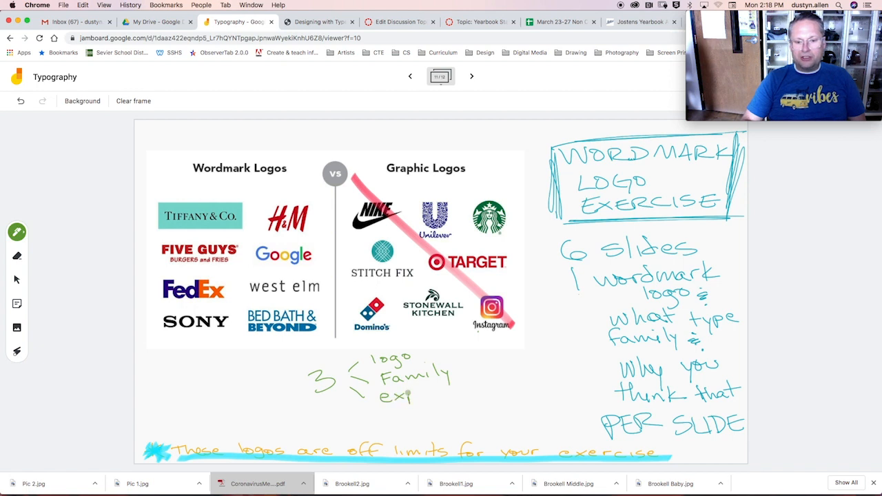
pyautogui.moveTo(414, 397); pyautogui.dragTo(461, 395)
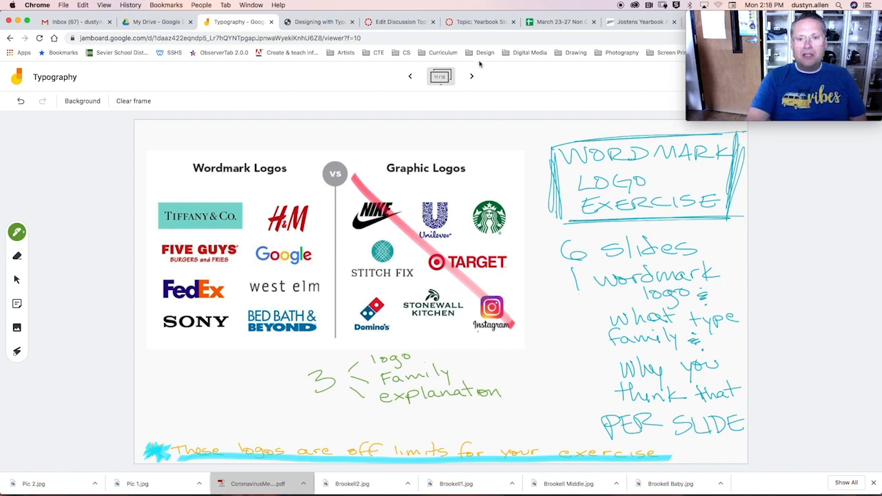
# Show the 'Get additional info' frame with the Designing with Type book cover
pyautogui.click(472, 76)
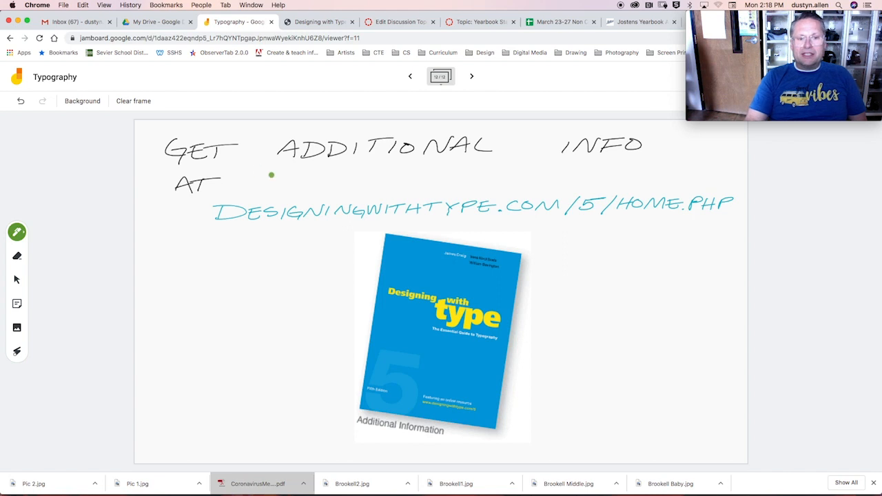
pyautogui.moveTo(688, 177)
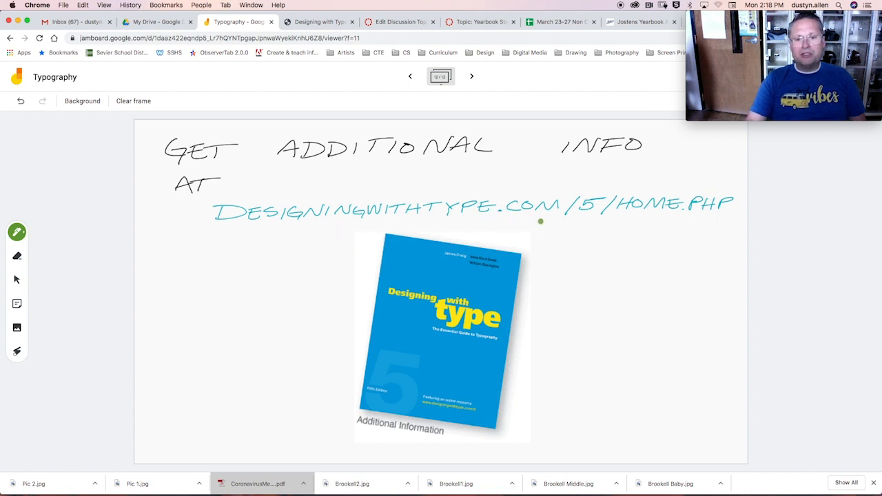
pyautogui.moveTo(621, 221)
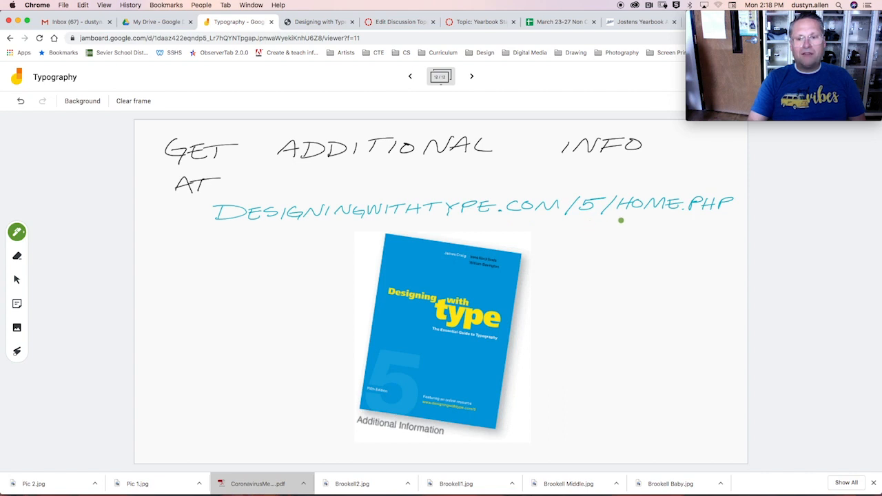
pyautogui.moveTo(725, 221)
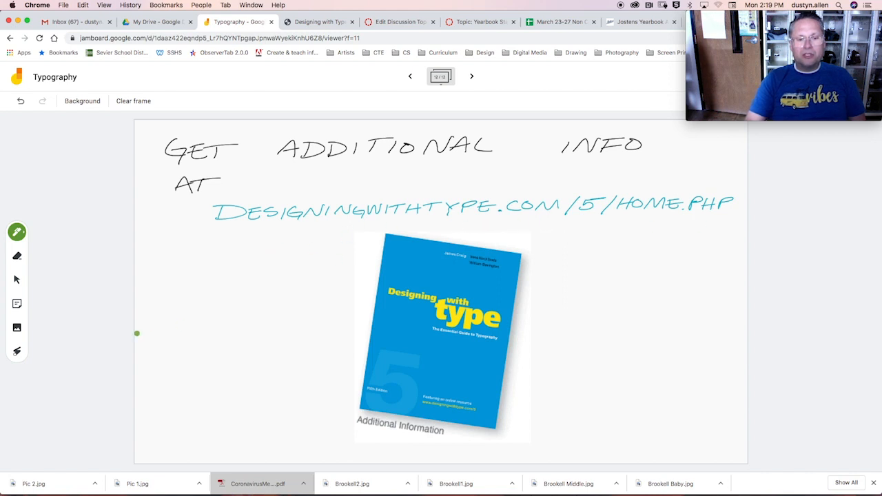
pyautogui.moveTo(281, 289)
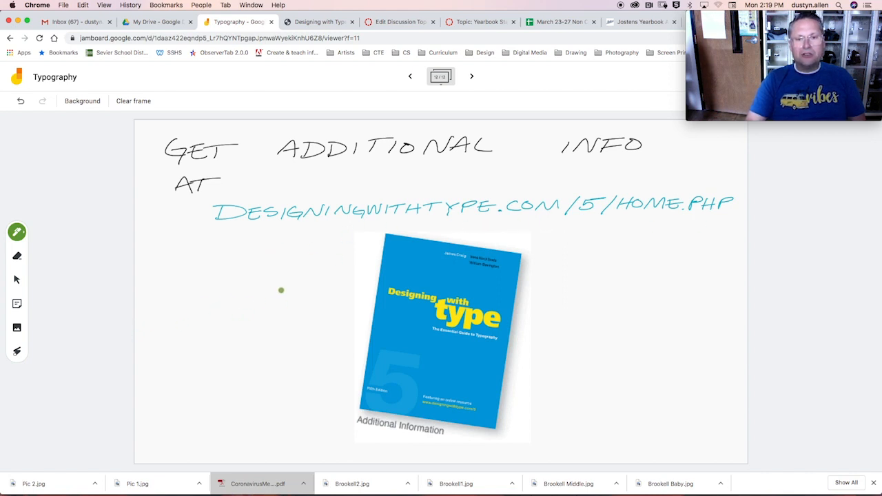
pyautogui.moveTo(379, 194)
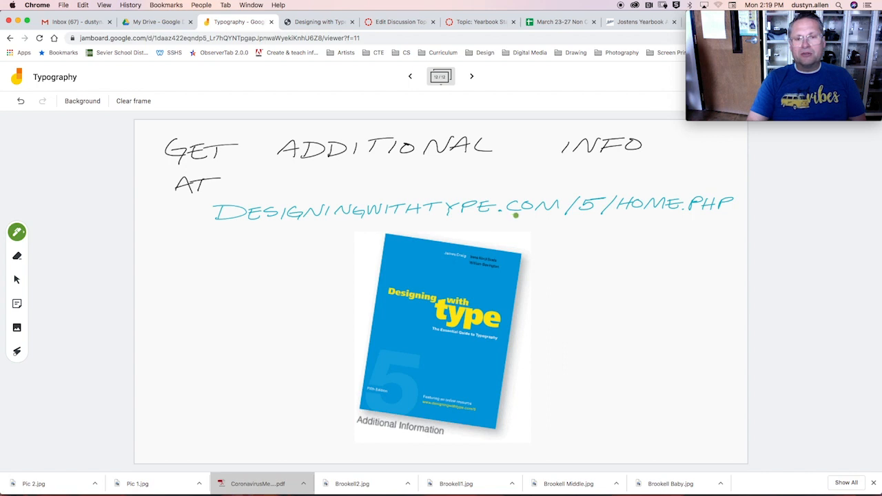
pyautogui.moveTo(584, 221)
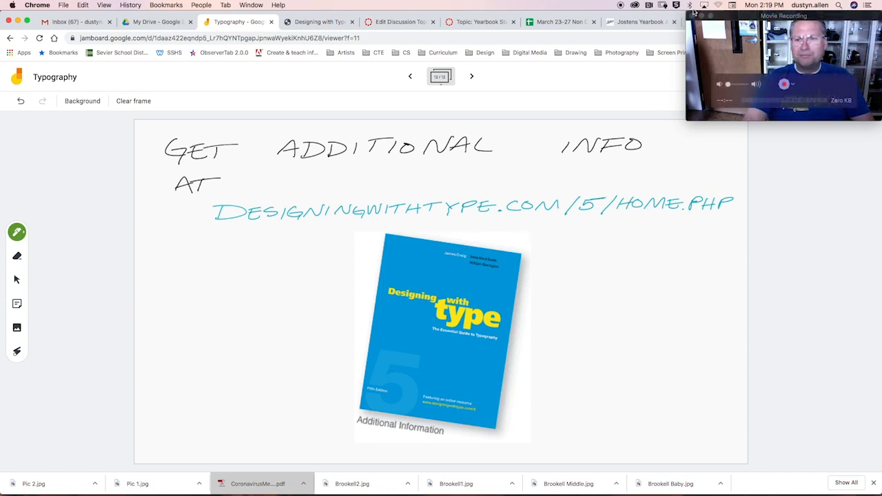
# Return to the Transitional frame, point out the serif sample with the laser, then pick the pen
pyautogui.click(411, 75)
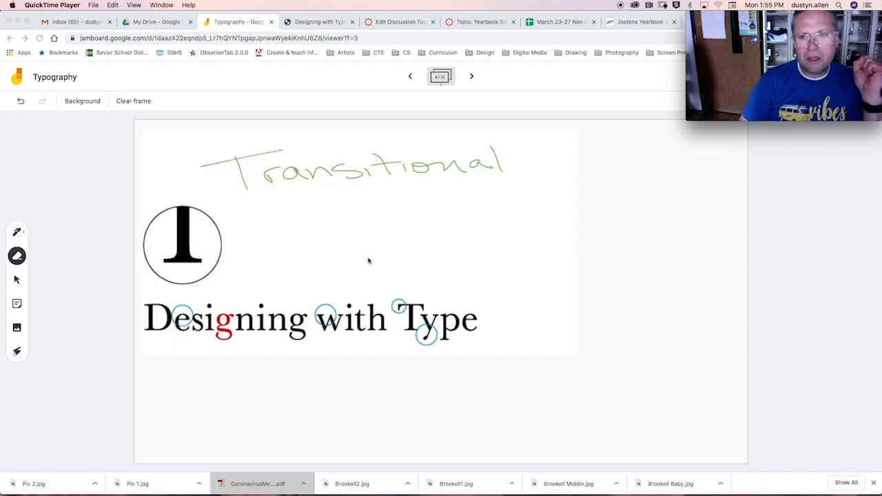
pyautogui.moveTo(251, 206)
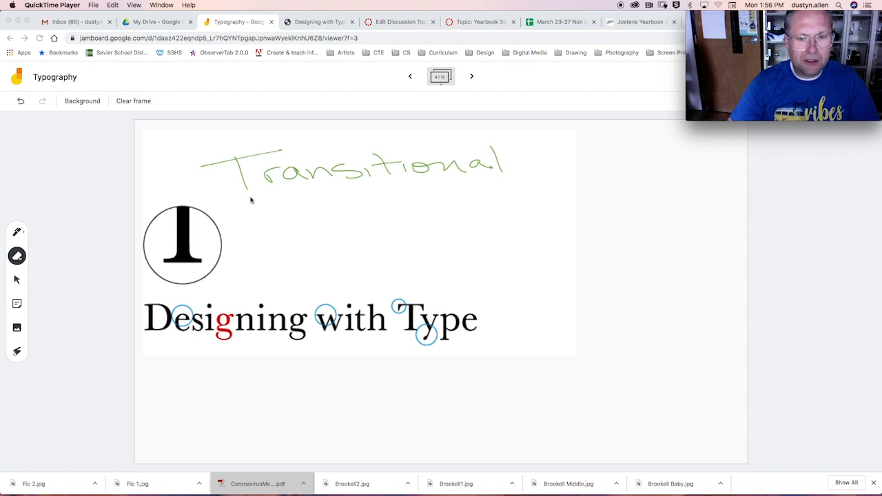
pyautogui.moveTo(522, 192)
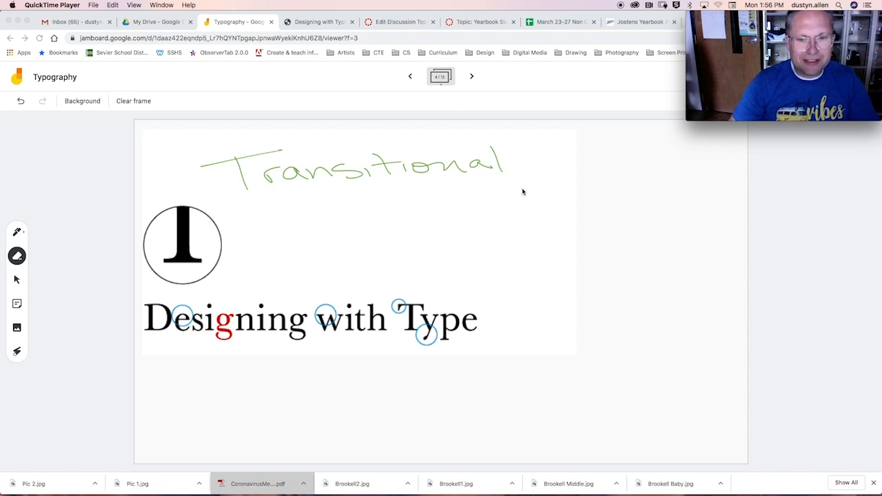
pyautogui.moveTo(452, 199)
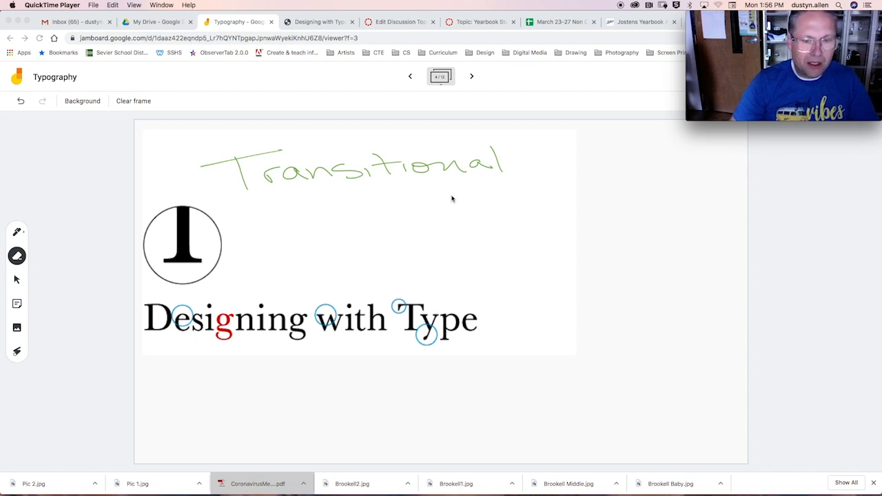
pyautogui.moveTo(375, 209)
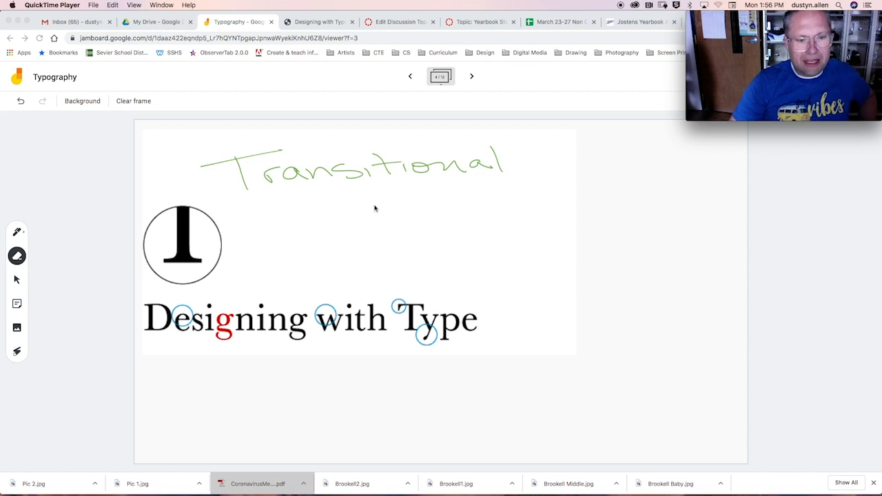
pyautogui.moveTo(384, 213)
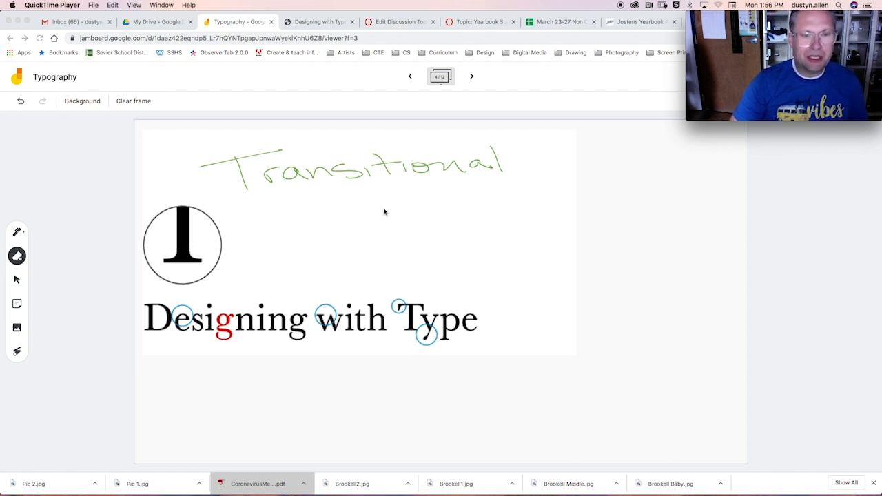
pyautogui.moveTo(376, 209)
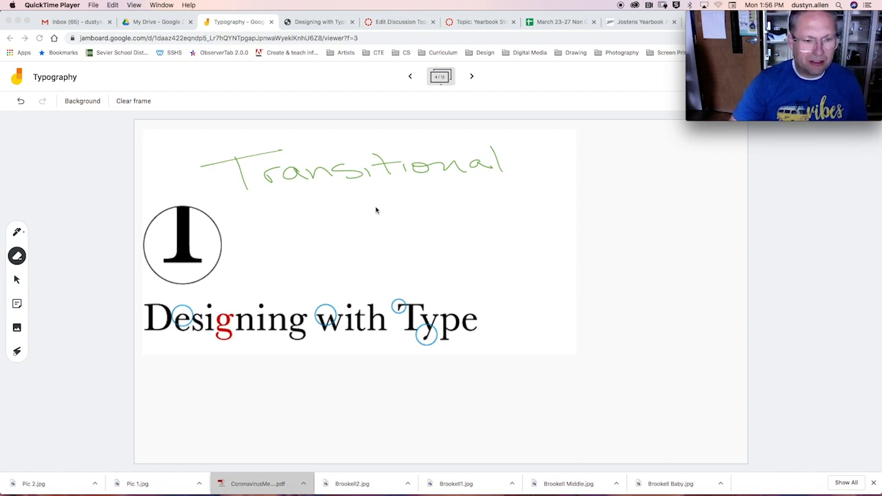
pyautogui.moveTo(204, 267)
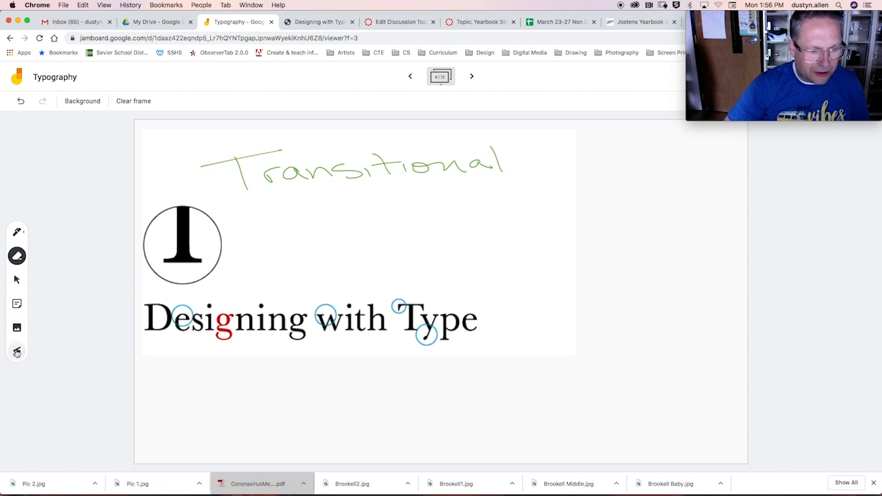
pyautogui.click(17, 352)
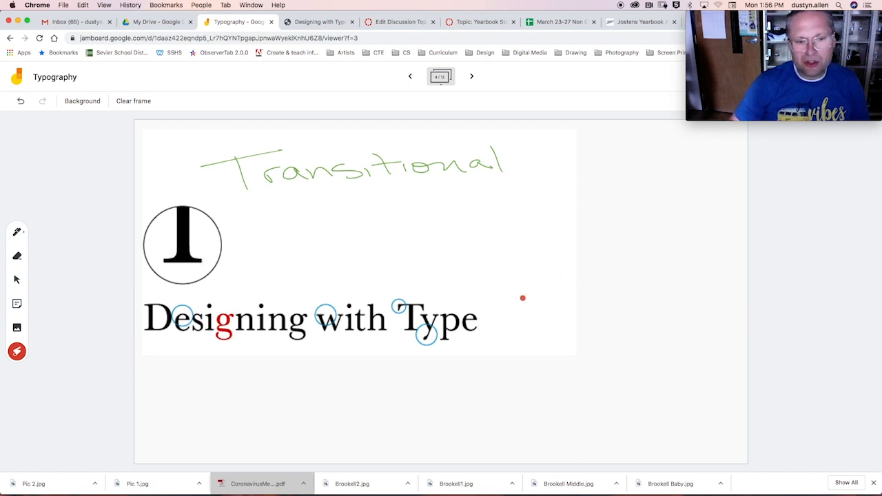
pyautogui.moveTo(172, 267); pyautogui.dragTo(214, 266)
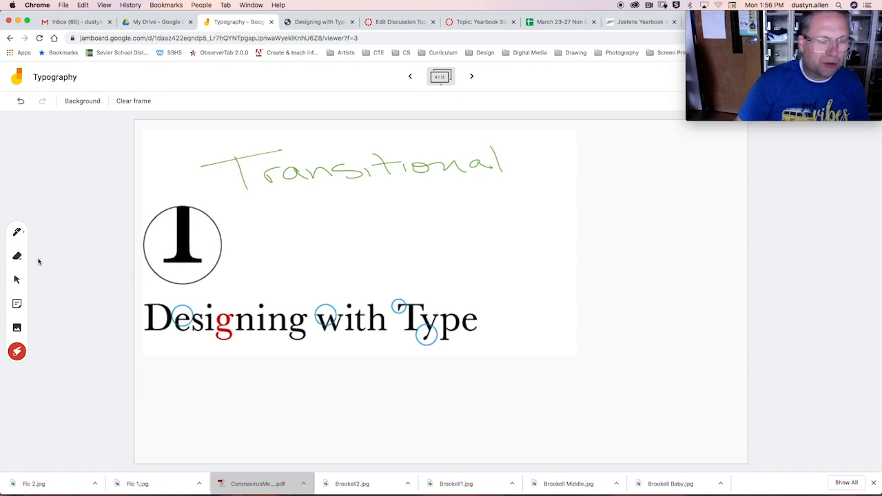
pyautogui.click(16, 231)
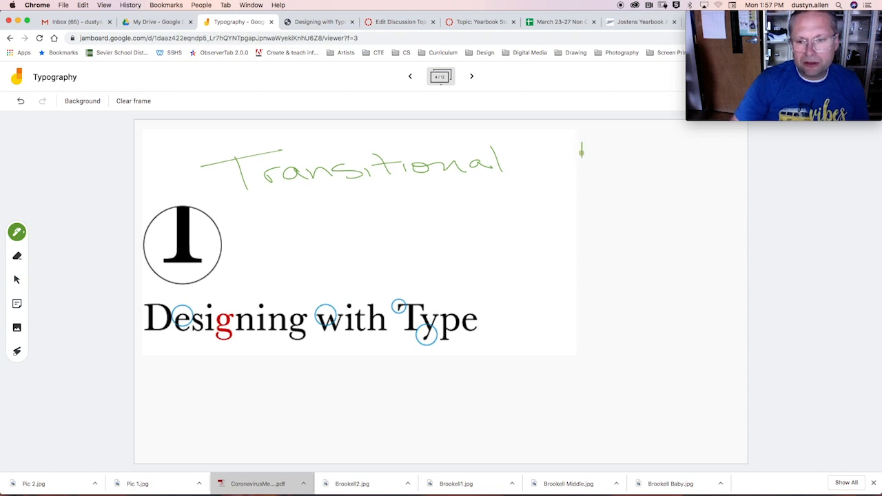
# Handwrite '1. Serifs longer' as the first Transitional point beside the sample
pyautogui.moveTo(582, 145); pyautogui.dragTo(585, 173)
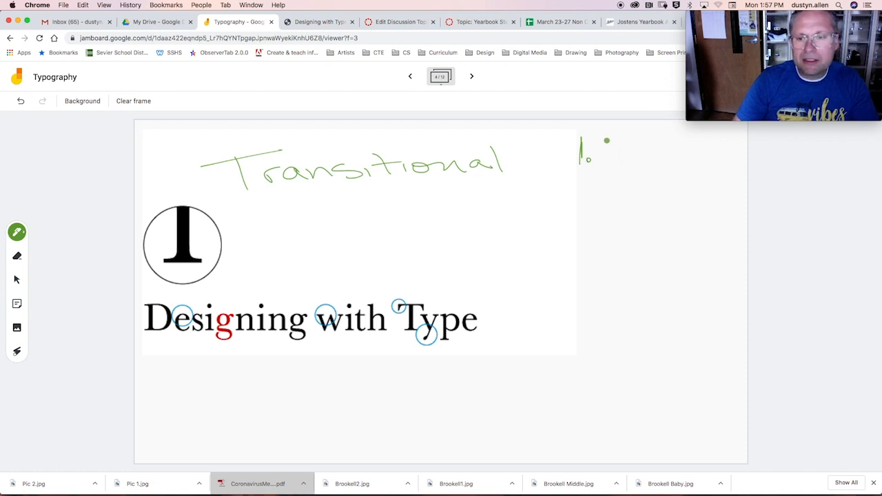
pyautogui.moveTo(596, 149); pyautogui.dragTo(655, 149)
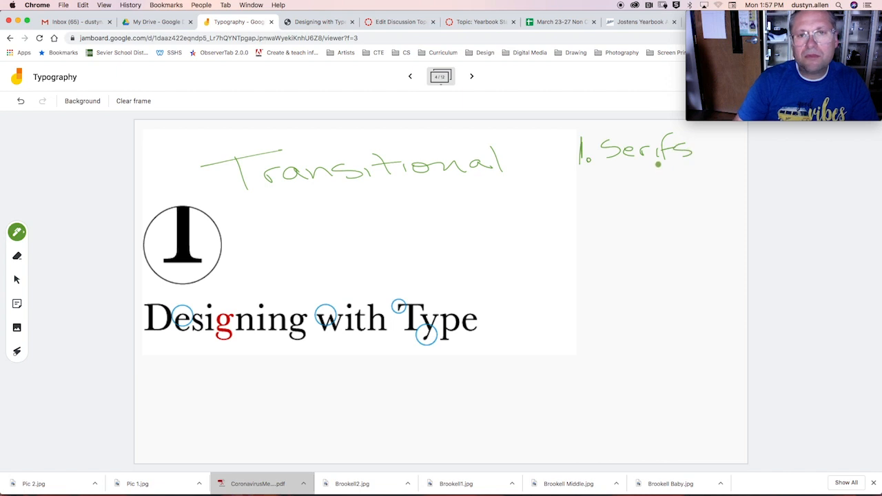
pyautogui.click(610, 174)
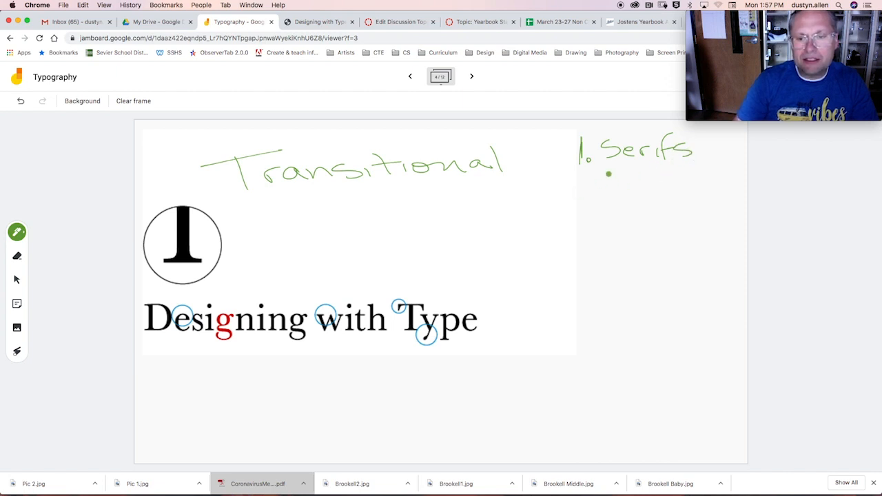
pyautogui.moveTo(632, 176); pyautogui.dragTo(645, 191)
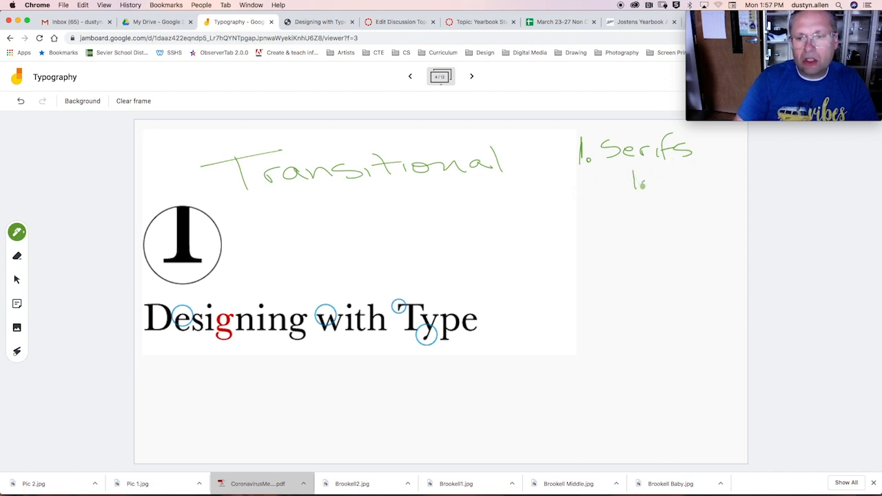
pyautogui.moveTo(634, 182); pyautogui.dragTo(706, 182)
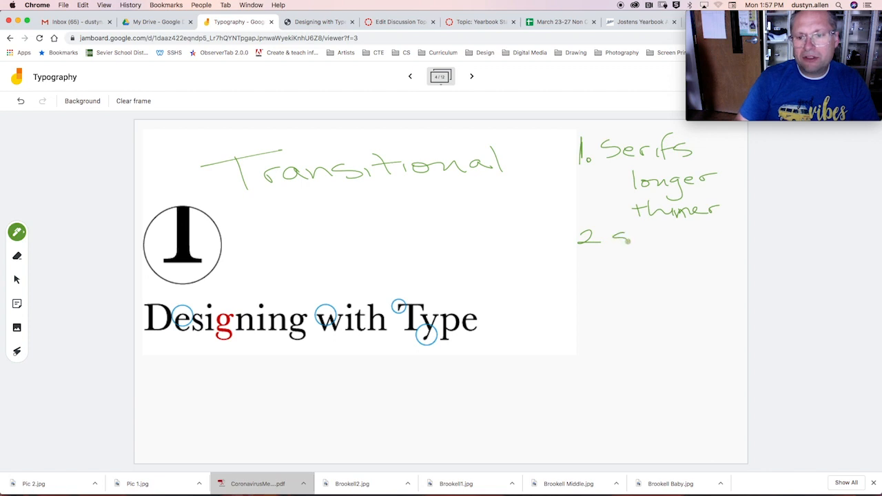
# Add 'thinner', then '2. smaller brackets' and '3. little to no oblique'
pyautogui.moveTo(617, 239); pyautogui.dragTo(687, 240)
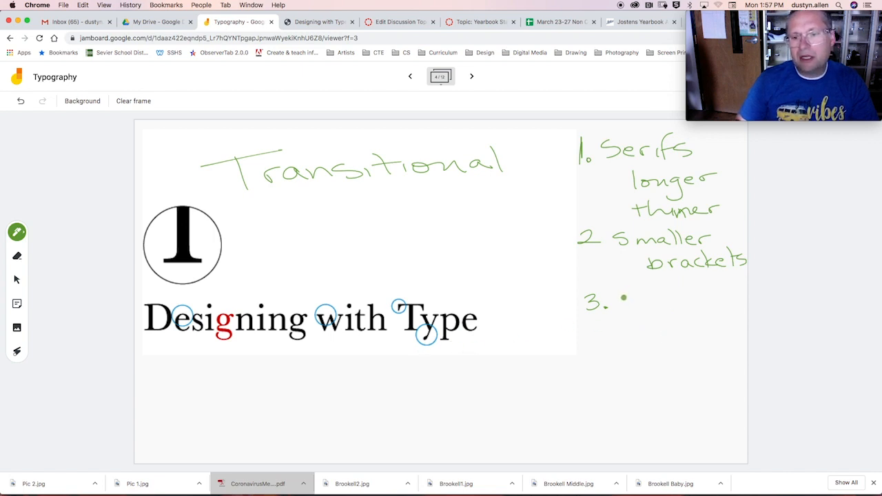
pyautogui.moveTo(620, 301); pyautogui.dragTo(637, 303)
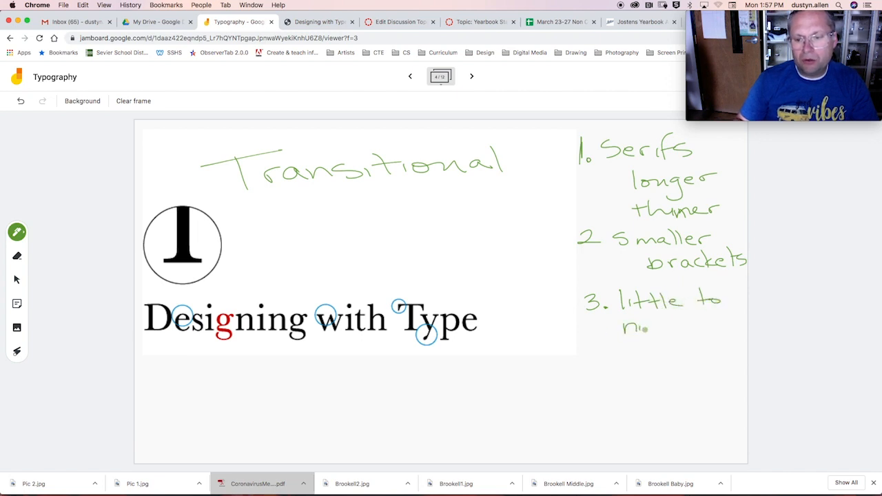
pyautogui.moveTo(623, 328); pyautogui.dragTo(697, 328)
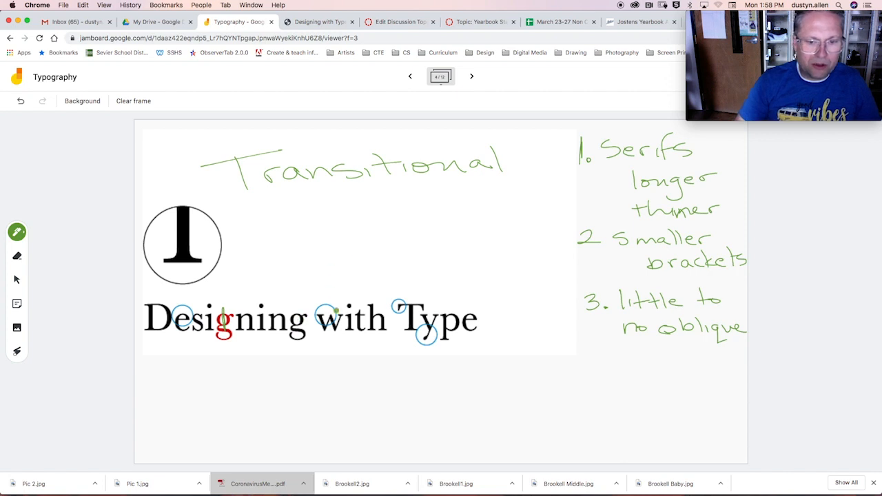
pyautogui.click(411, 75)
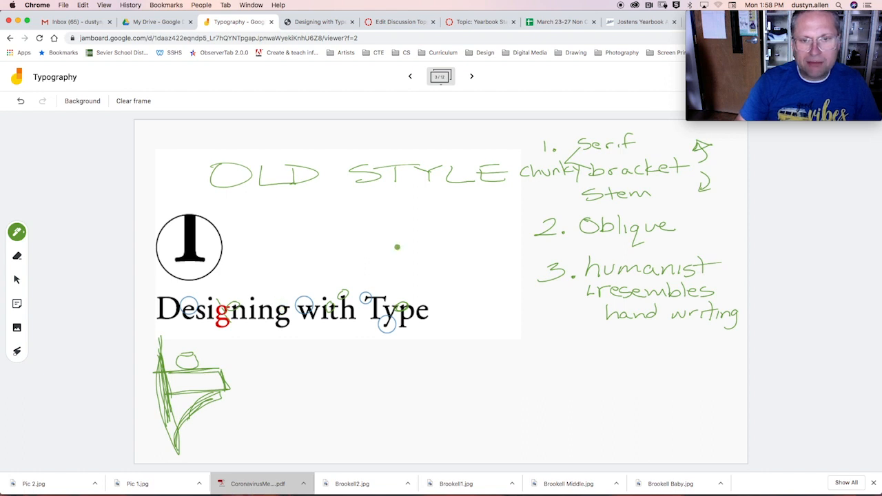
pyautogui.click(471, 76)
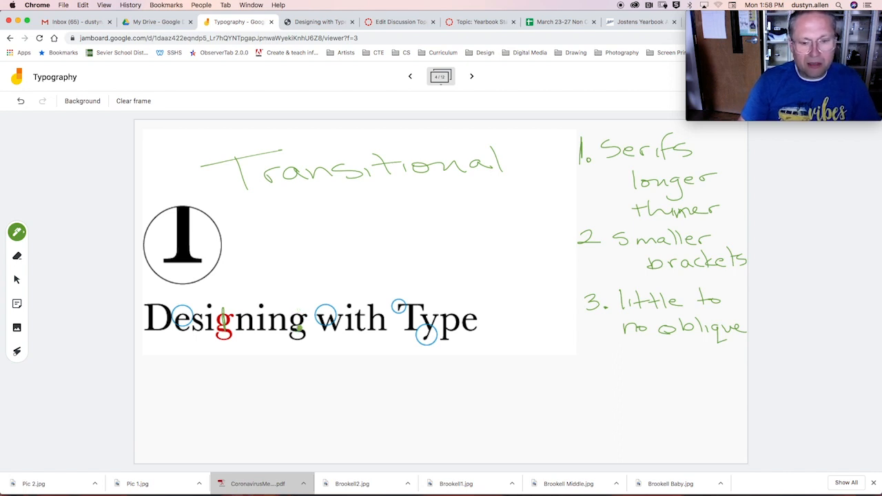
pyautogui.click(470, 267)
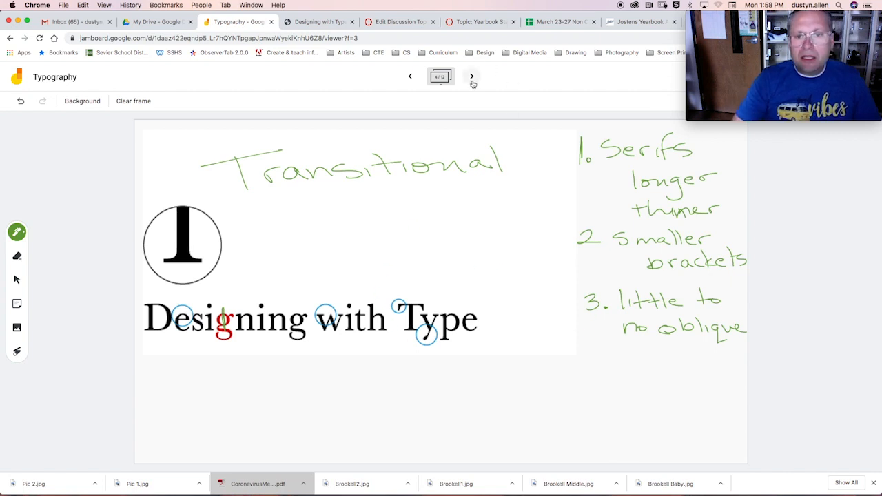
# On the Modern frame, handwrite '1. Serifs thin hairline', undoing a mis-written word
pyautogui.click(471, 76)
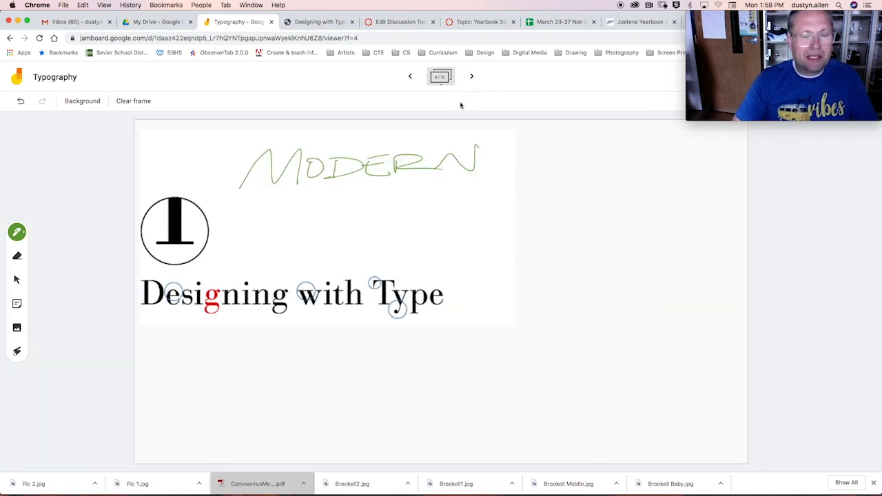
pyautogui.click(309, 201)
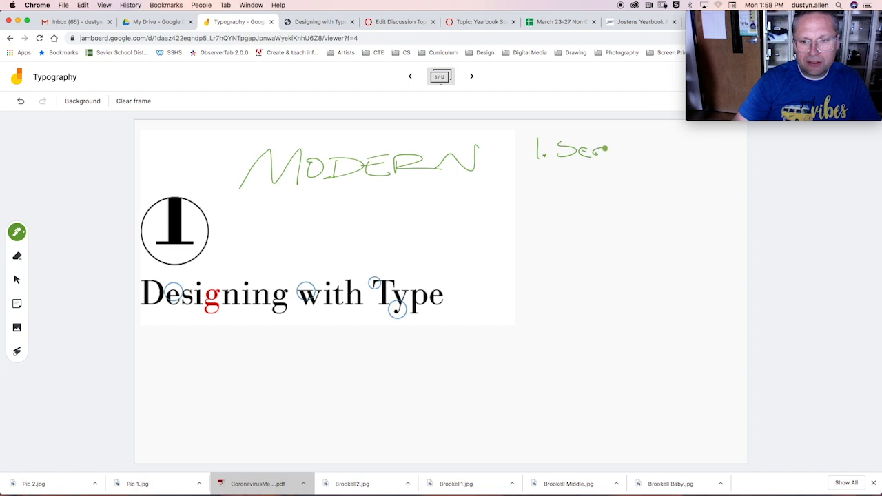
pyautogui.moveTo(606, 150); pyautogui.dragTo(645, 154)
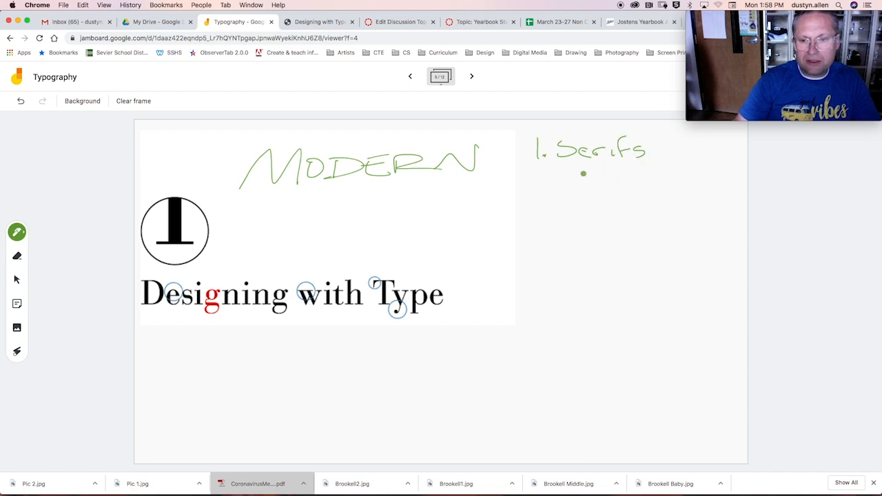
pyautogui.moveTo(582, 179); pyautogui.dragTo(620, 181)
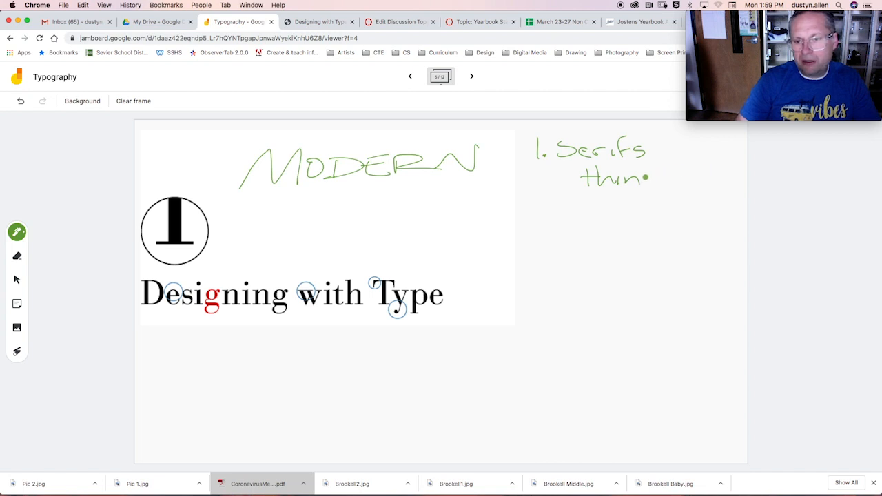
pyautogui.moveTo(651, 180); pyautogui.dragTo(696, 179)
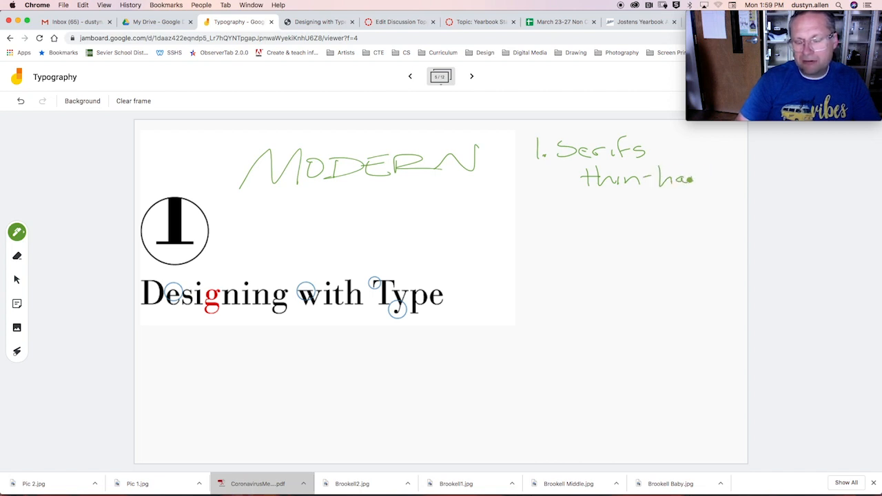
pyautogui.click(20, 100)
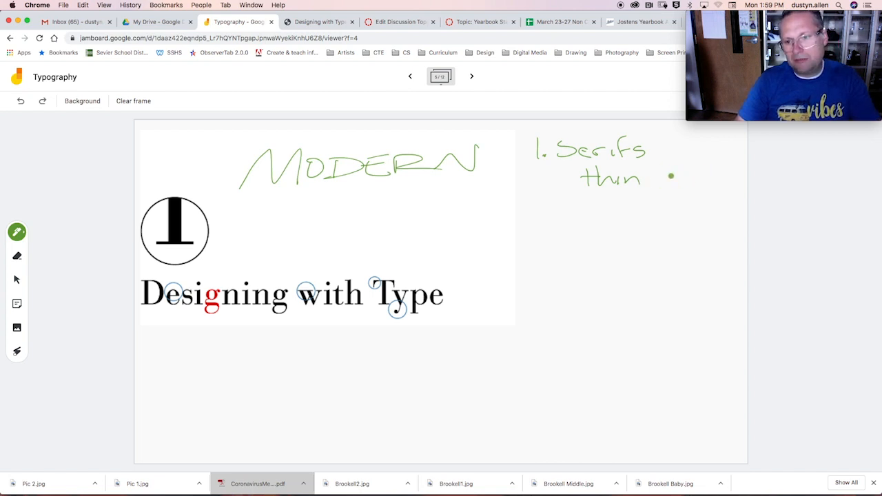
pyautogui.moveTo(651, 177); pyautogui.dragTo(703, 179)
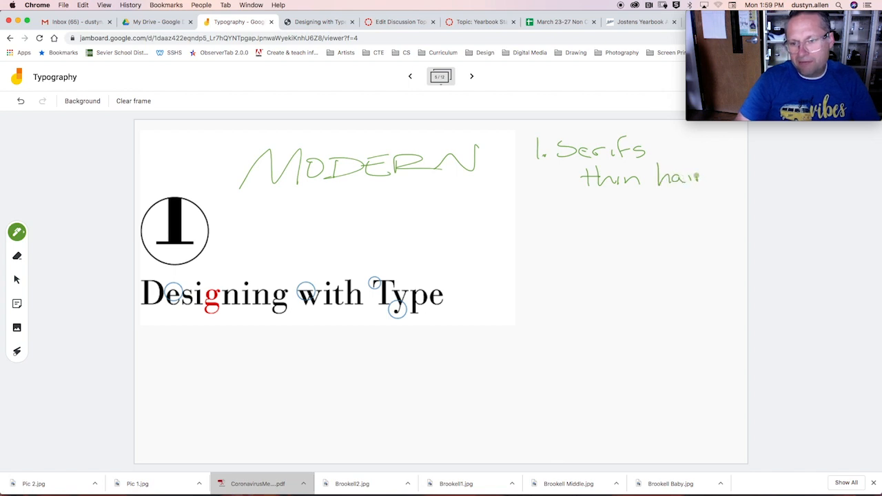
pyautogui.moveTo(696, 178); pyautogui.dragTo(744, 176)
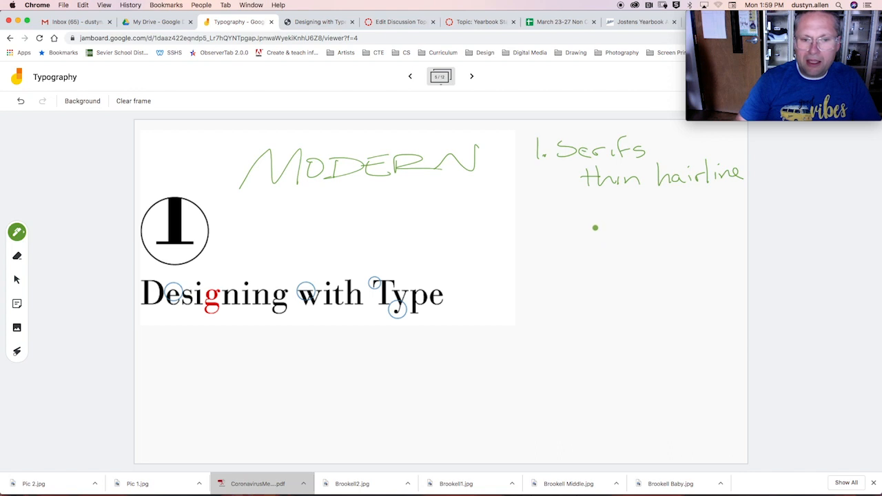
# Add '2. No brackets' and start '3. High…' for the contrast point
pyautogui.moveTo(596, 227); pyautogui.dragTo(541, 209)
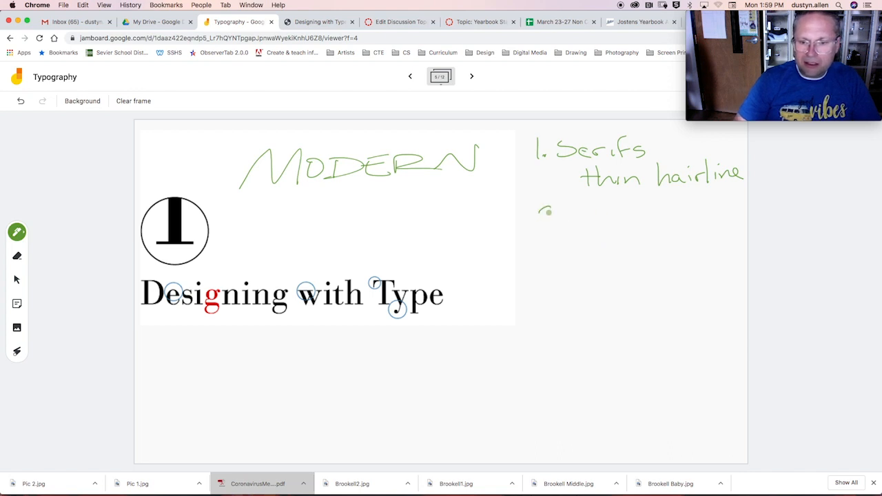
pyautogui.moveTo(537, 220); pyautogui.dragTo(596, 210)
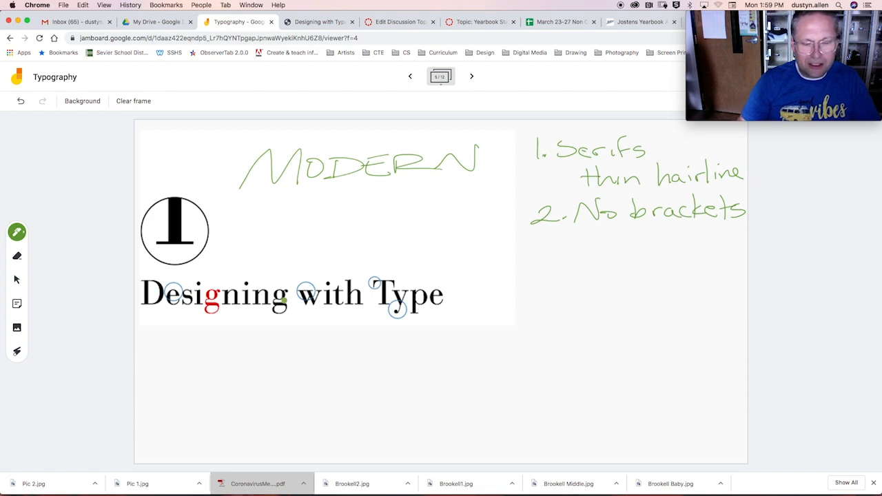
pyautogui.click(539, 266)
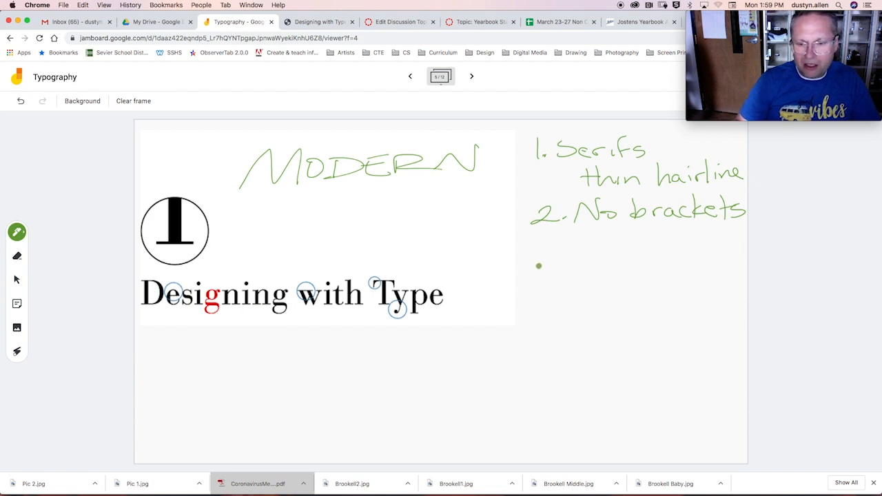
pyautogui.moveTo(537, 269); pyautogui.dragTo(609, 269)
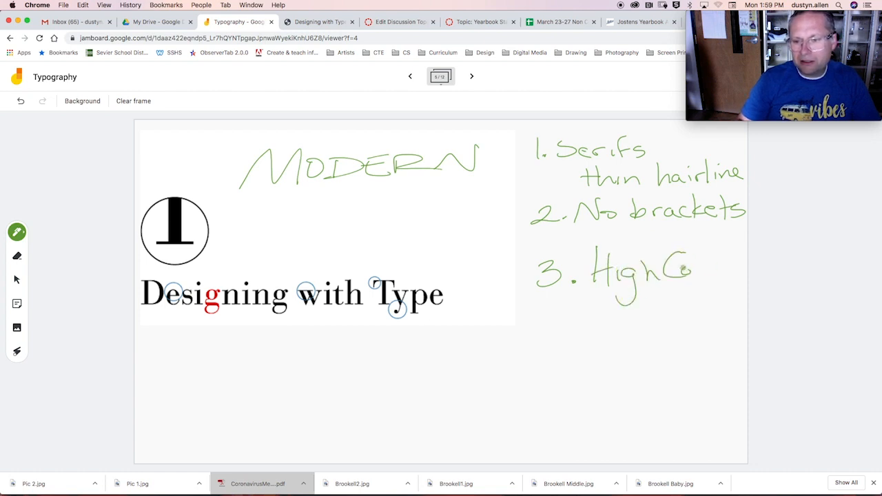
pyautogui.moveTo(692, 269); pyautogui.dragTo(745, 264)
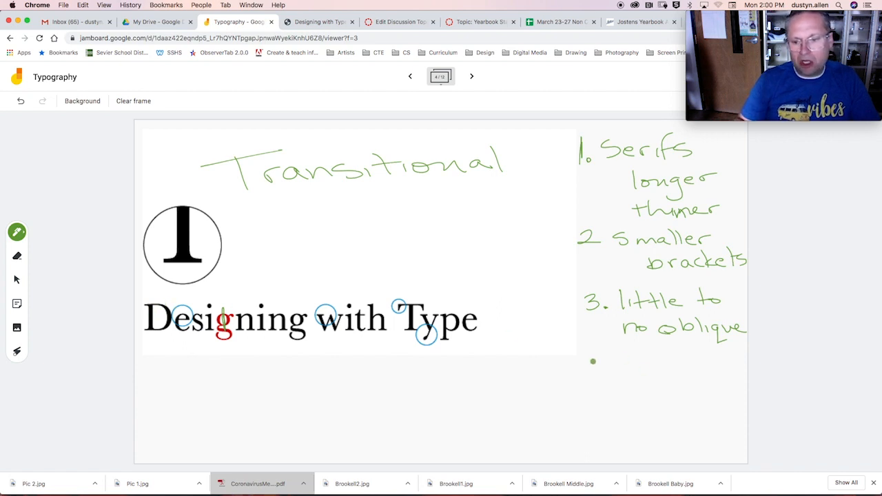
# Write '4. med. contrast' under the Transitional list, then go back to the Old Style frame
pyautogui.moveTo(593, 358); pyautogui.dragTo(628, 375)
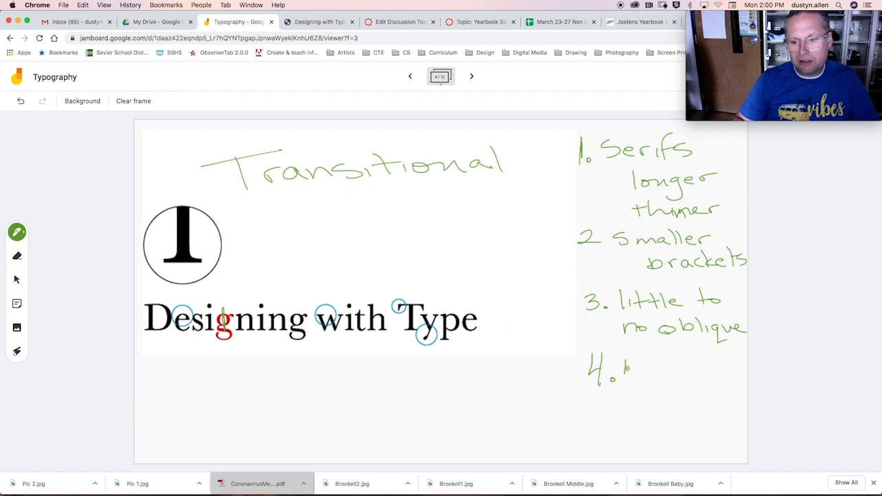
pyautogui.moveTo(623, 365); pyautogui.dragTo(678, 369)
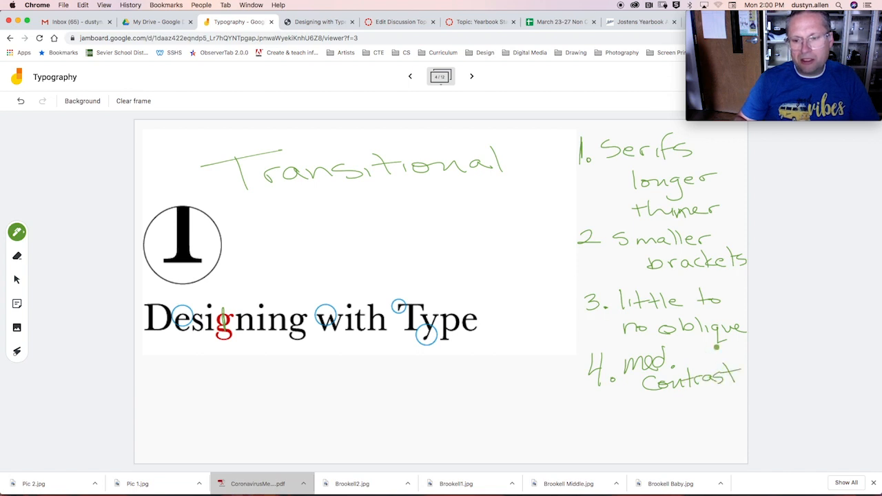
pyautogui.click(411, 76)
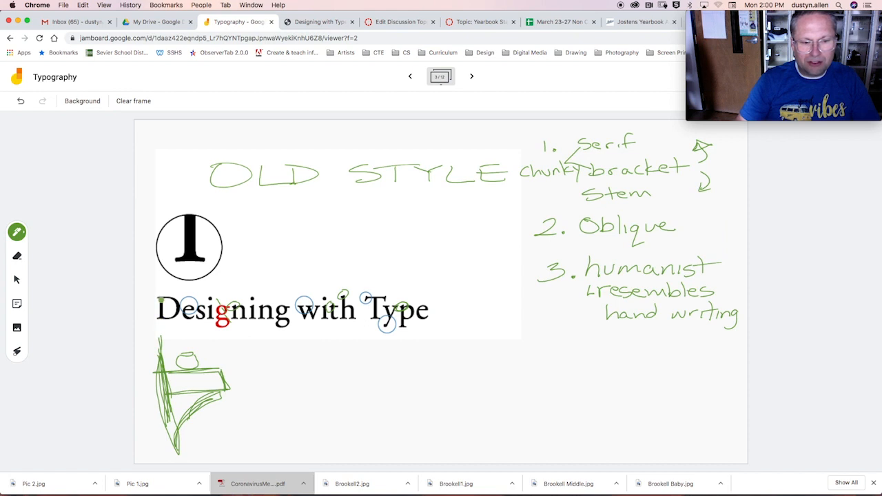
# Handwrite "4. Low Contrast" under the Old Style list, then return to the Transitional frame
pyautogui.click(618, 357)
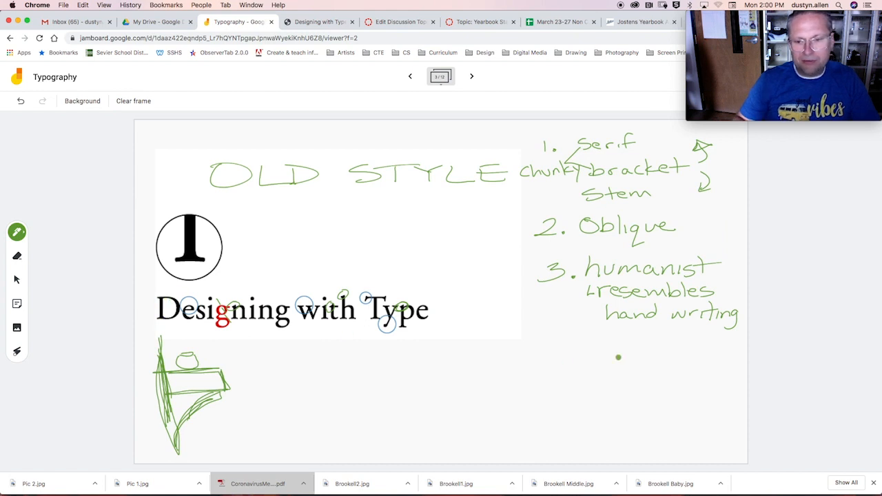
pyautogui.moveTo(548, 335); pyautogui.dragTo(572, 355)
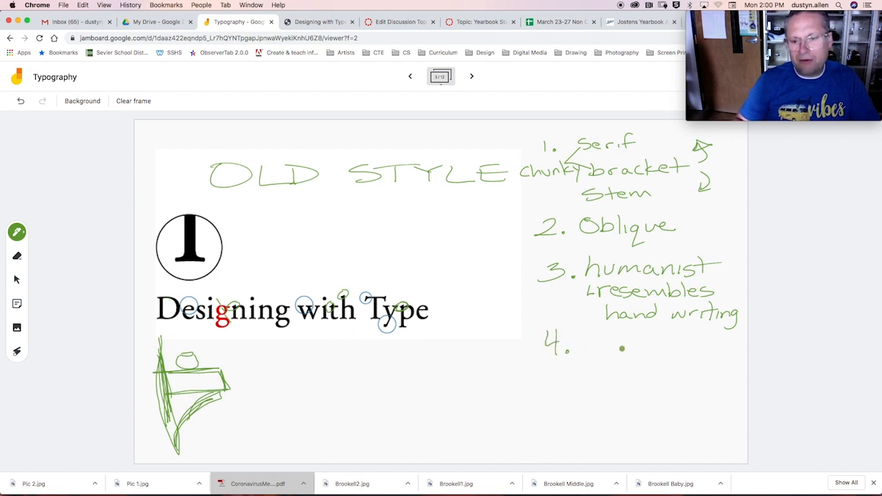
pyautogui.moveTo(593, 344); pyautogui.dragTo(641, 337)
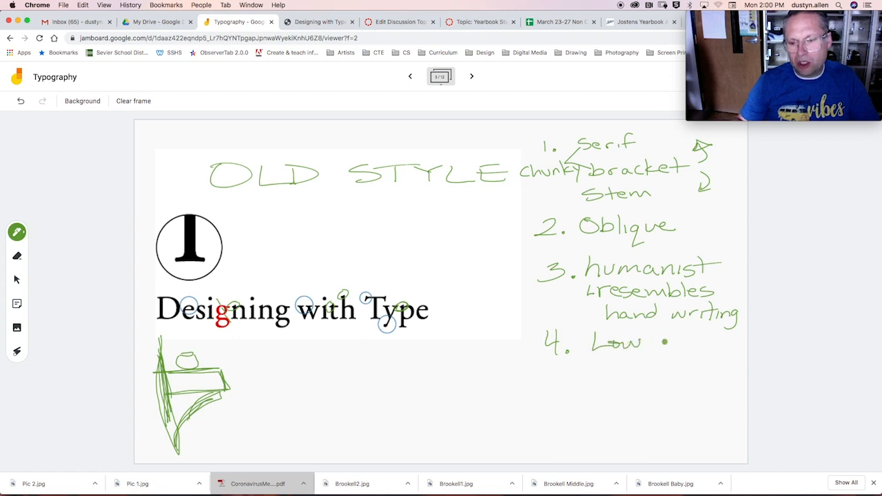
pyautogui.moveTo(651, 344); pyautogui.dragTo(703, 343)
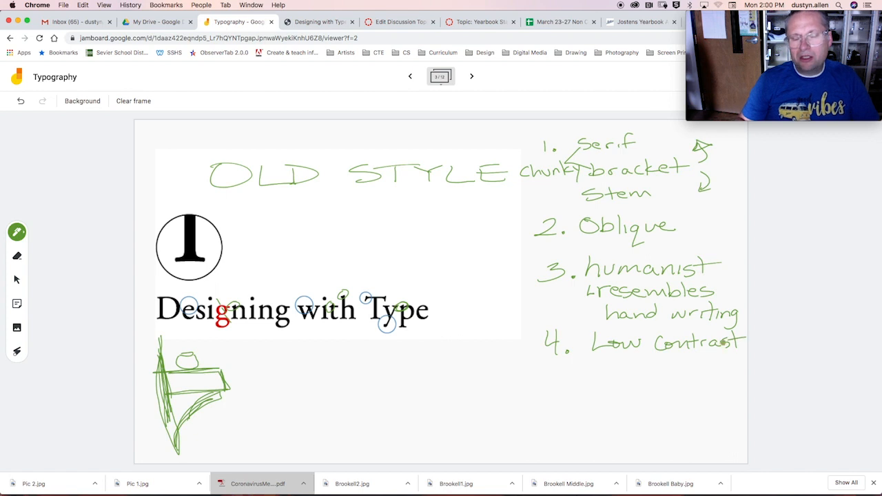
pyautogui.click(471, 75)
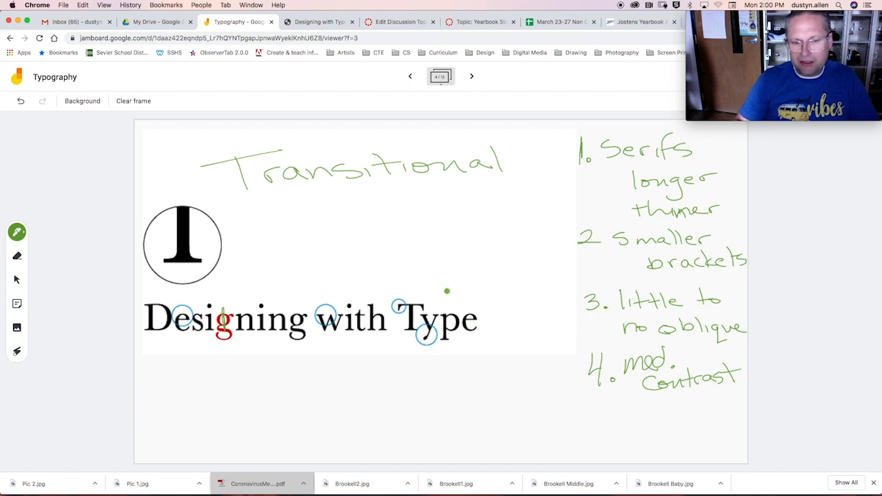
# Step back to the Old Style frame, then advance through Transitional to the Modern frame
pyautogui.click(411, 76)
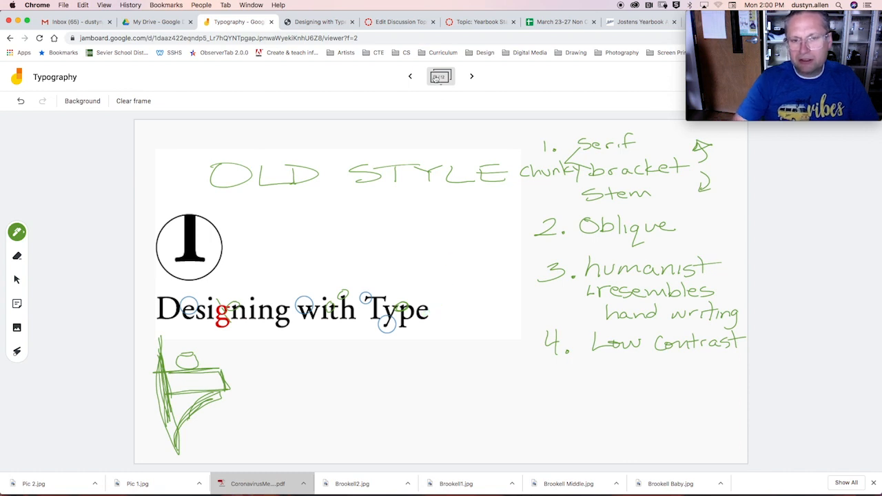
pyautogui.click(471, 76)
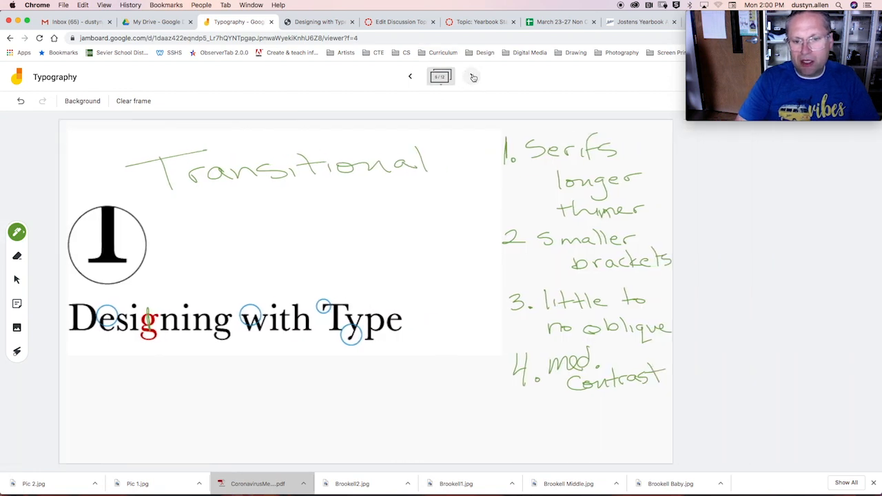
pyautogui.click(471, 76)
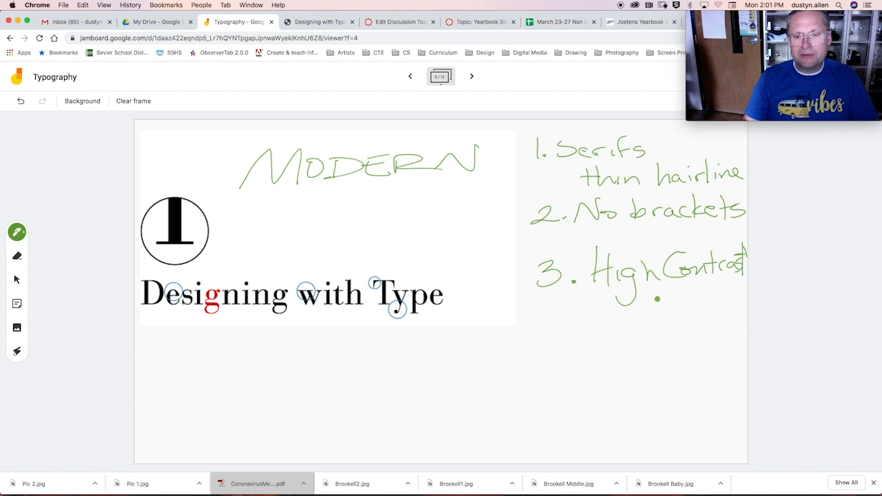
# Move to the Slab Serif frame and handwrite the subtitle "Egyptian" under the title
pyautogui.click(471, 76)
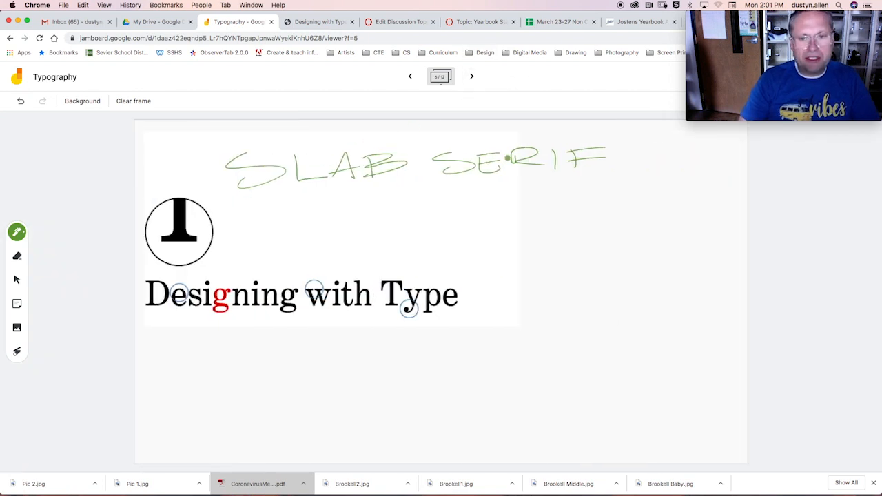
pyautogui.moveTo(275, 200); pyautogui.dragTo(303, 220)
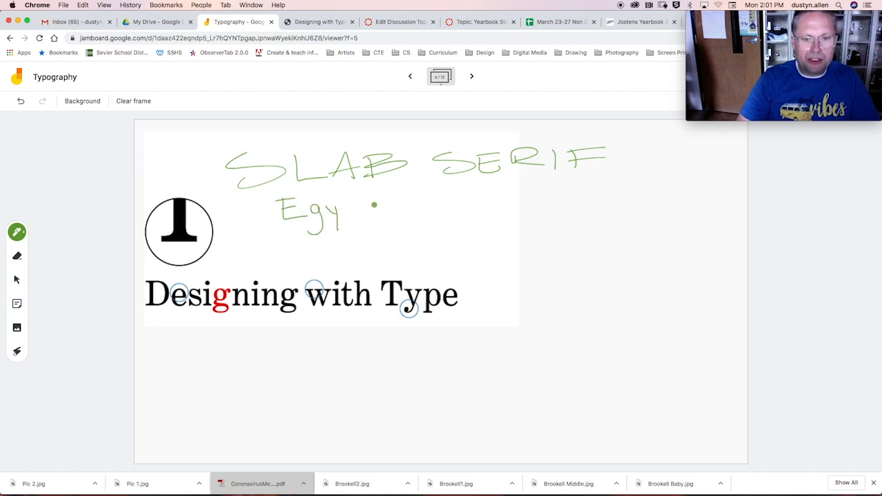
pyautogui.moveTo(344, 206); pyautogui.dragTo(389, 206)
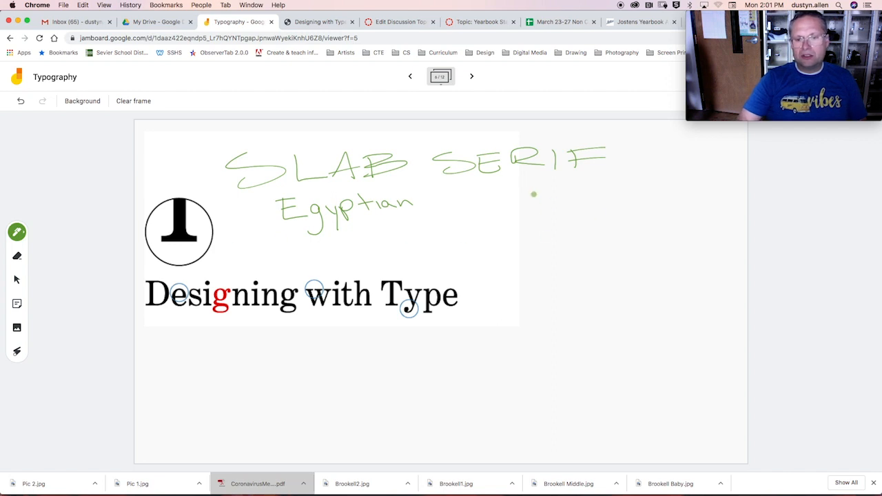
# Handwrite the first feature "1. Thick Serifs" with the quoted nickname "Slabs" beneath it
pyautogui.moveTo(534, 196); pyautogui.dragTo(548, 209)
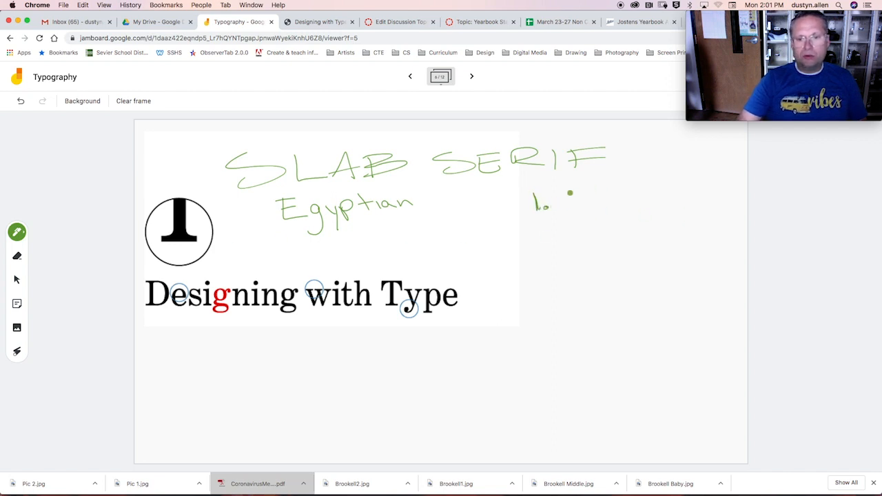
pyautogui.moveTo(563, 199); pyautogui.dragTo(599, 200)
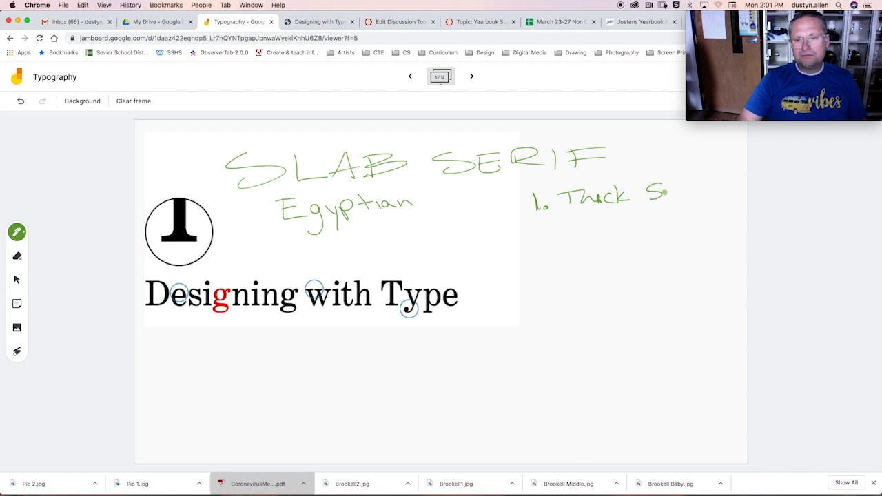
pyautogui.moveTo(664, 195); pyautogui.dragTo(697, 196)
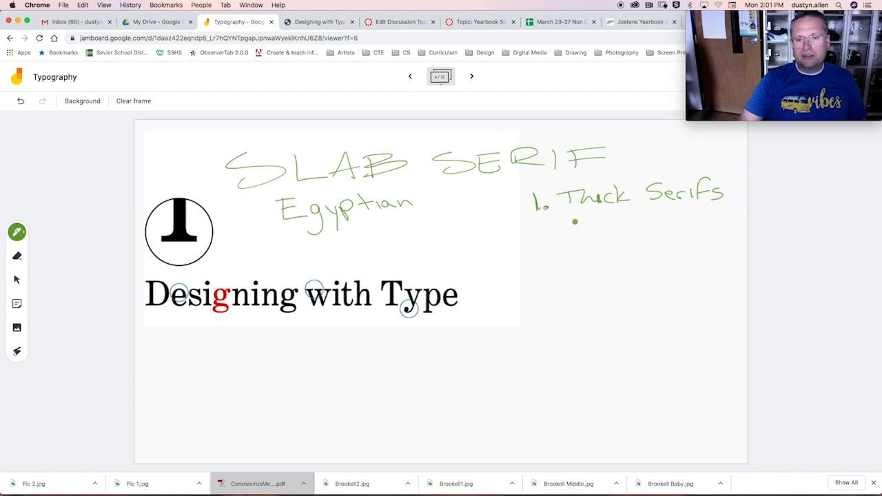
pyautogui.moveTo(579, 218); pyautogui.dragTo(600, 232)
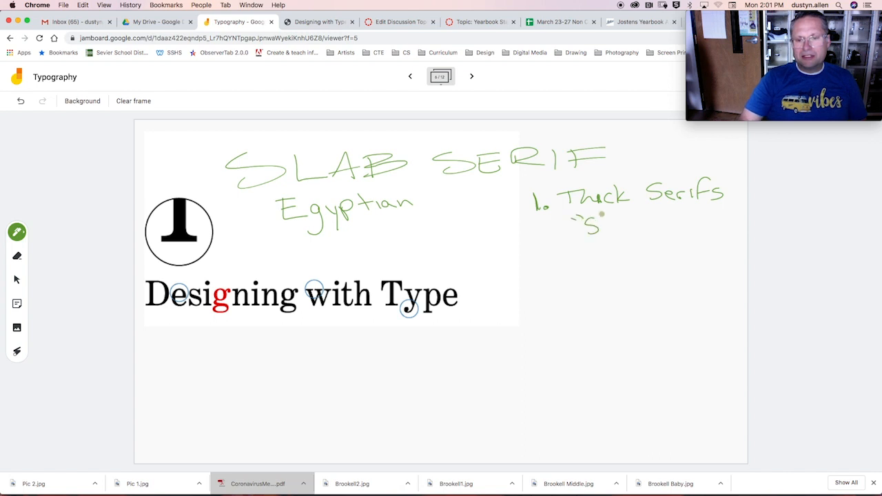
pyautogui.moveTo(599, 221); pyautogui.dragTo(651, 224)
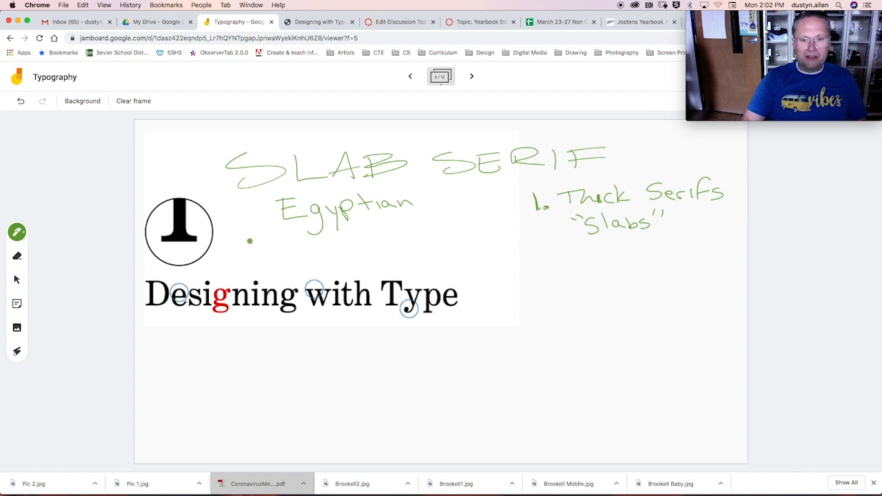
pyautogui.moveTo(544, 253)
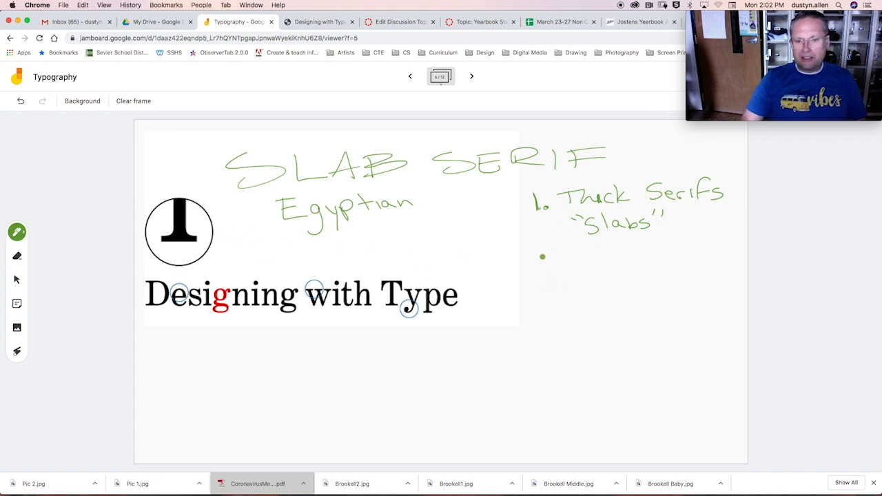
# Handwrite the second Slab Serif feature "2. Low Contrast"
pyautogui.moveTo(530, 265); pyautogui.dragTo(551, 269)
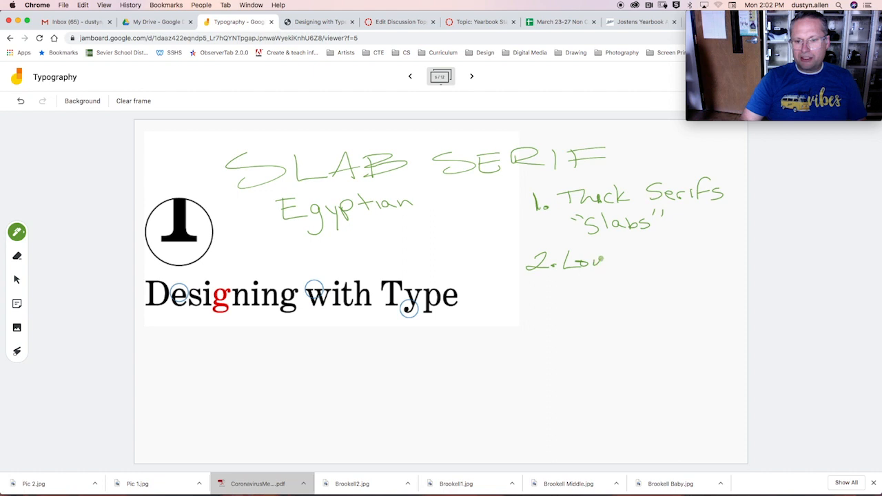
pyautogui.moveTo(593, 262); pyautogui.dragTo(648, 269)
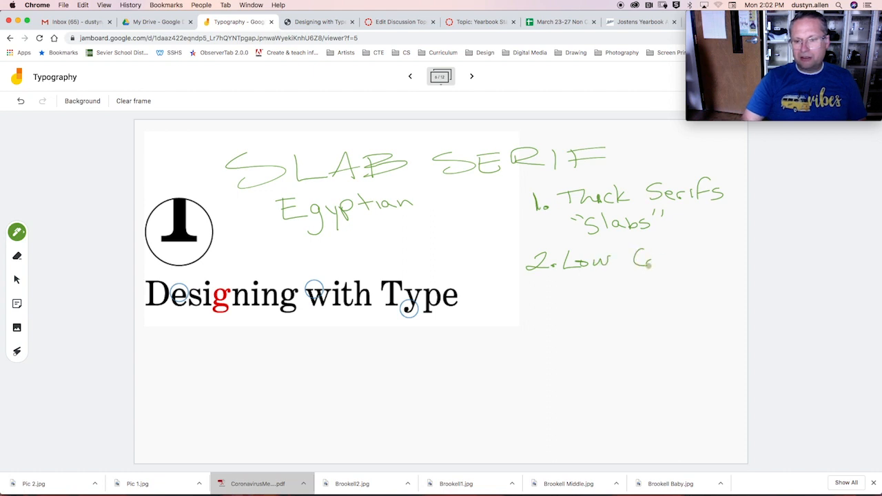
pyautogui.moveTo(645, 261); pyautogui.dragTo(703, 260)
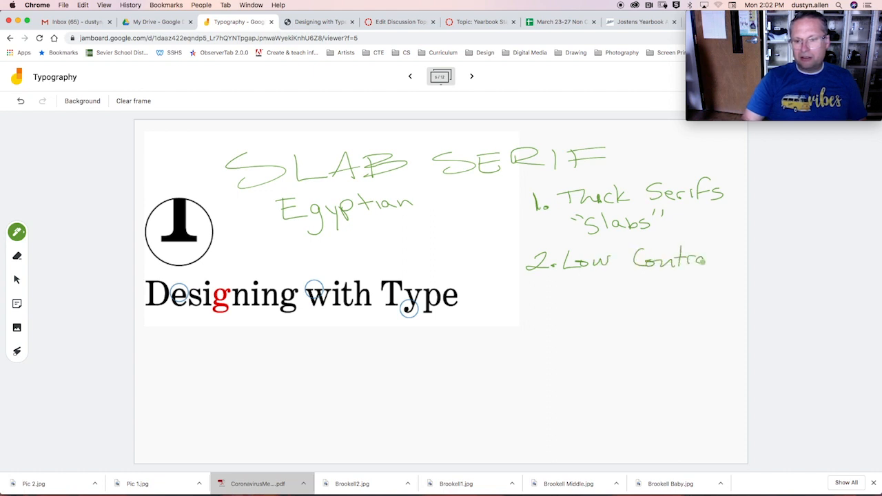
pyautogui.moveTo(706, 261); pyautogui.dragTo(742, 260)
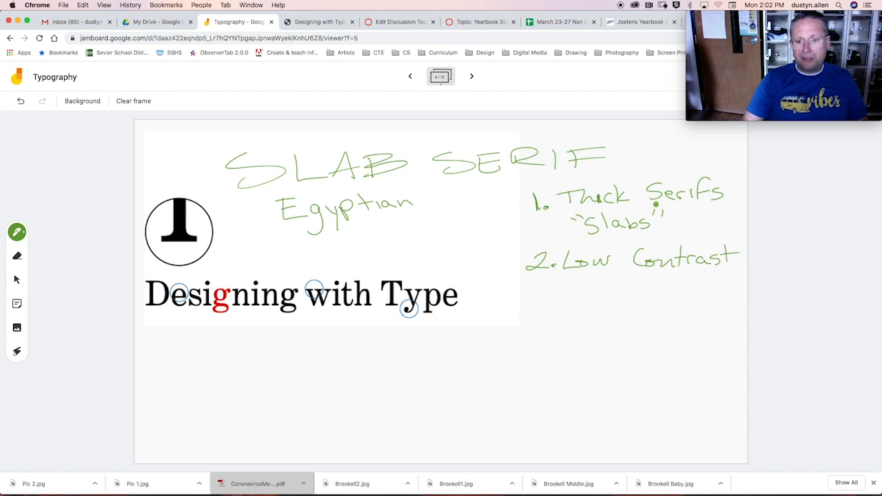
# Handwrite the third feature "3. Small brackets" below it
pyautogui.moveTo(537, 290); pyautogui.dragTo(555, 314)
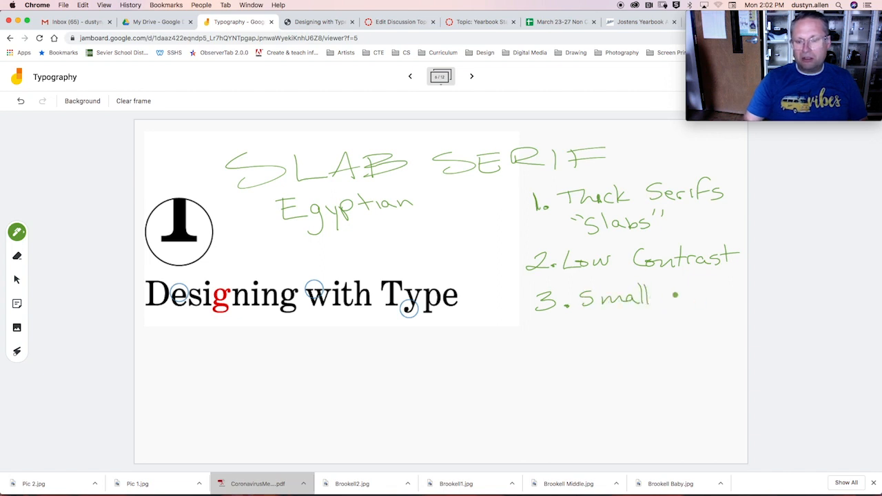
pyautogui.moveTo(664, 297); pyautogui.dragTo(717, 292)
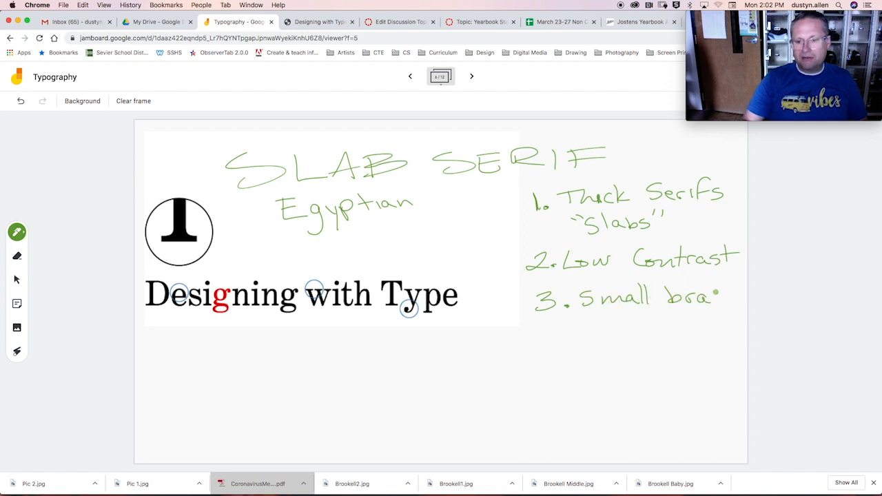
pyautogui.moveTo(714, 297); pyautogui.dragTo(742, 296)
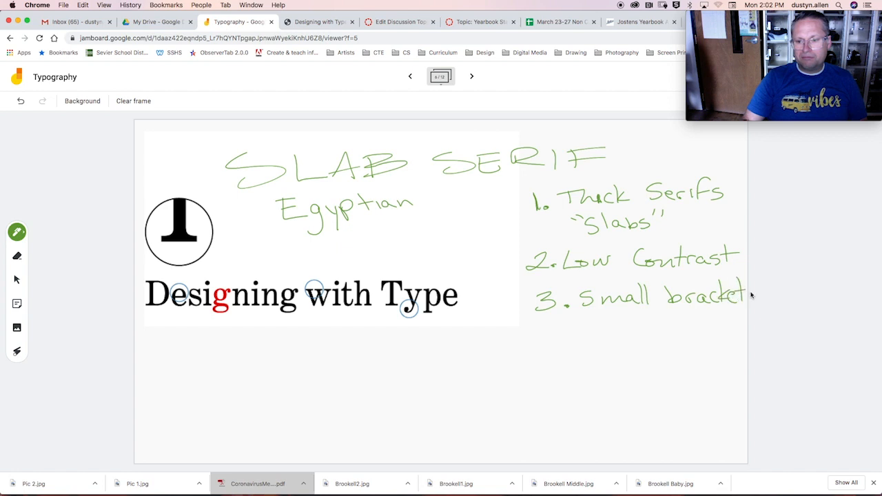